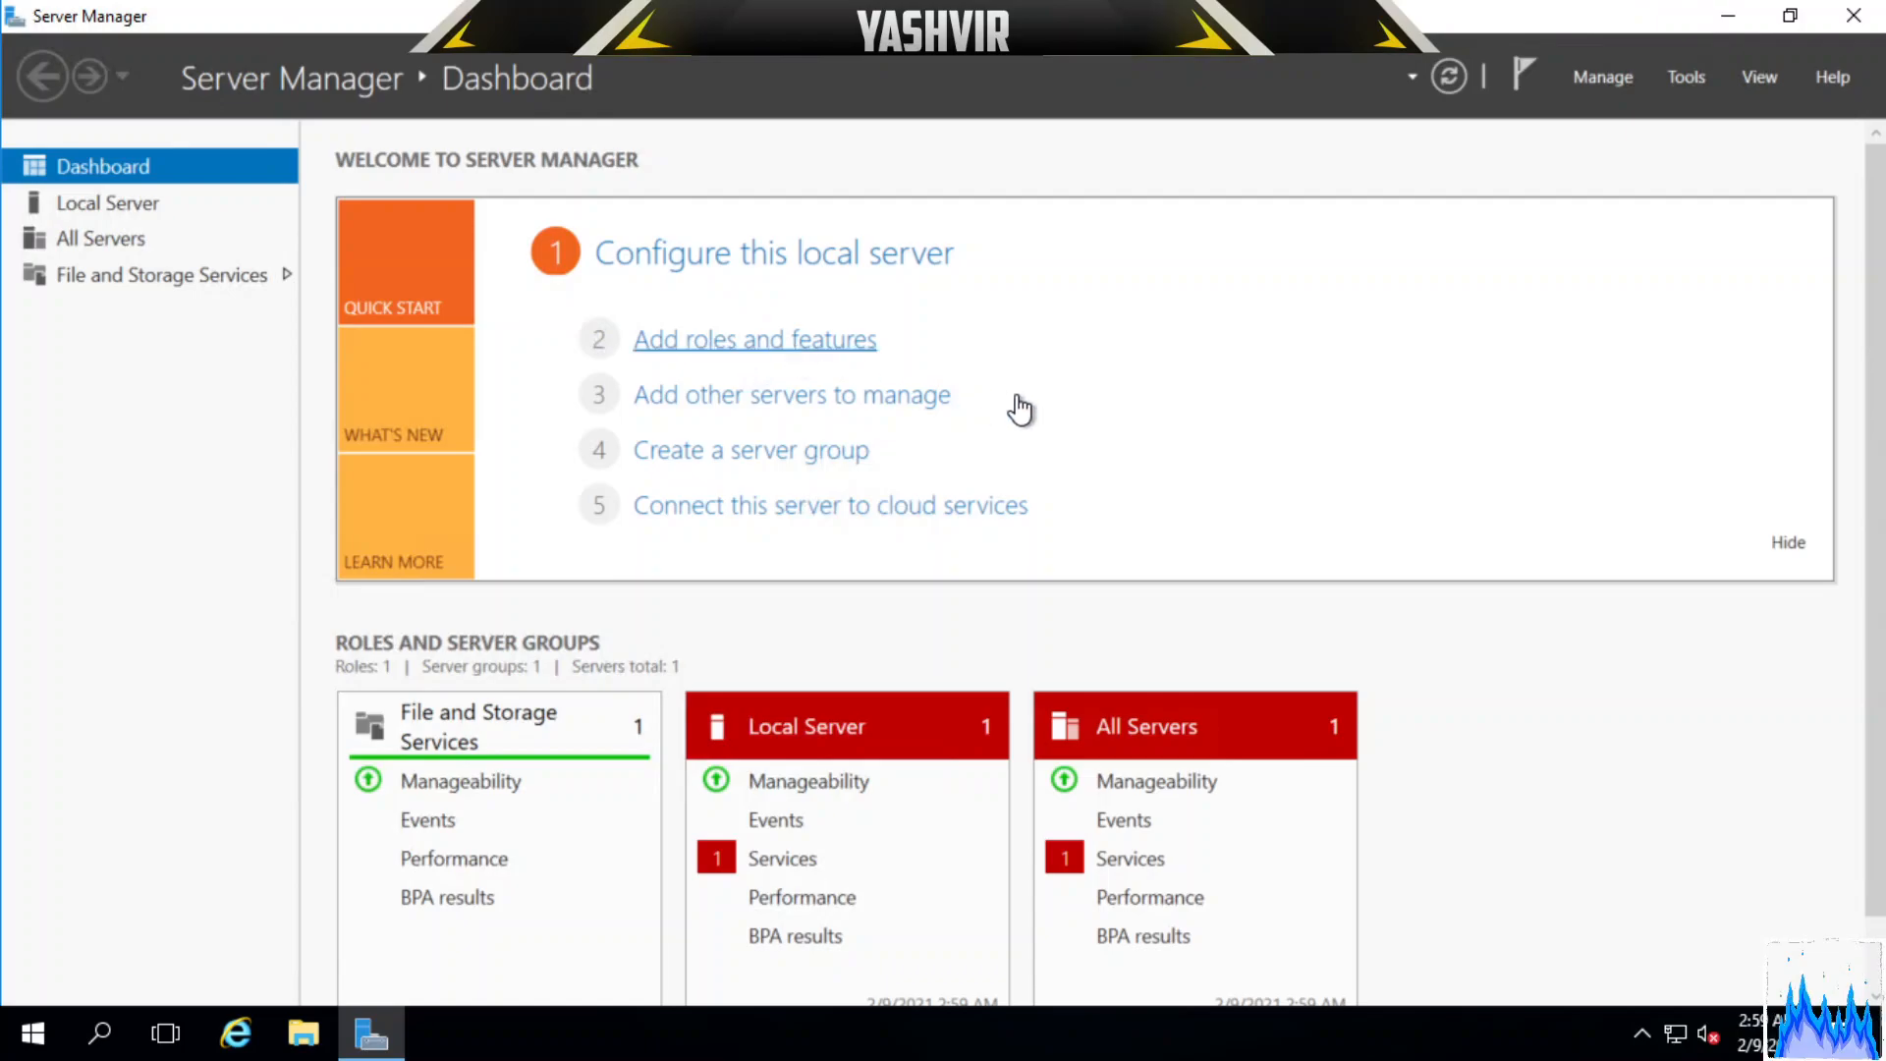
Start the Add Roles and Features wizard and expand the .NET Framework 3.5 Features entry.
left_click(755, 338)
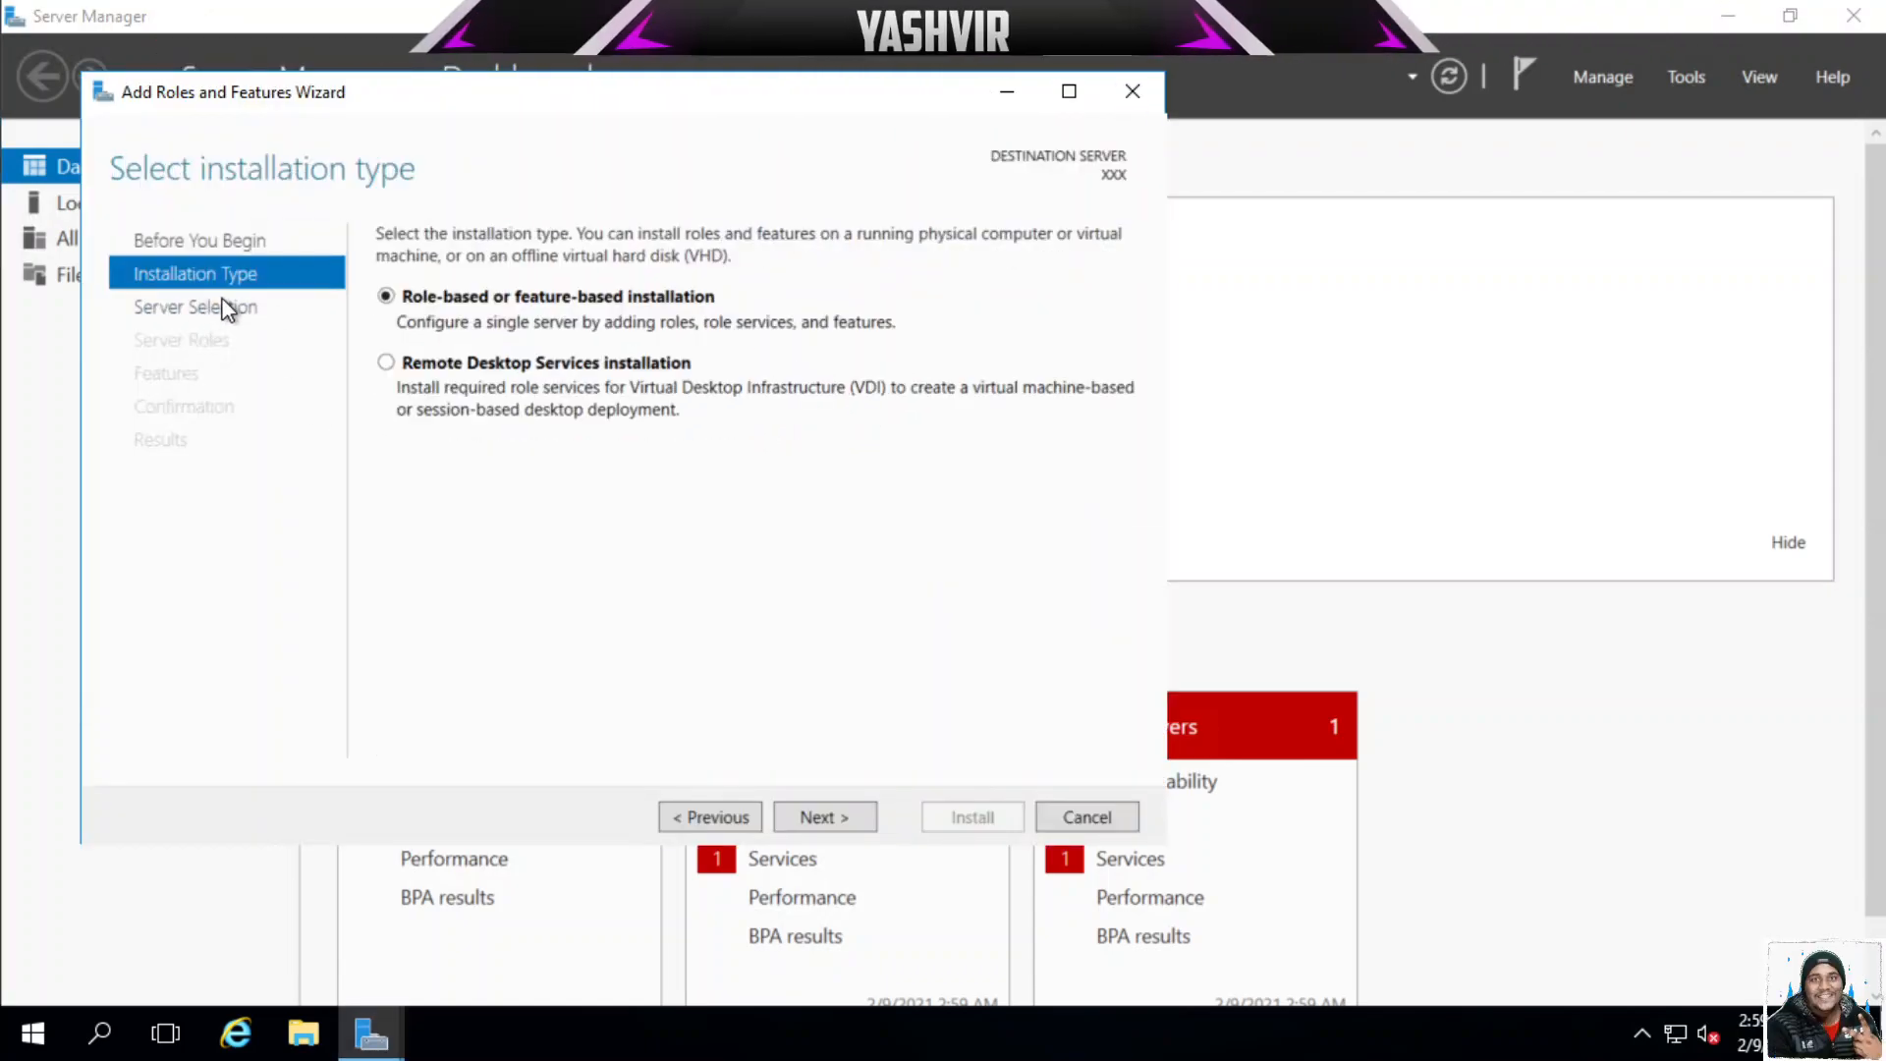
left_click(825, 816)
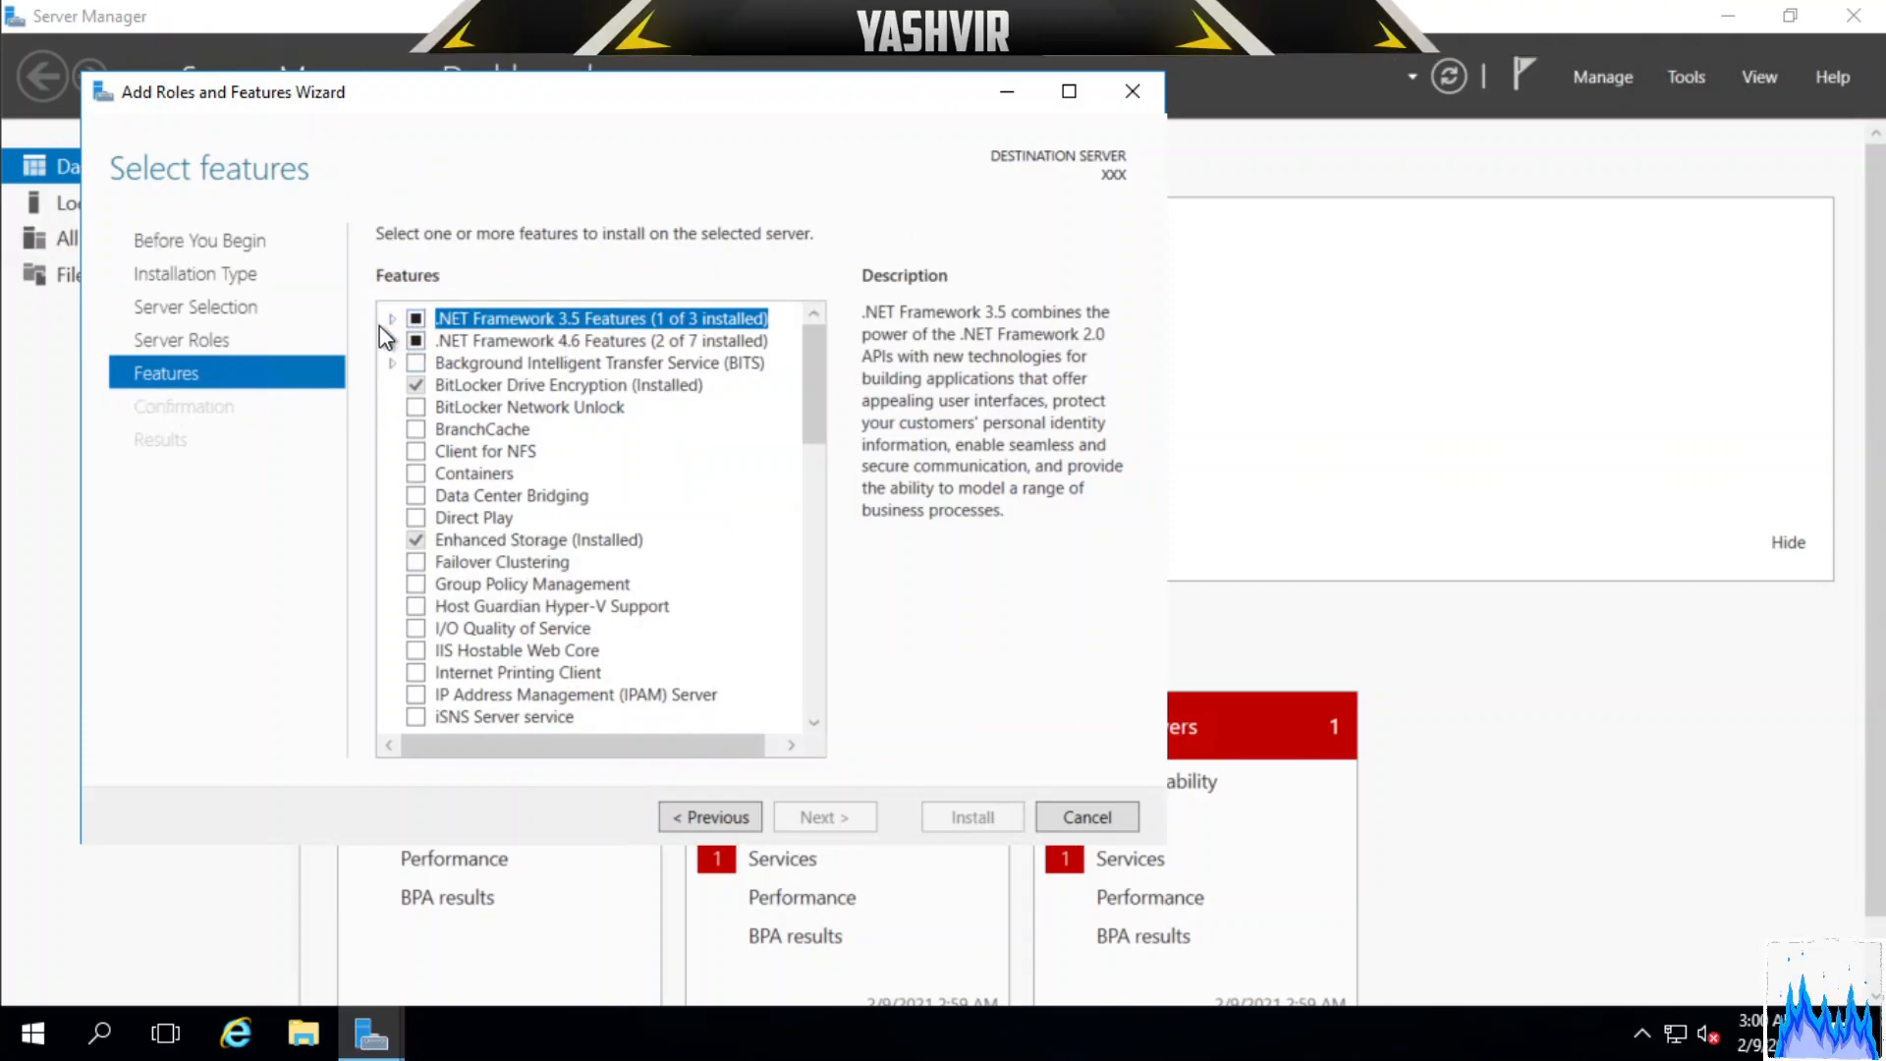
left_click(390, 318)
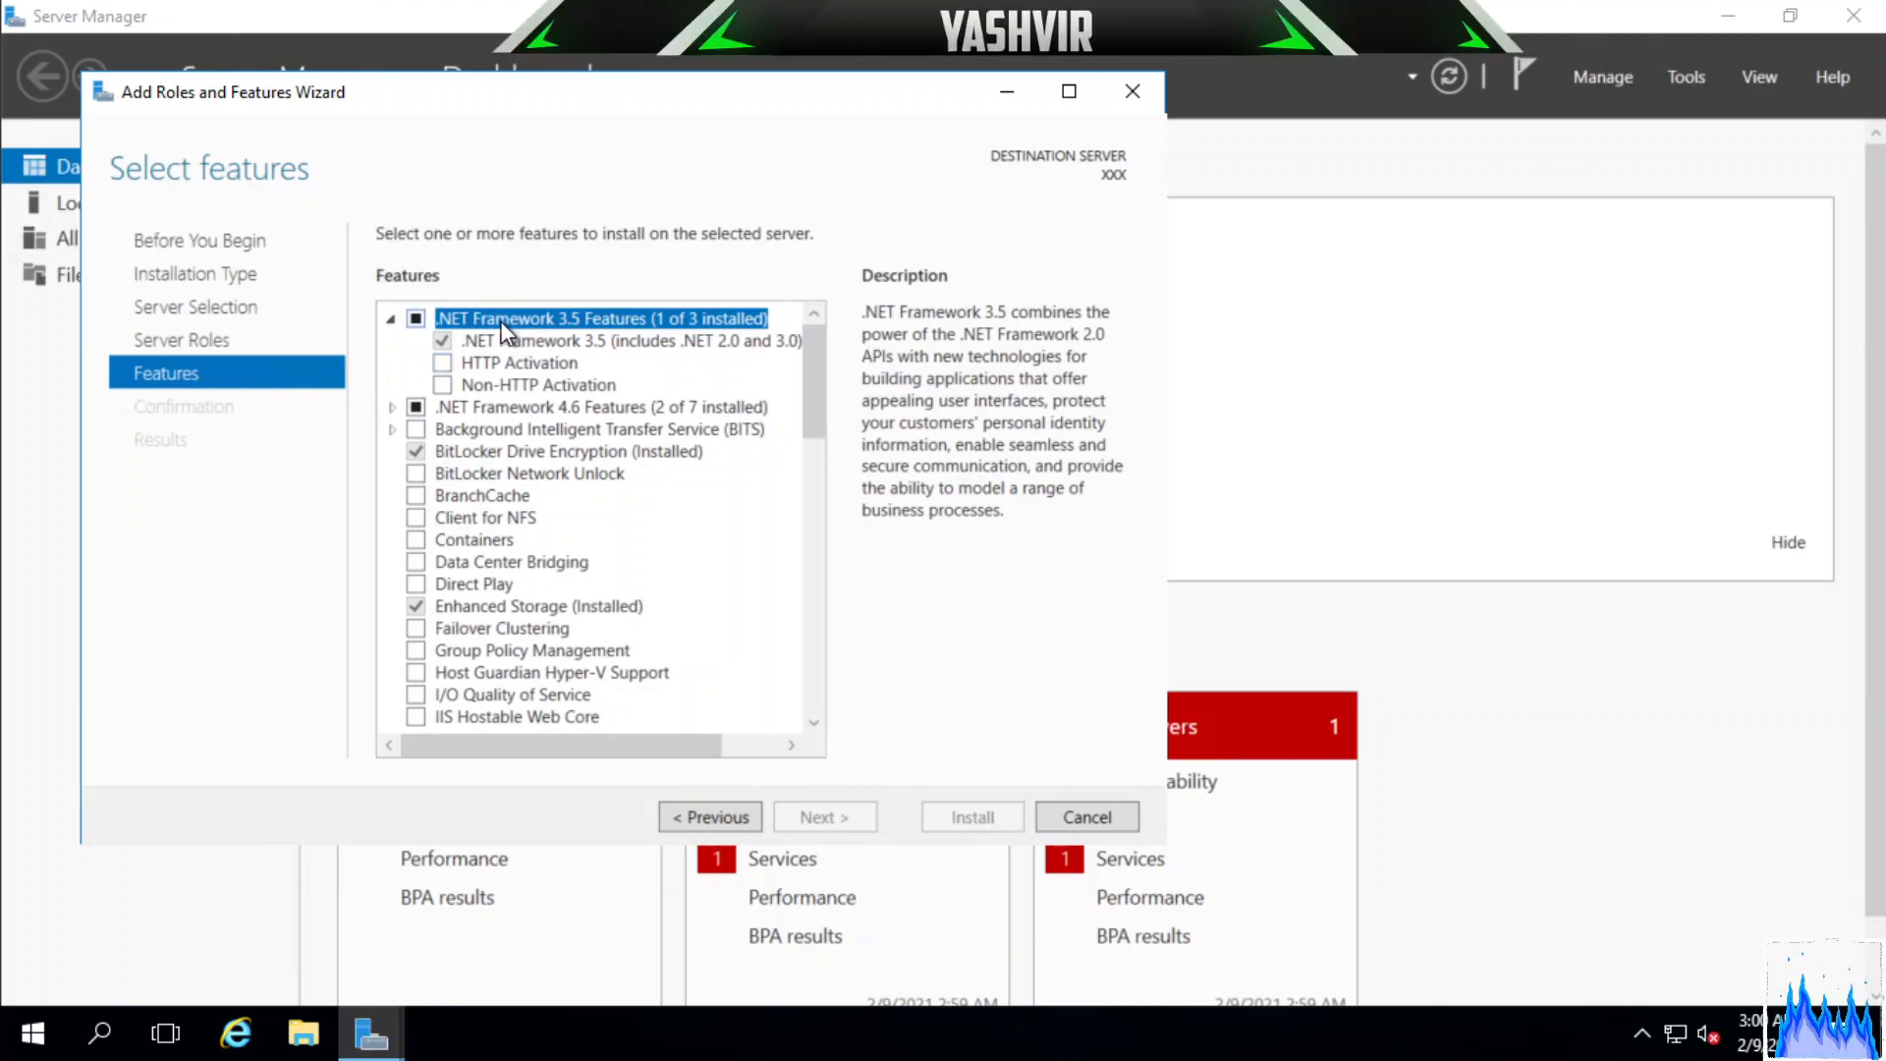
mouse_move(587, 352)
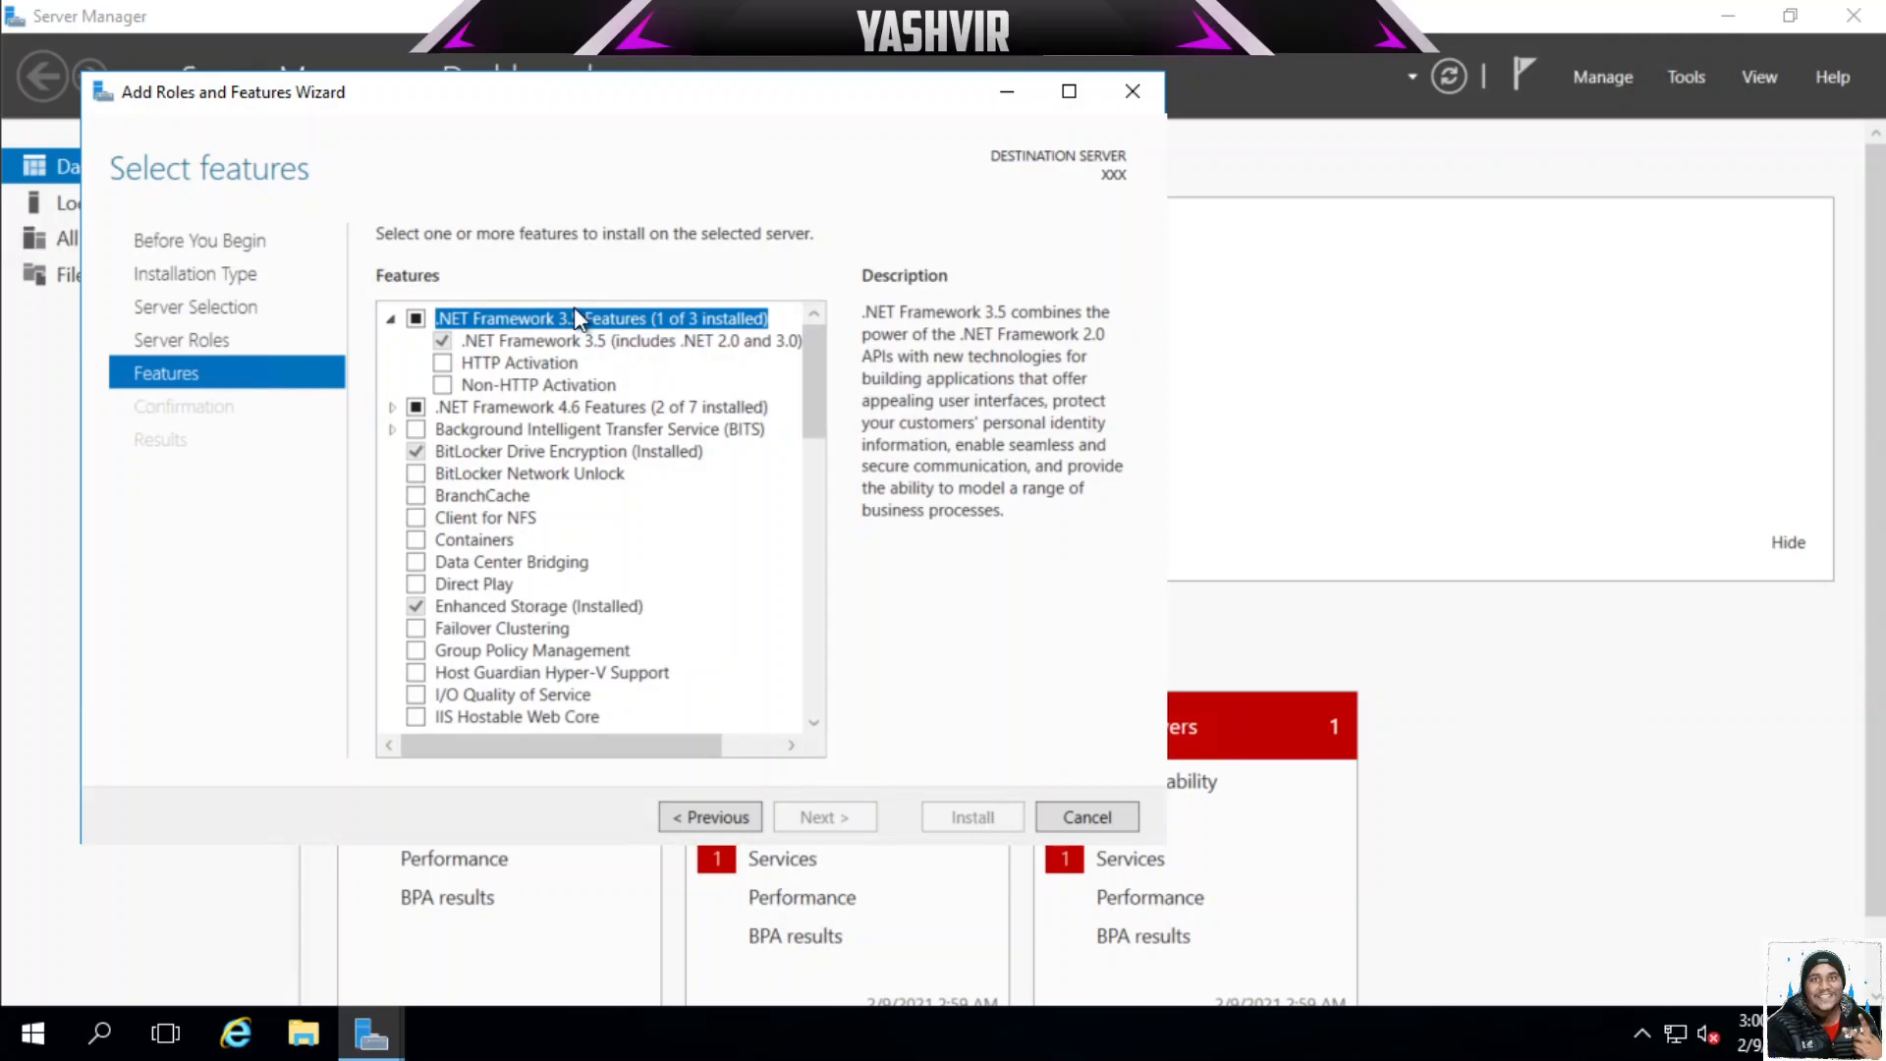
mouse_move(676, 389)
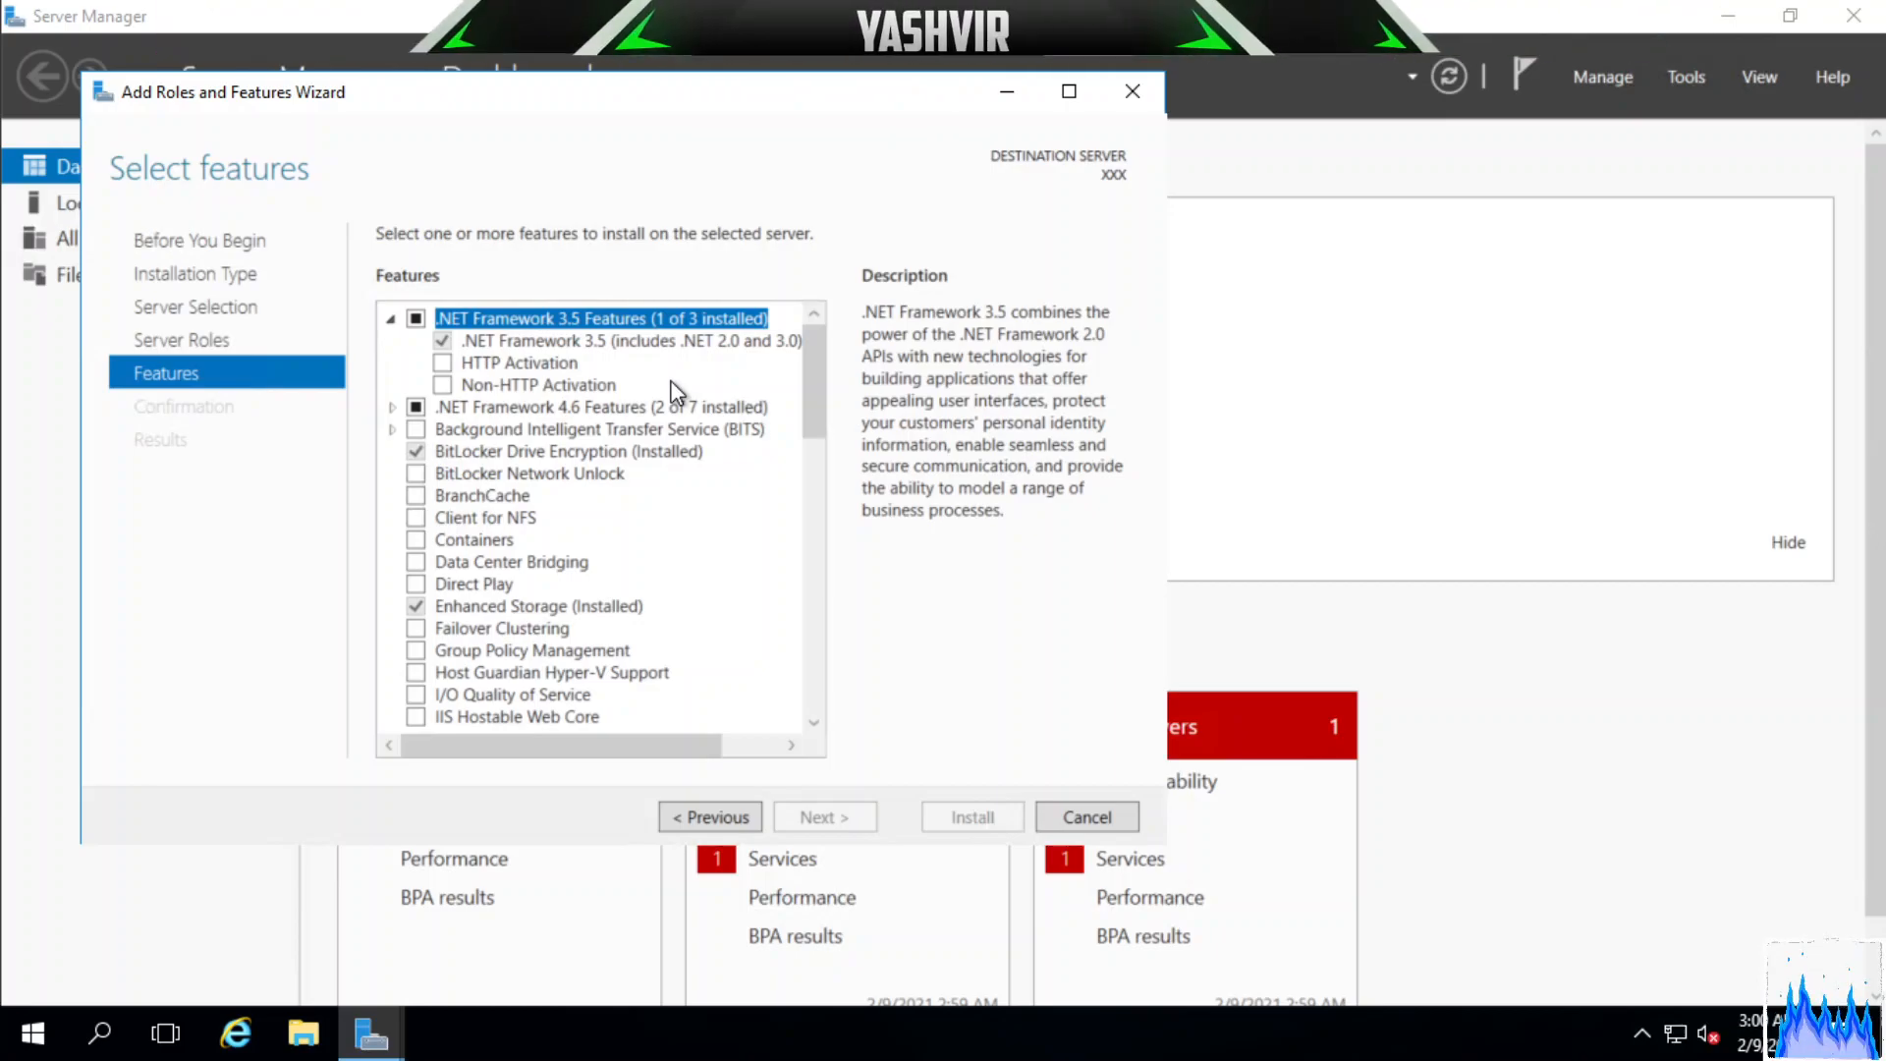
mouse_move(484, 364)
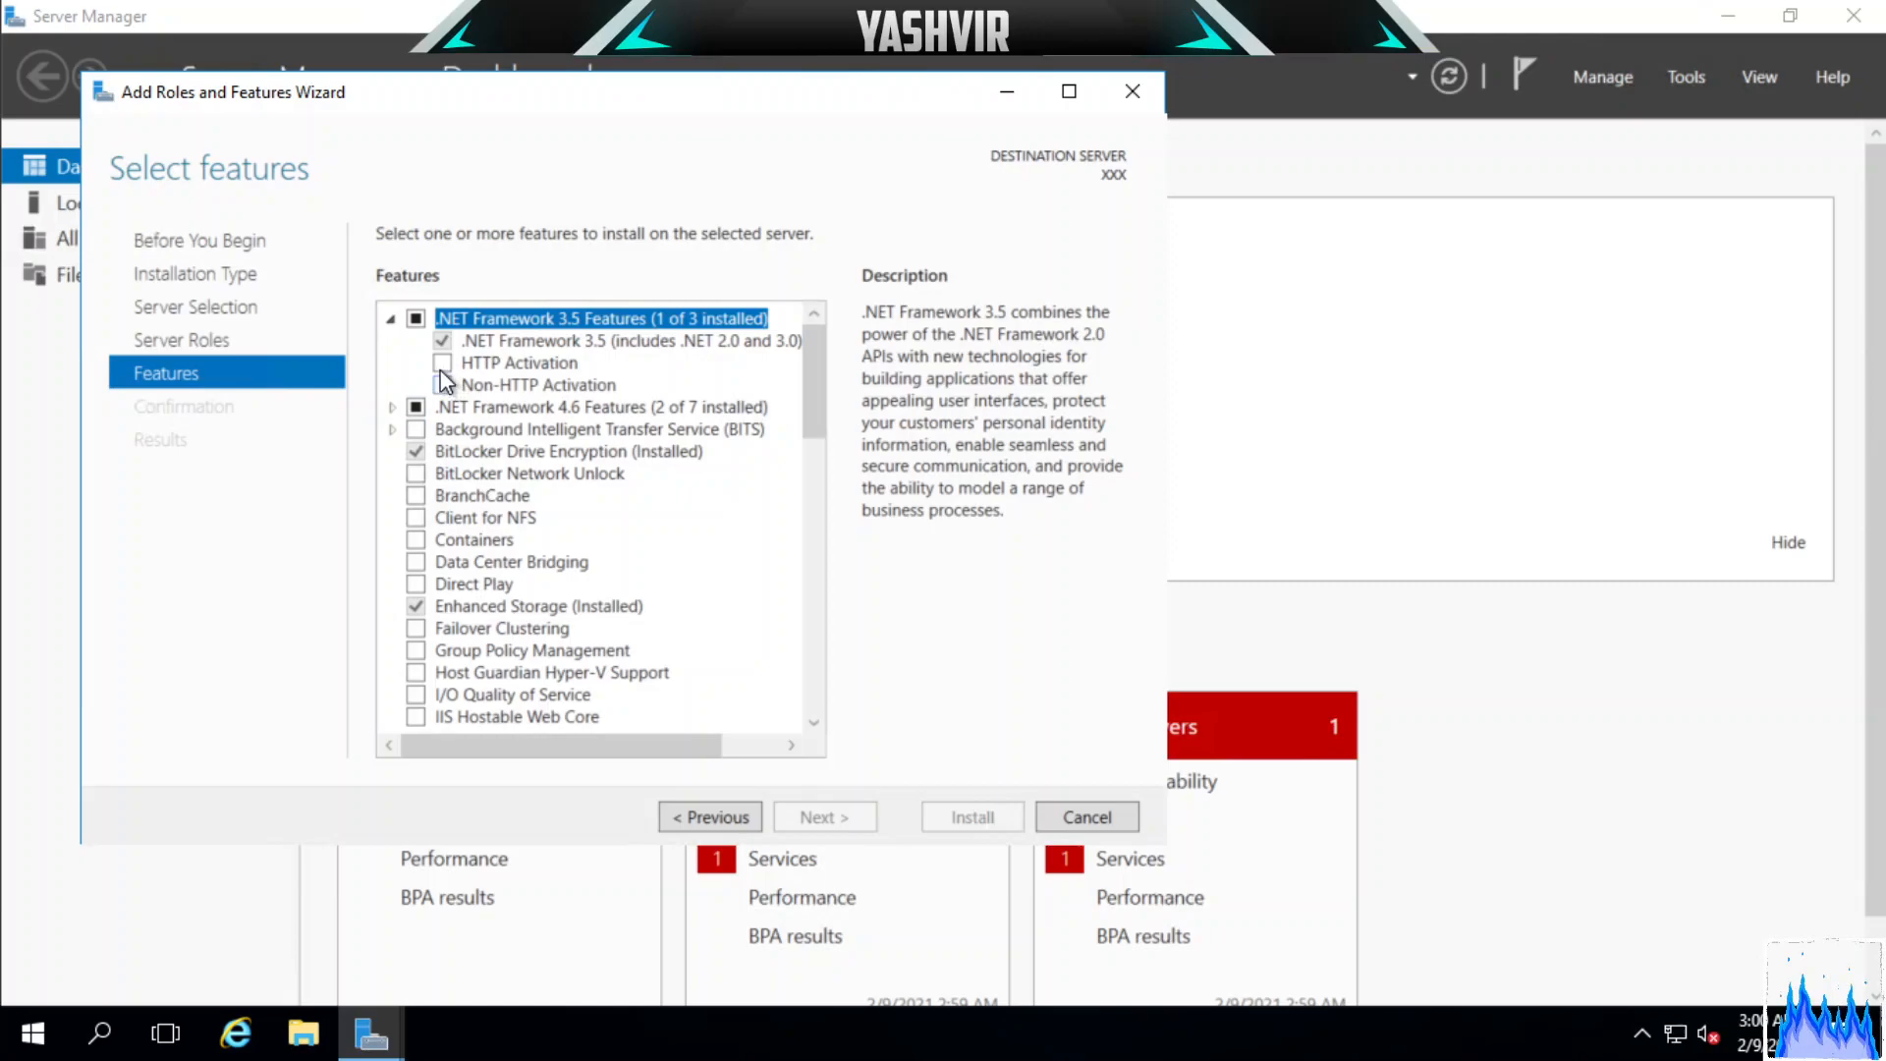
mouse_move(491, 385)
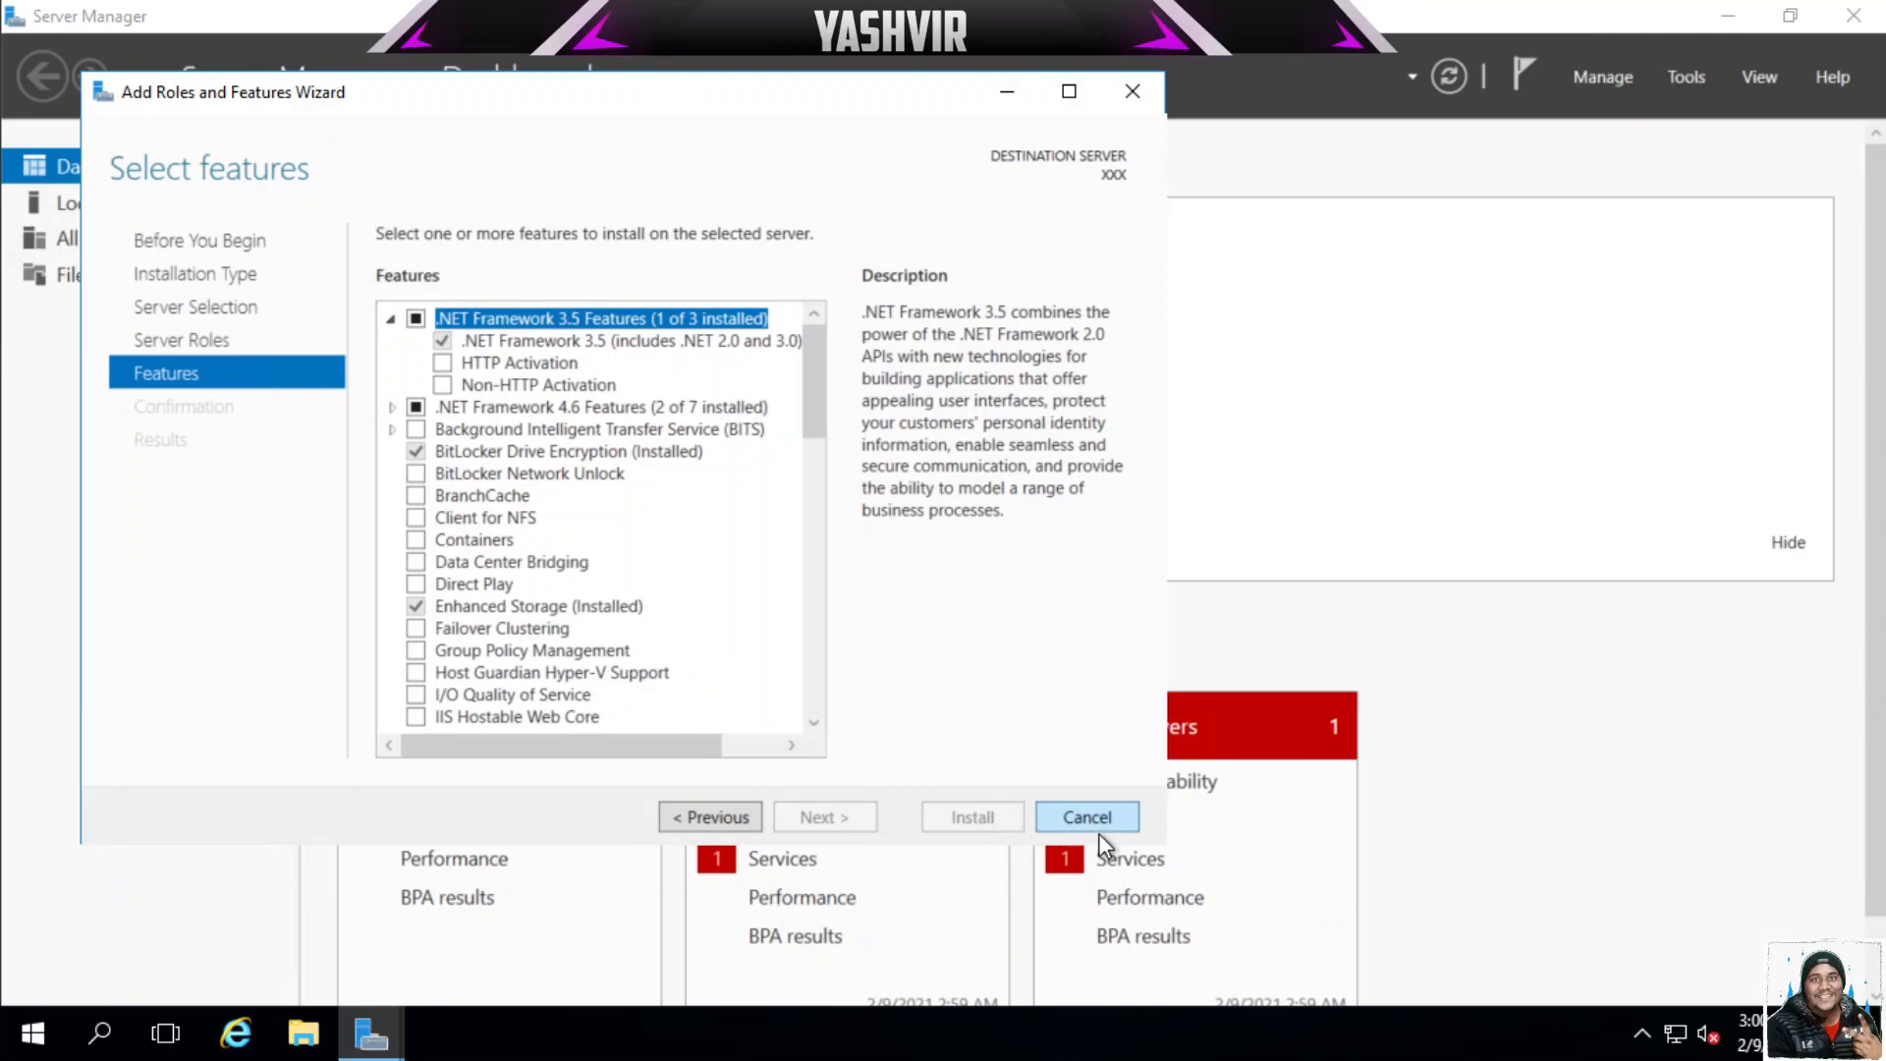
Cancel the wizard, close Server Manager and reach the Update & security settings list.
left_click(1086, 816)
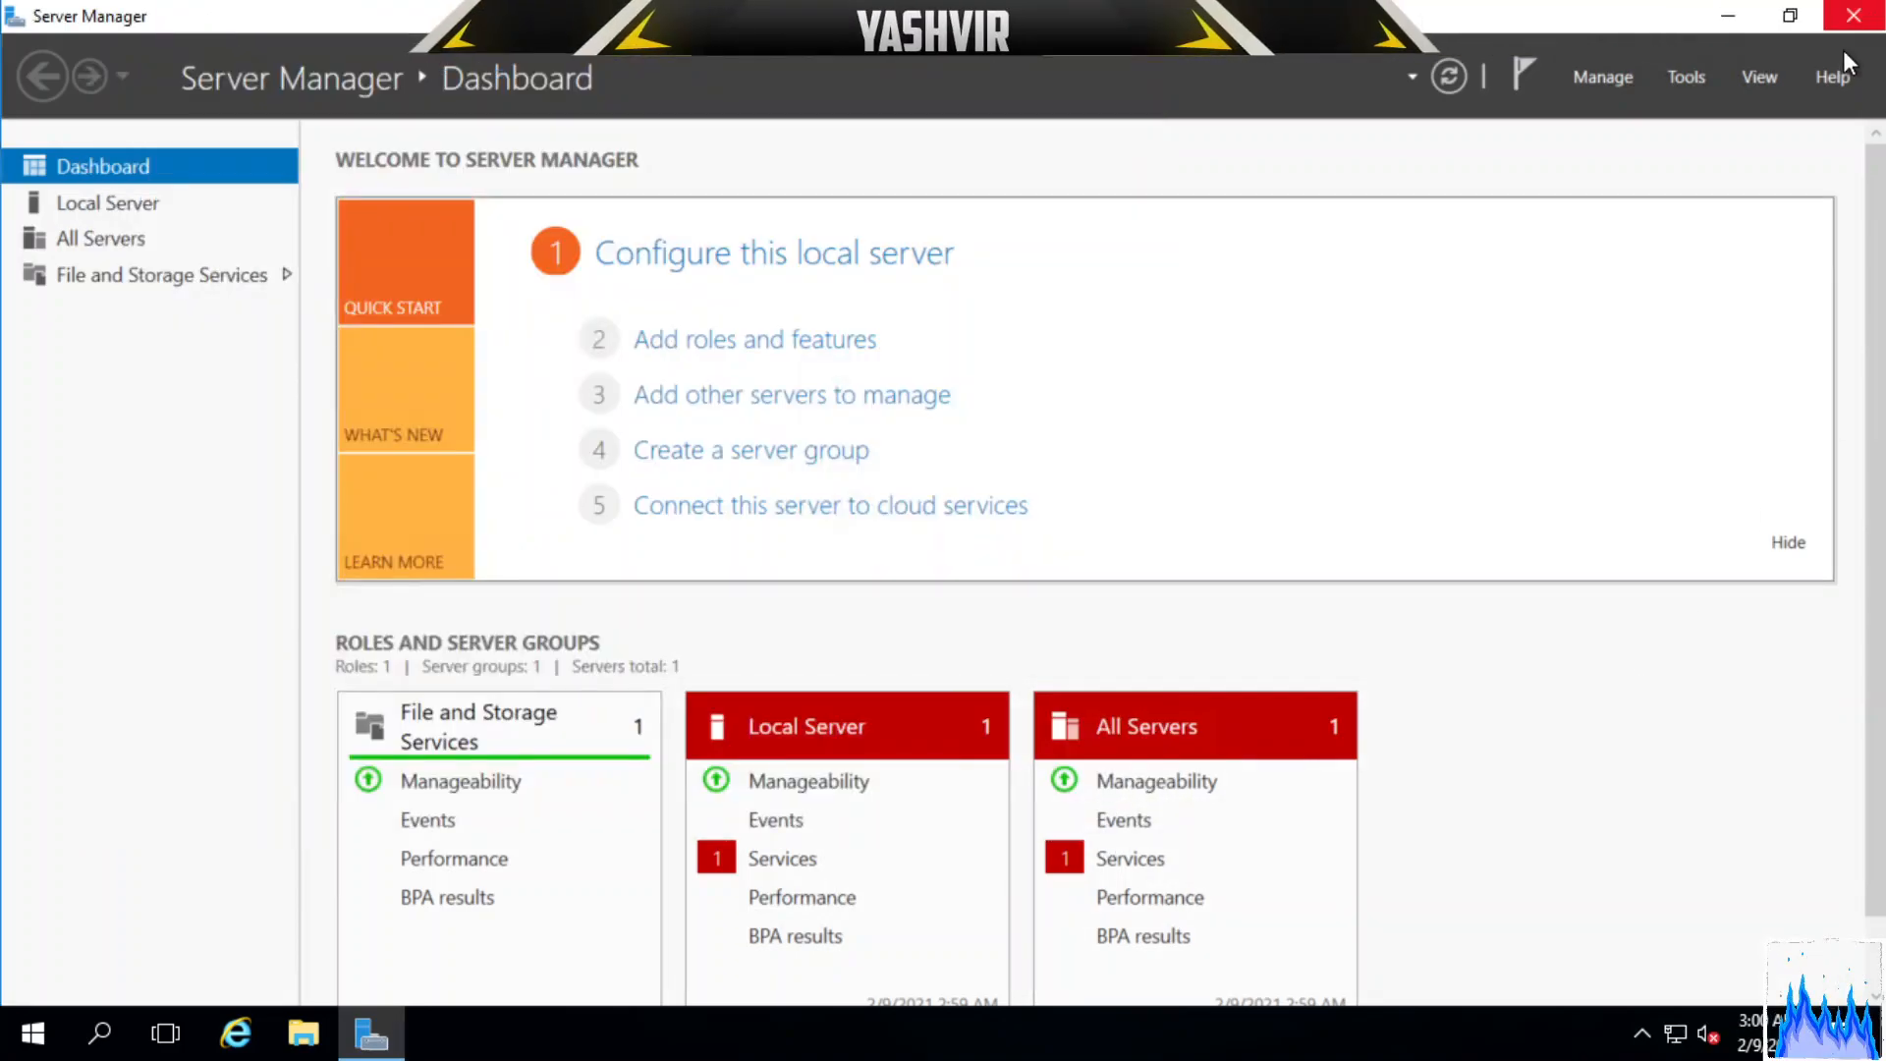
left_click(1861, 12)
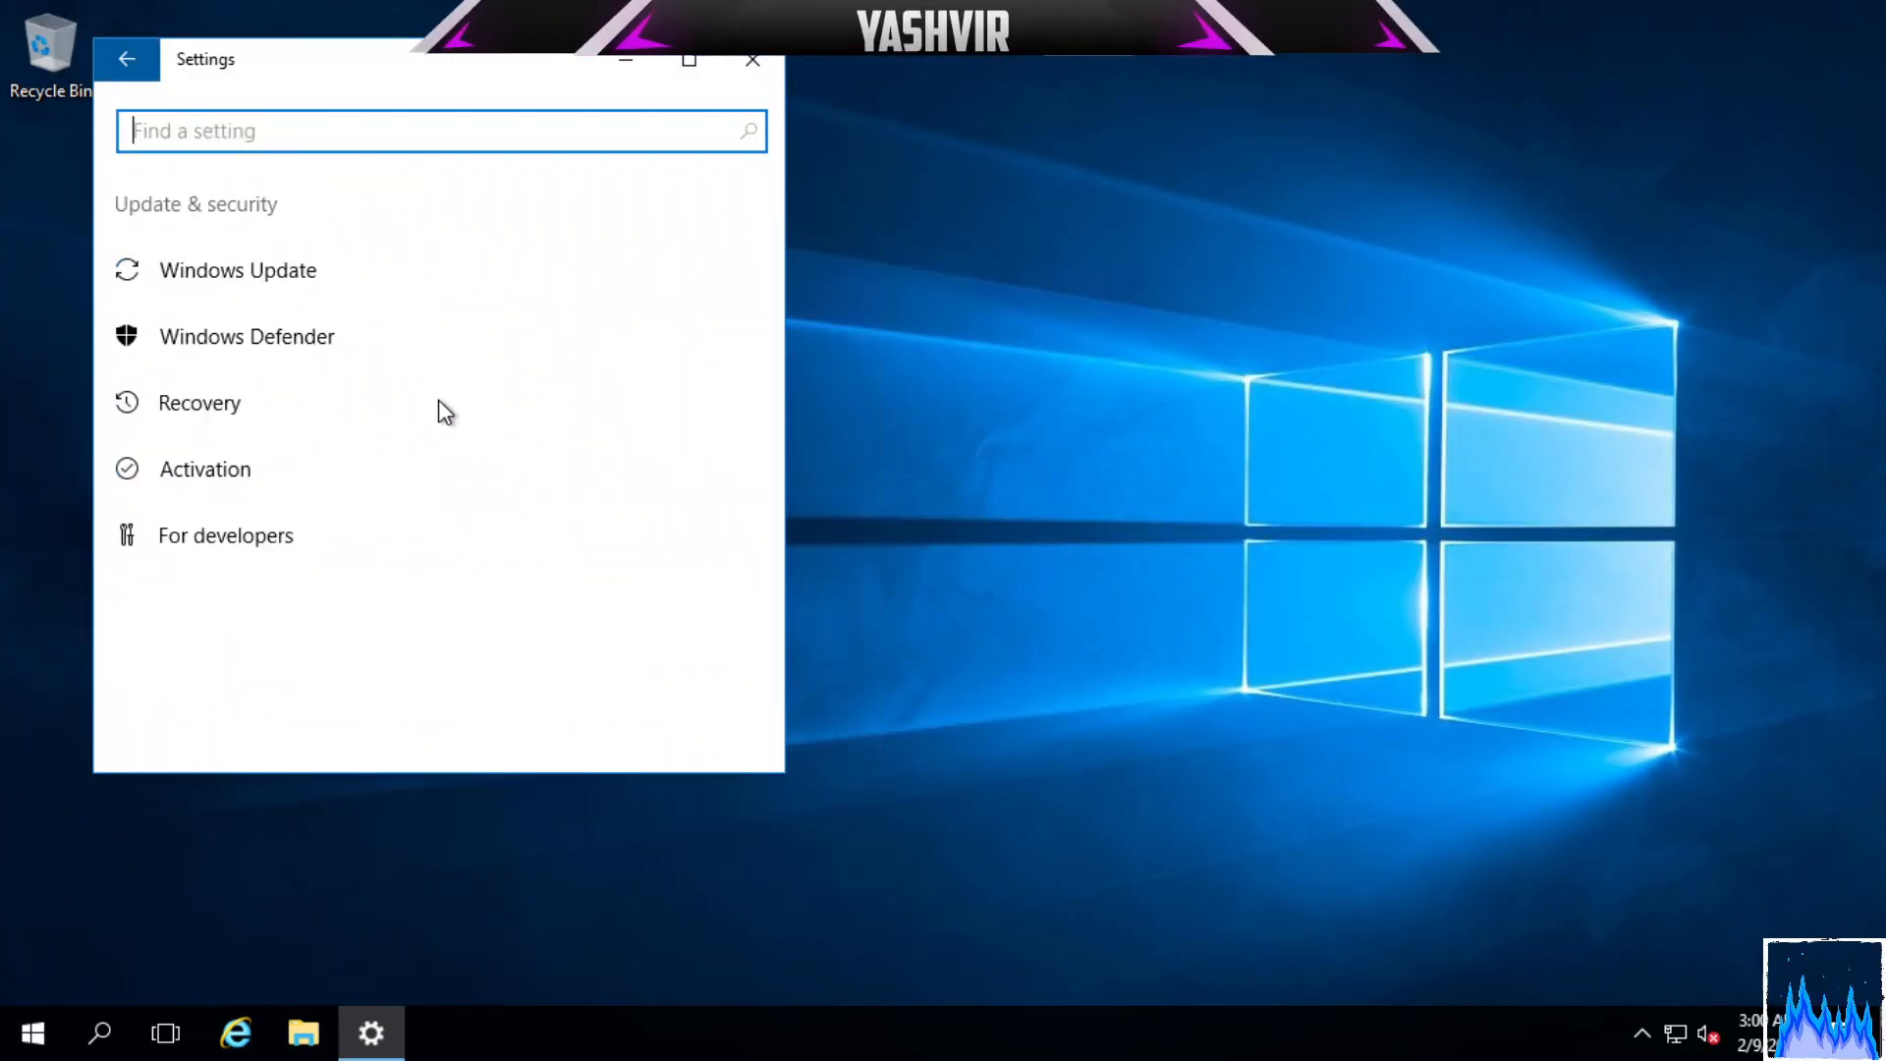
left_click(238, 270)
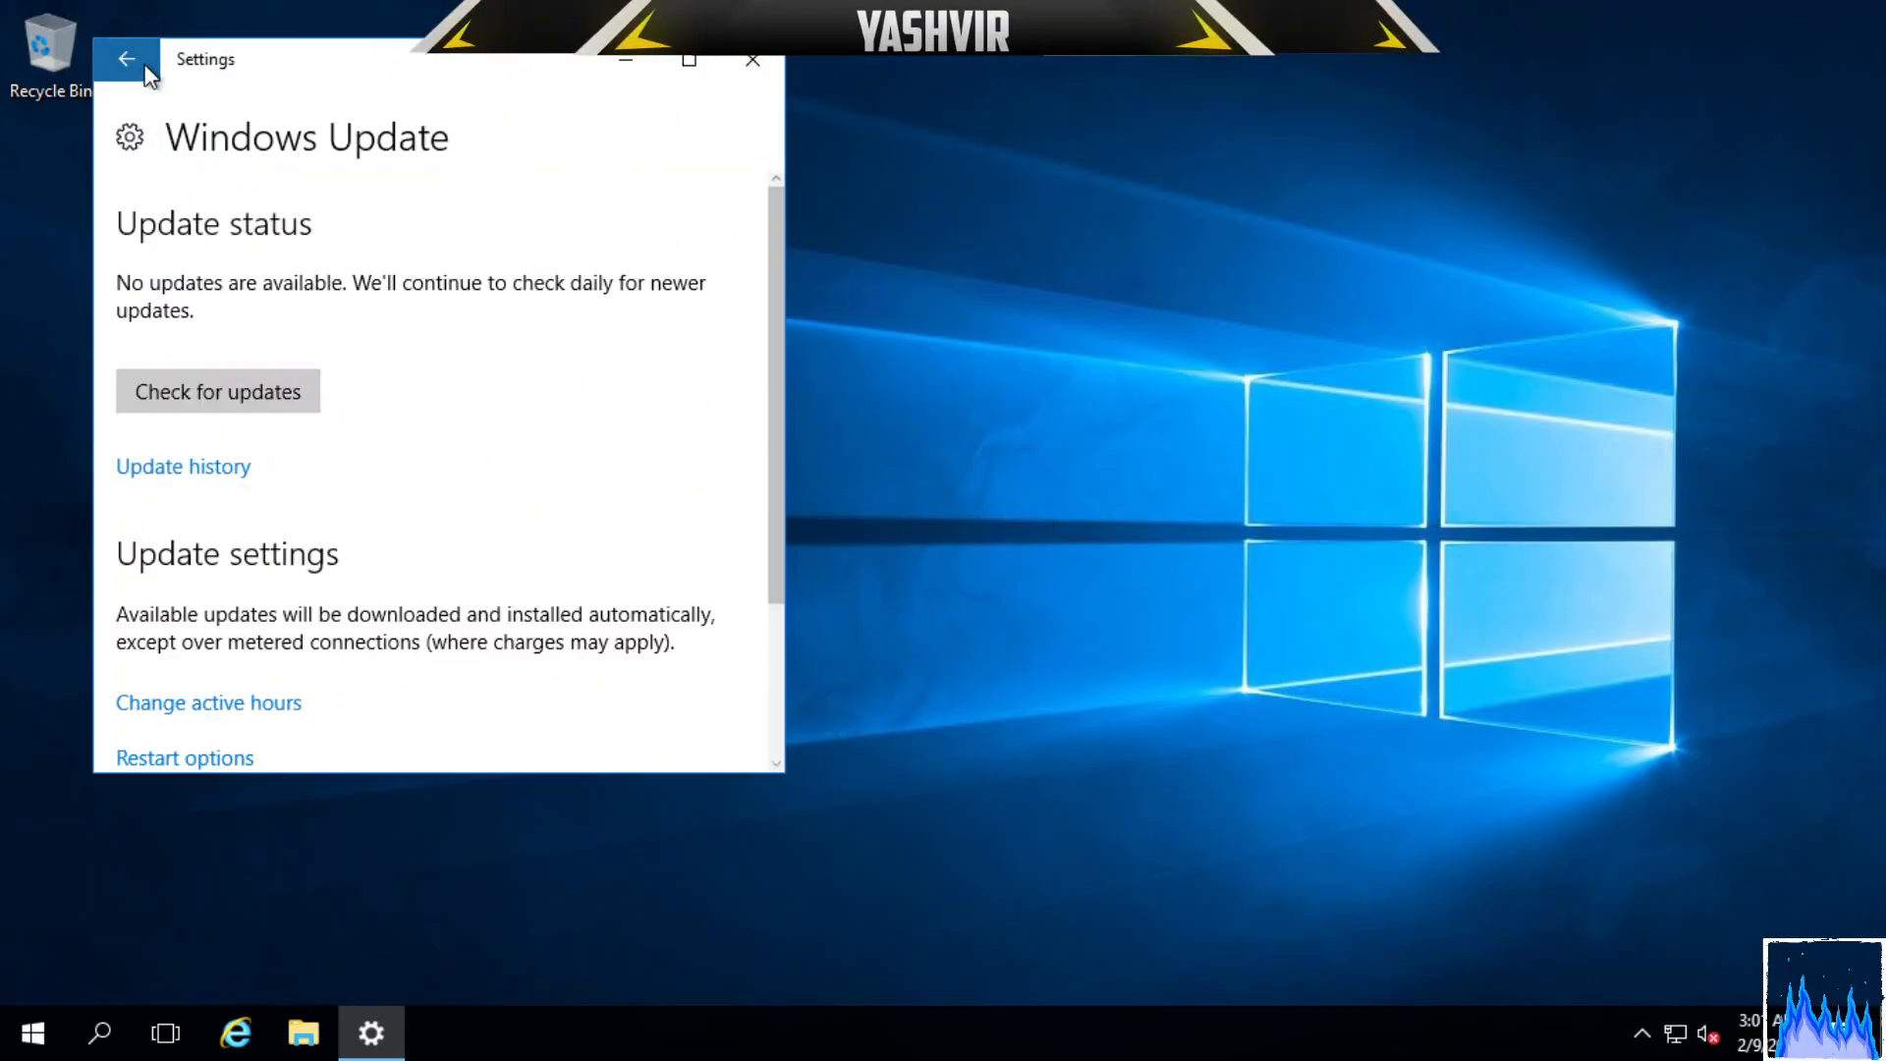
left_click(128, 59)
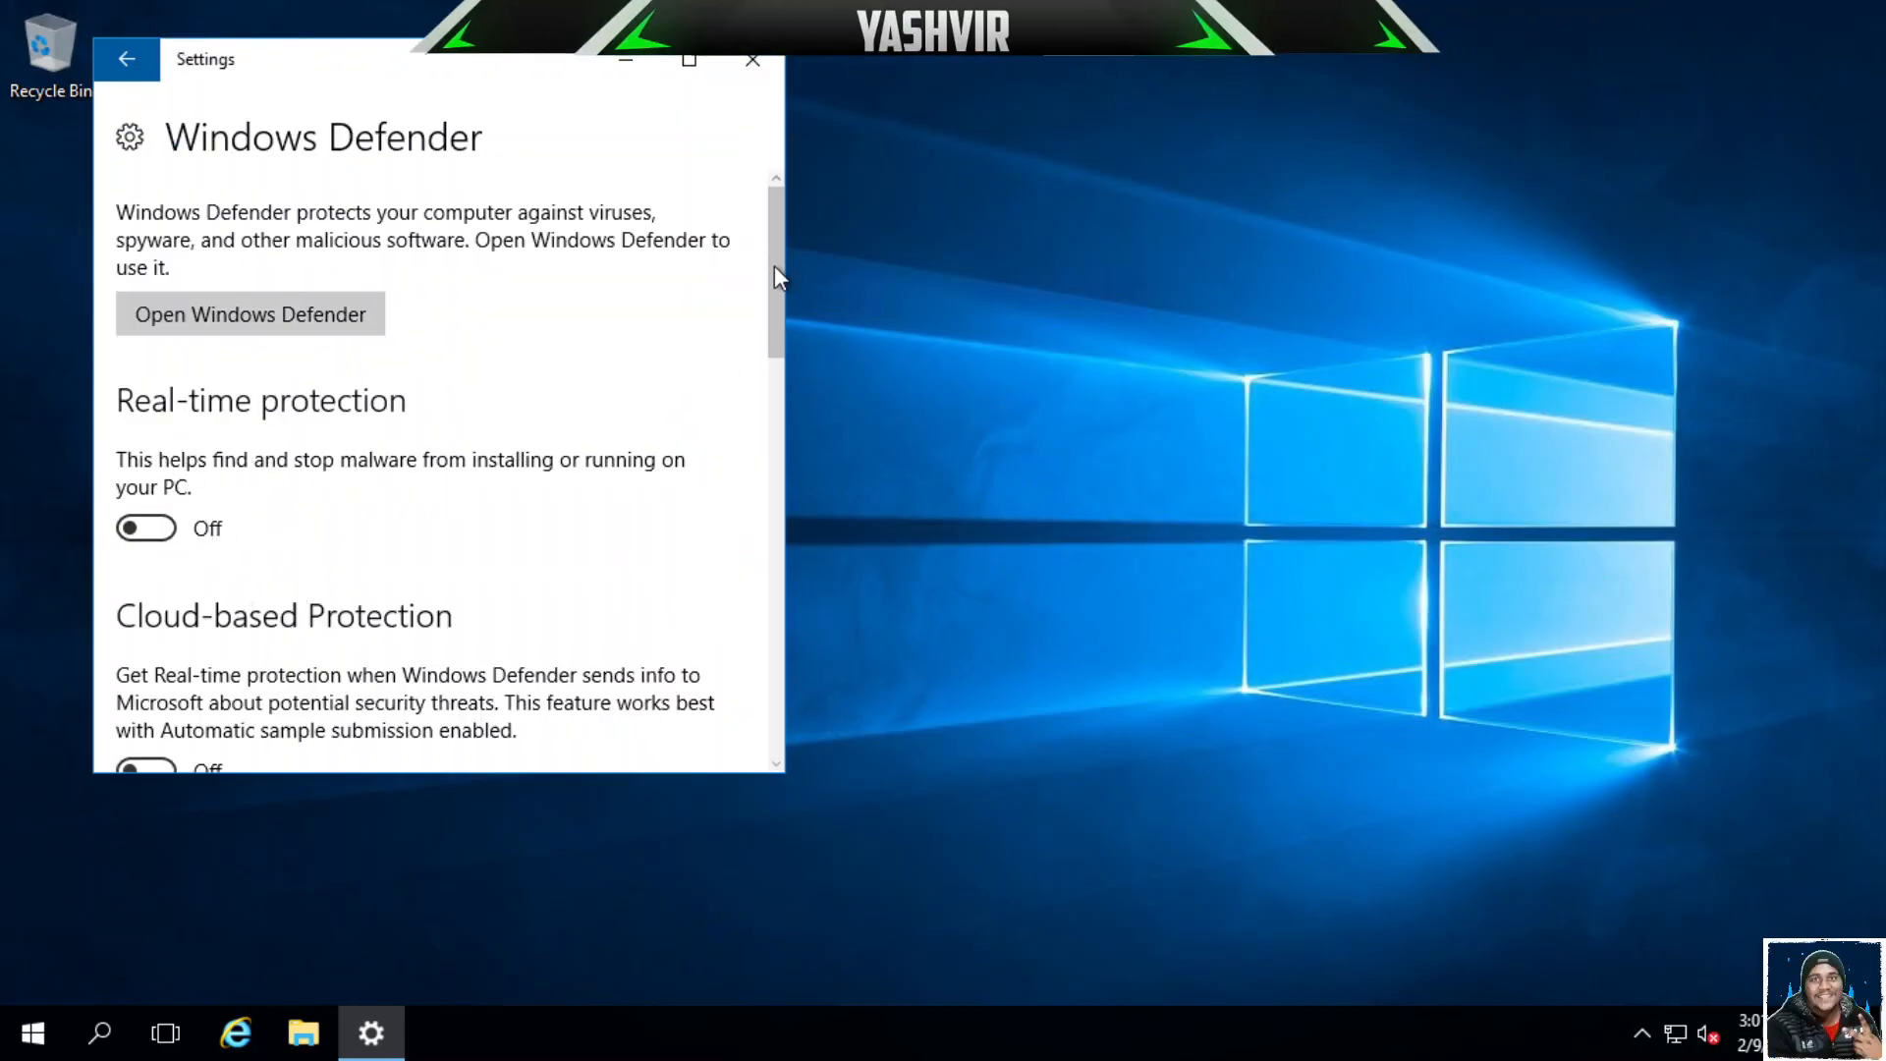
Switch Windows Defender's automatic sample submission to Off.
scroll("down", 3)
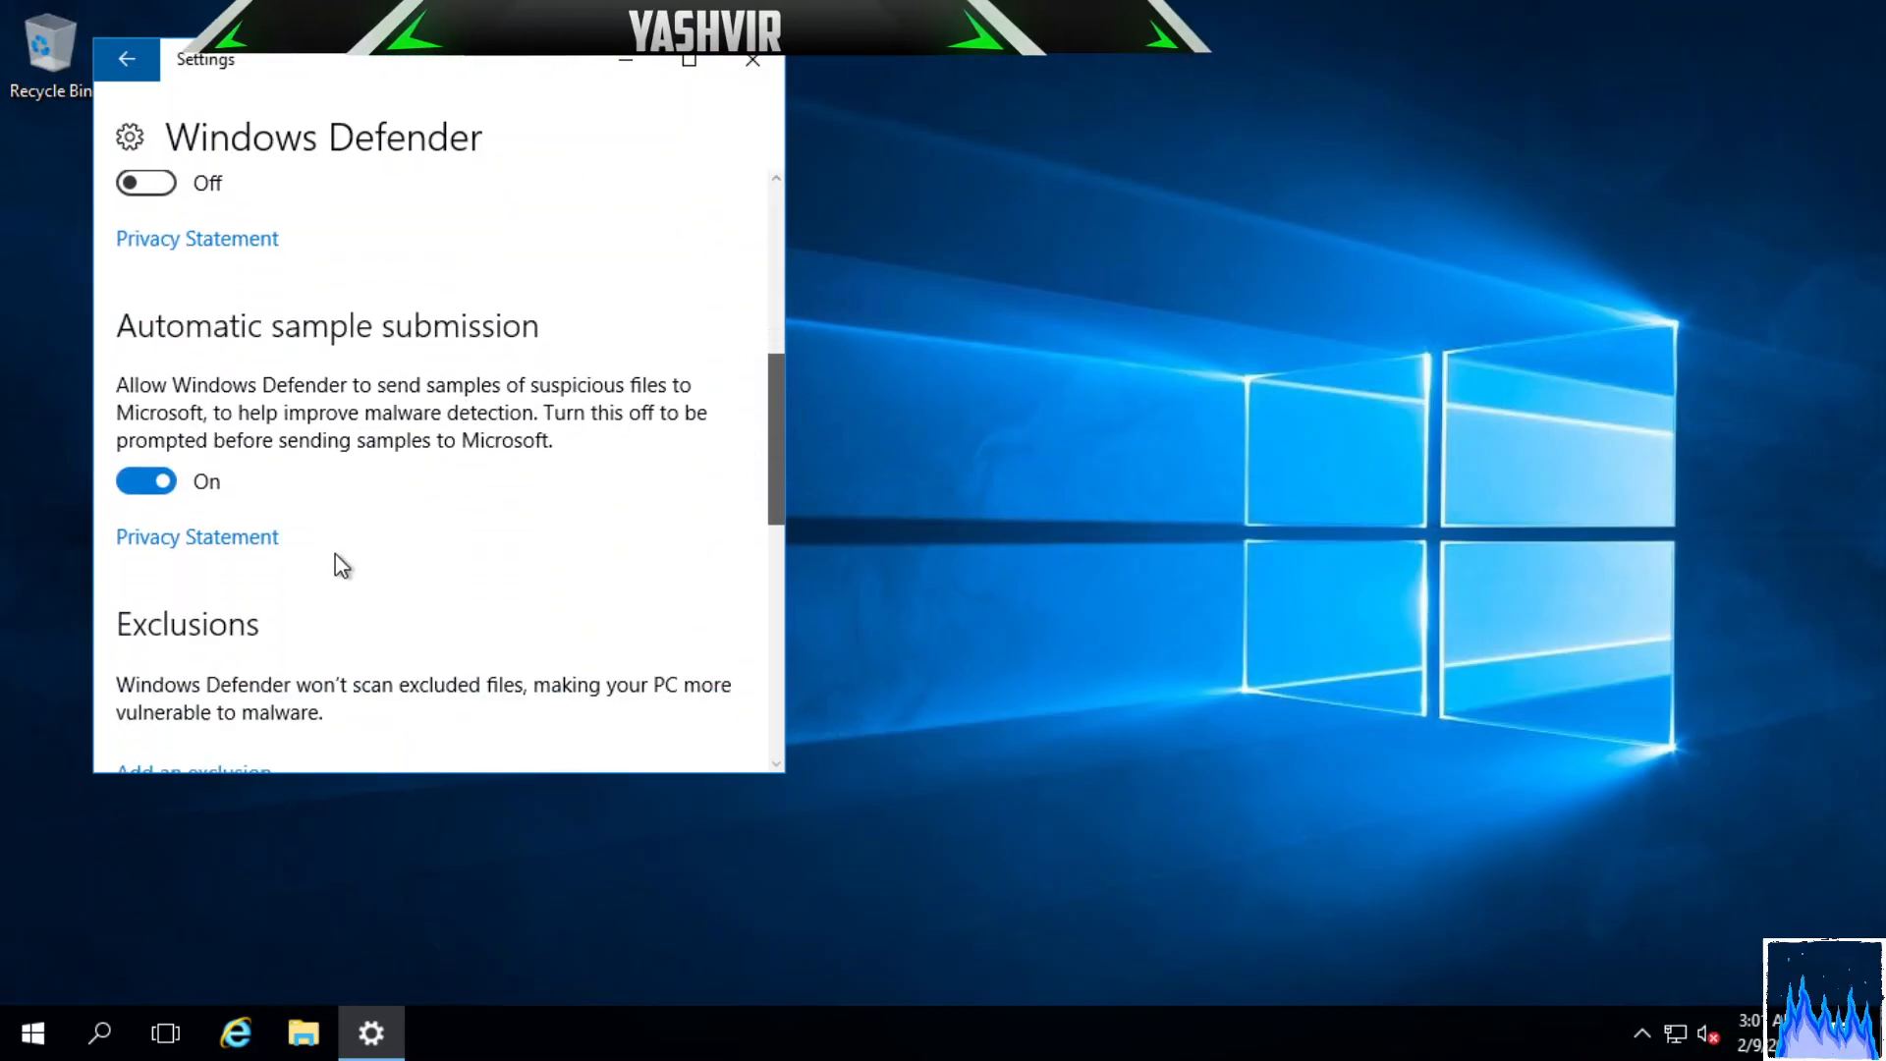
left_click(146, 482)
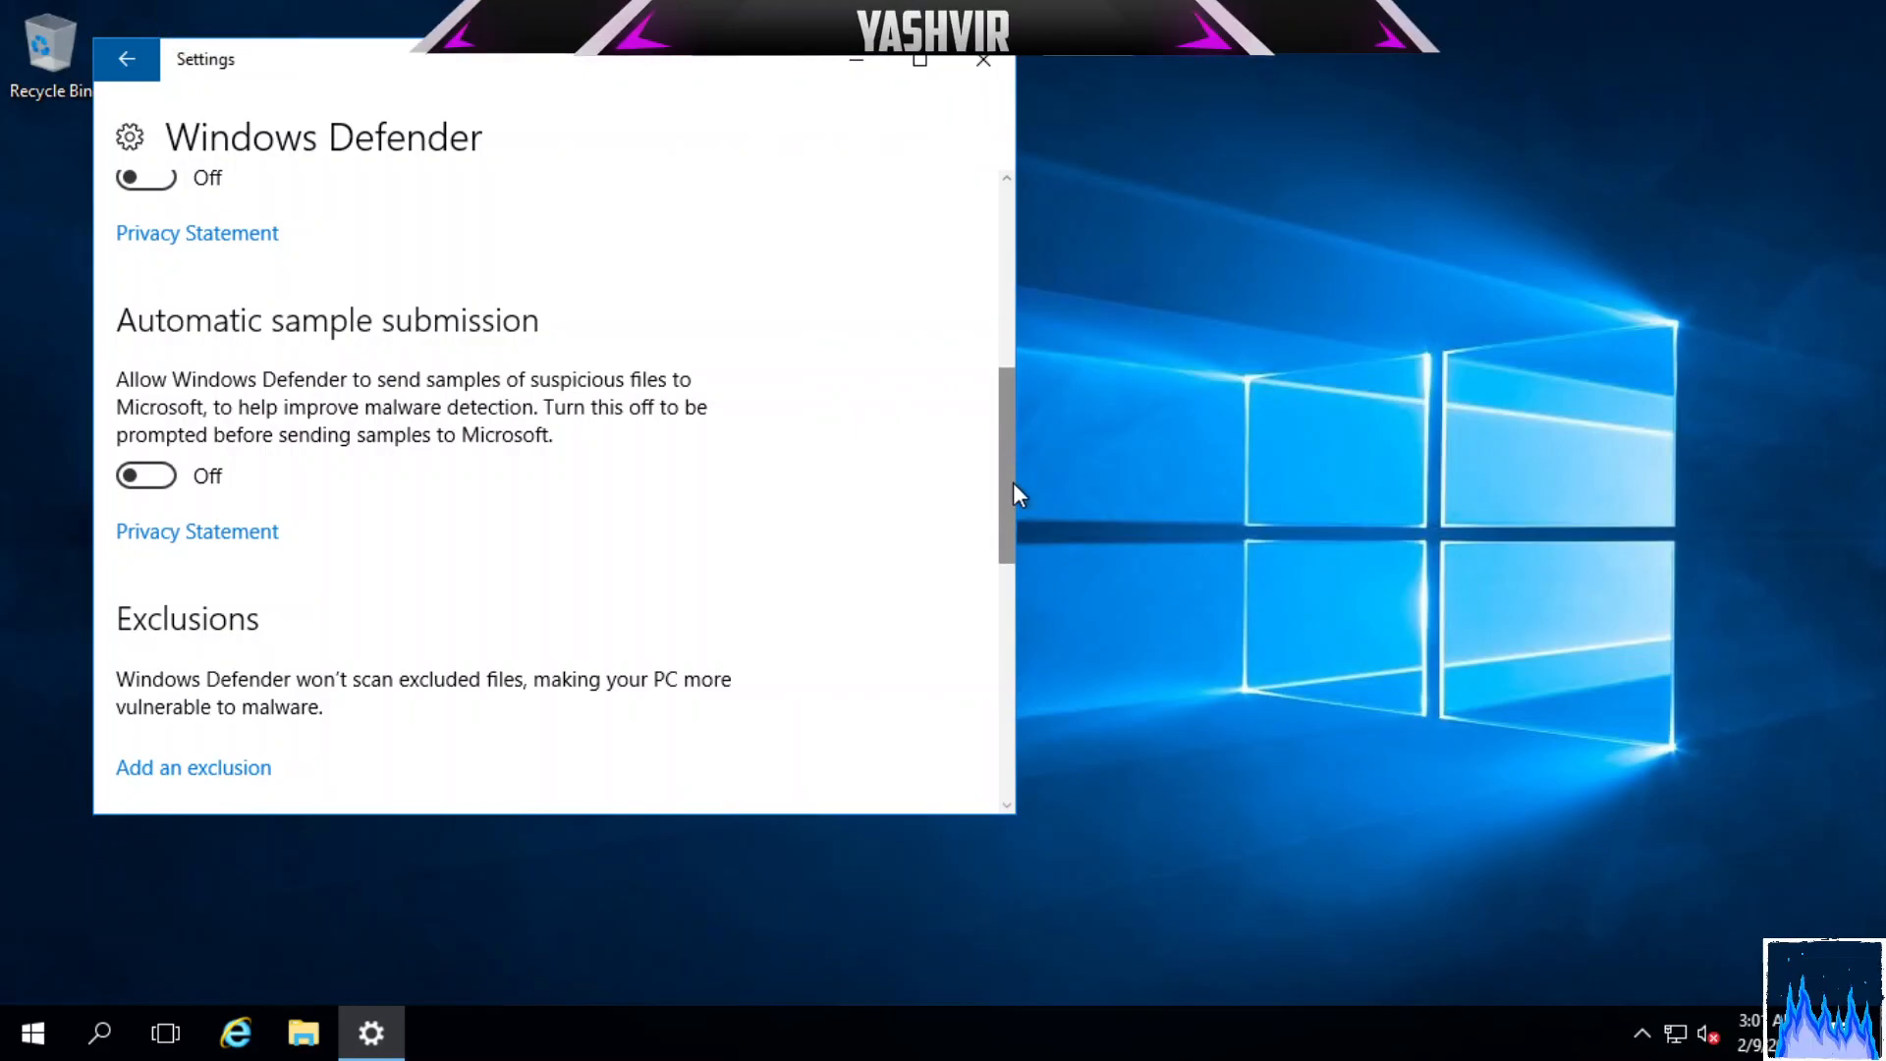
scroll("down", 3)
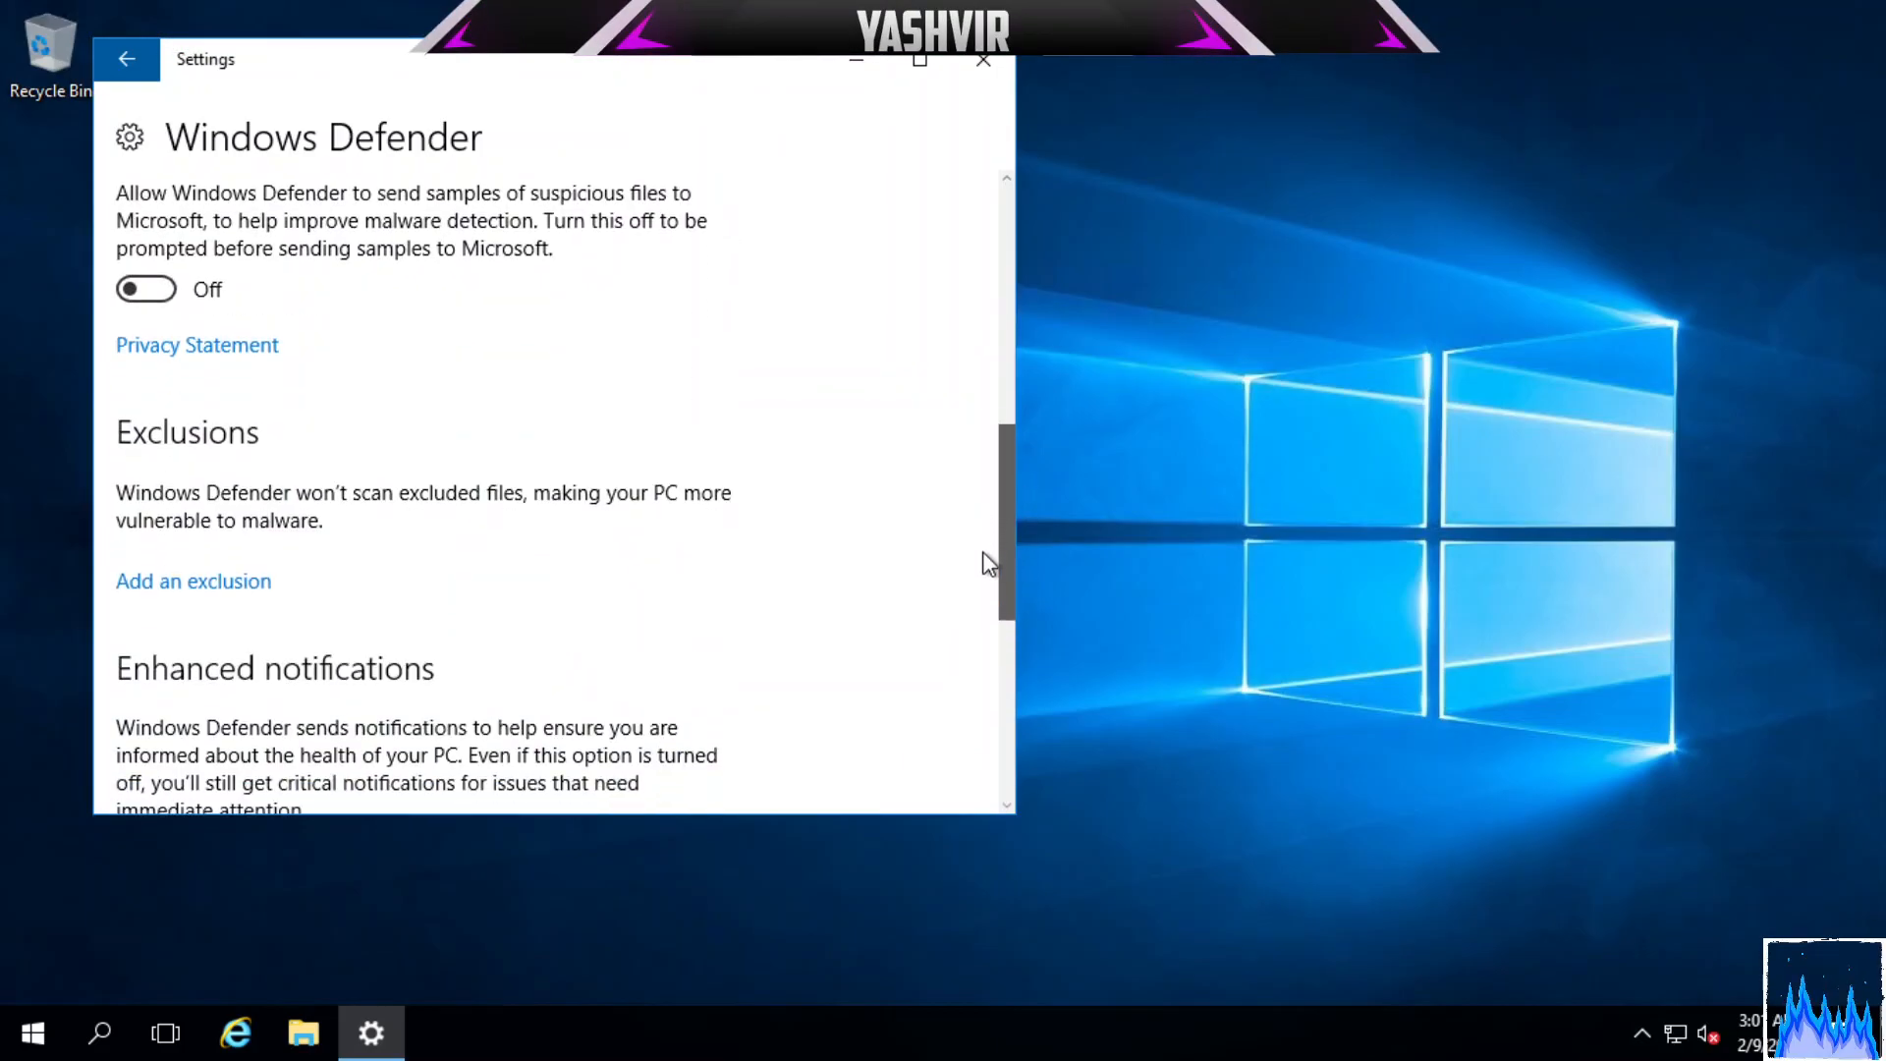
scroll("up", 3)
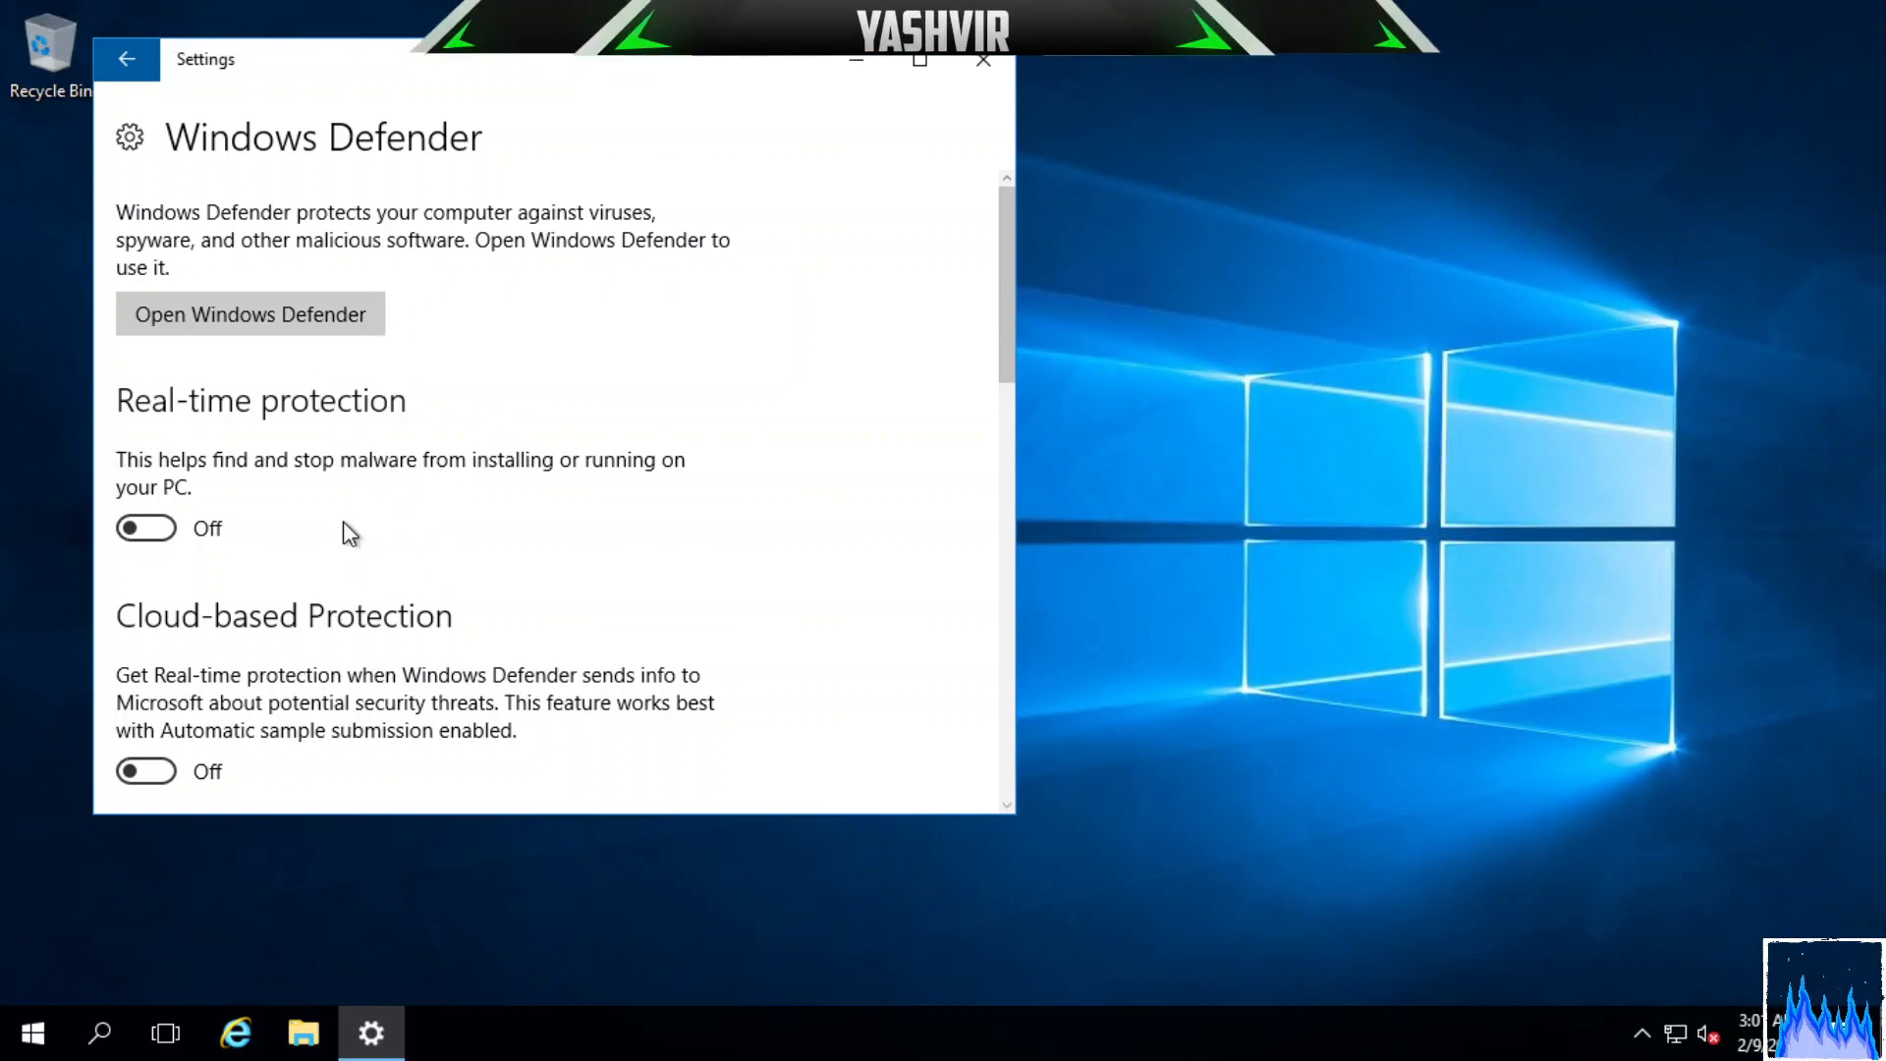
mouse_move(666, 580)
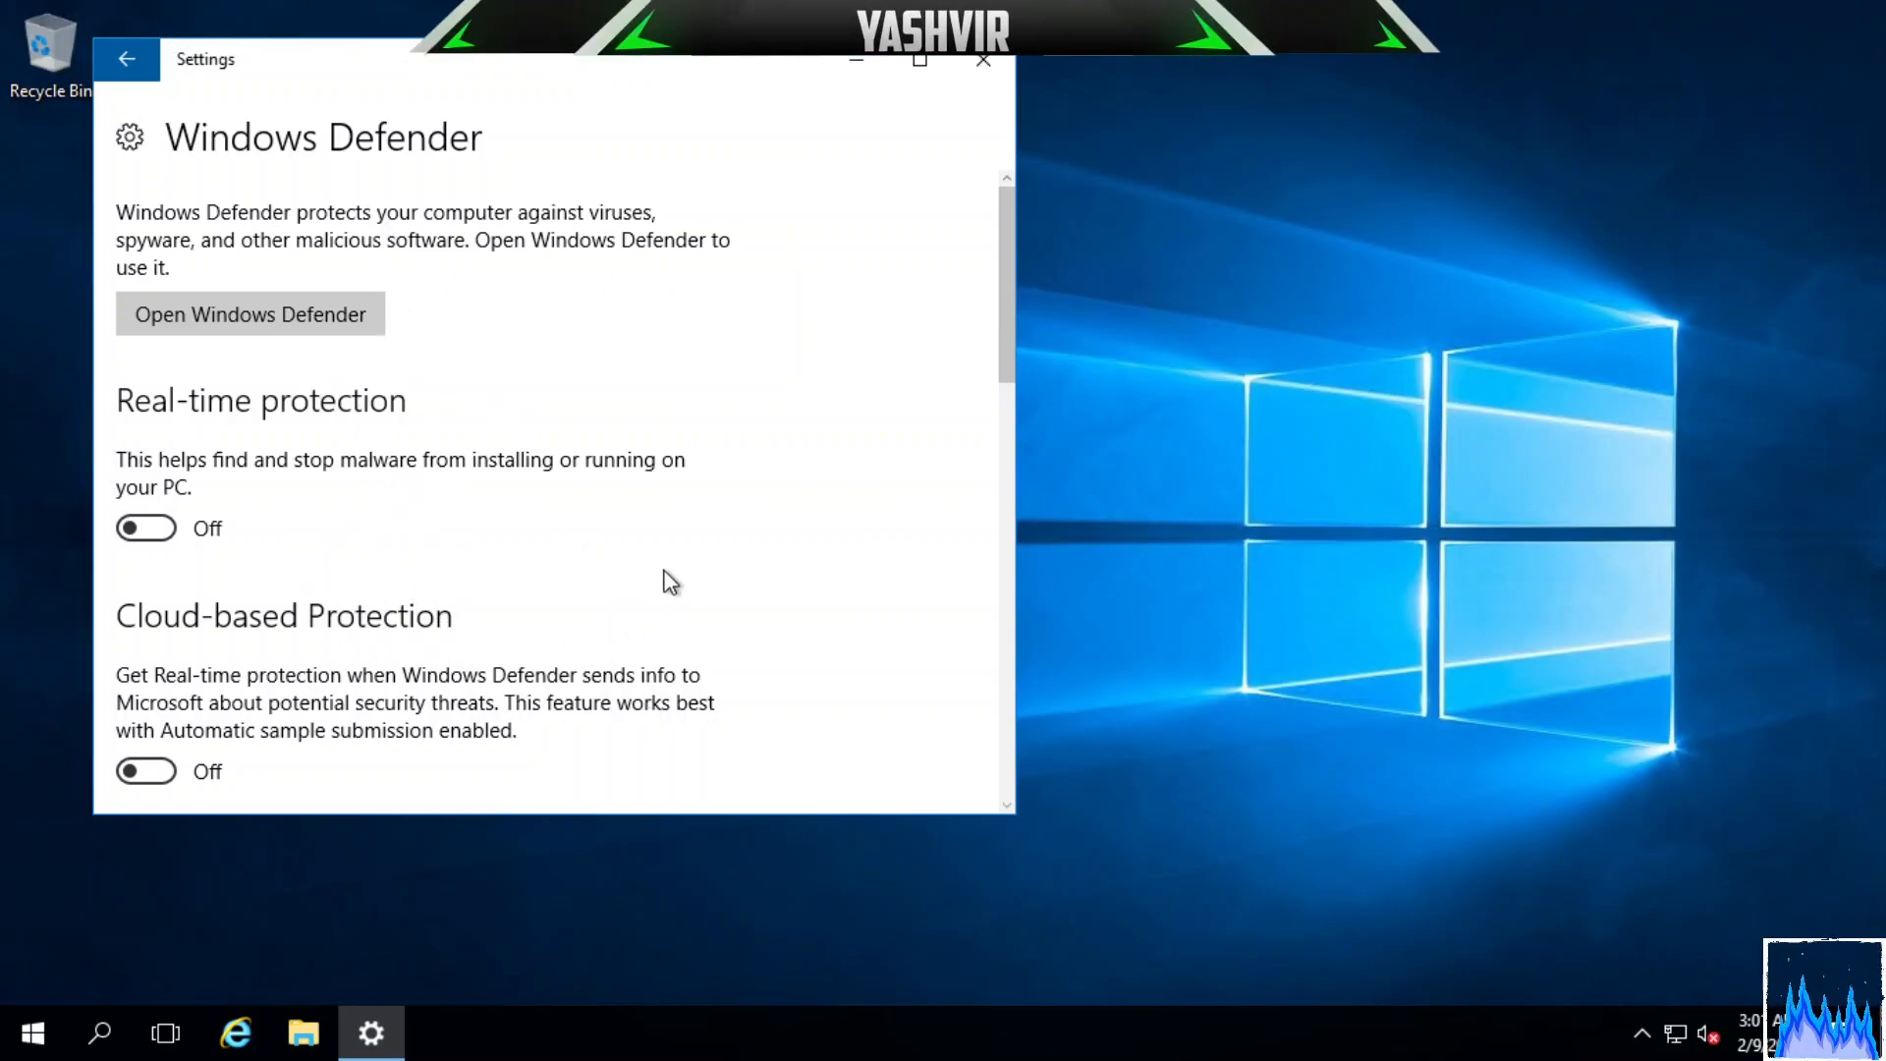
mouse_move(908, 566)
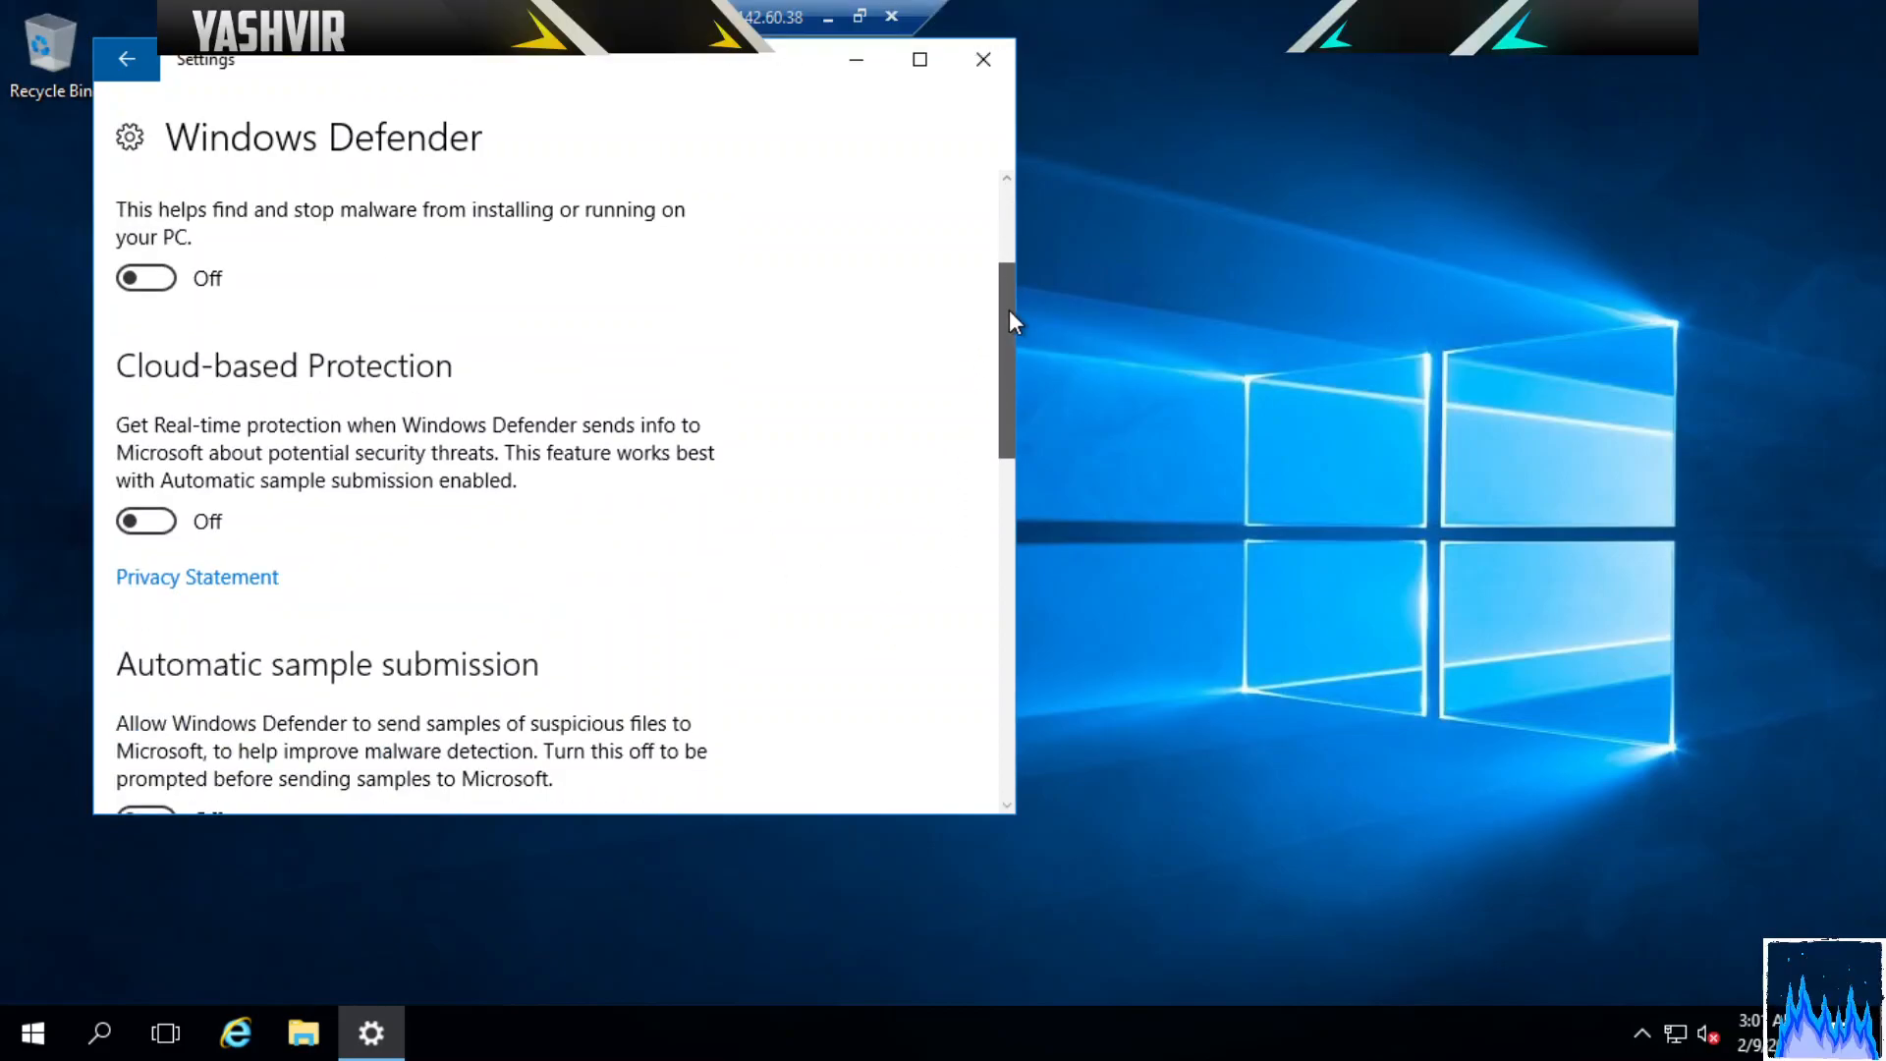
Close Settings and search Windows for 'gpedit.msc' to find the Group Policy console.
left_click(982, 59)
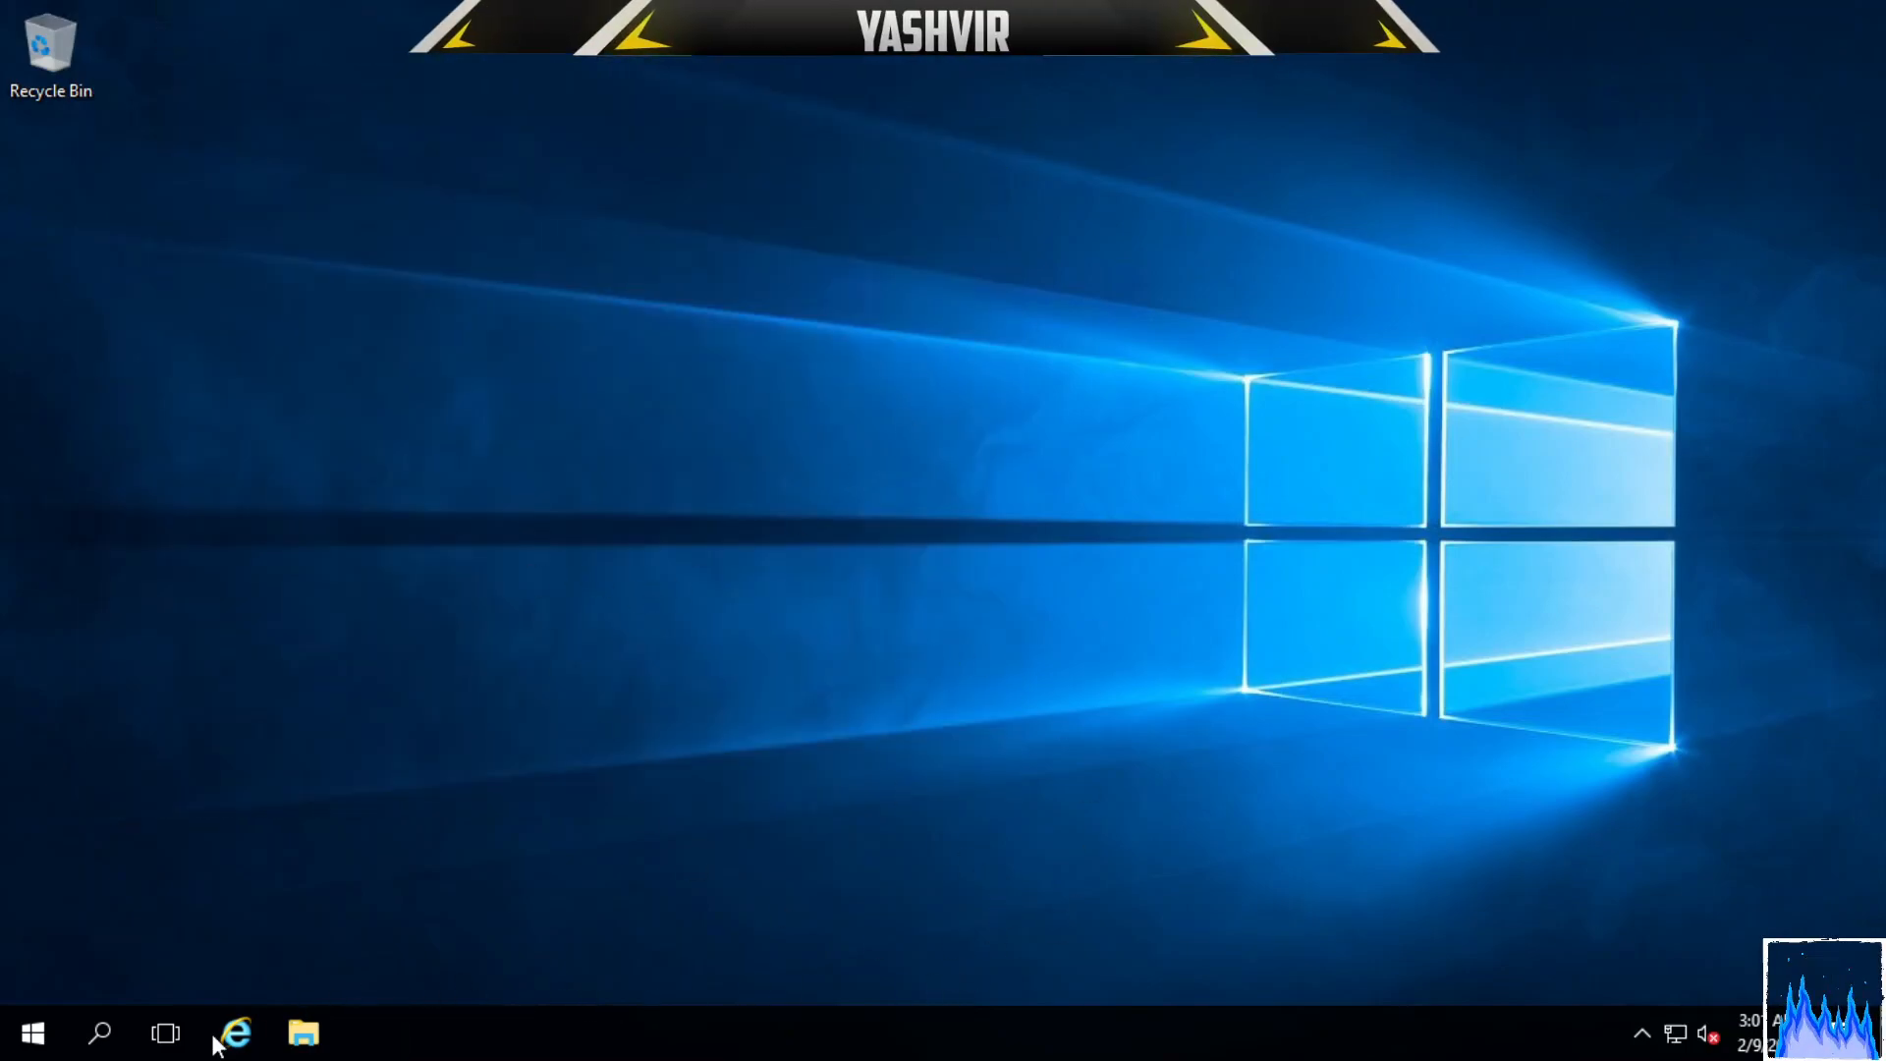
left_click(95, 1034)
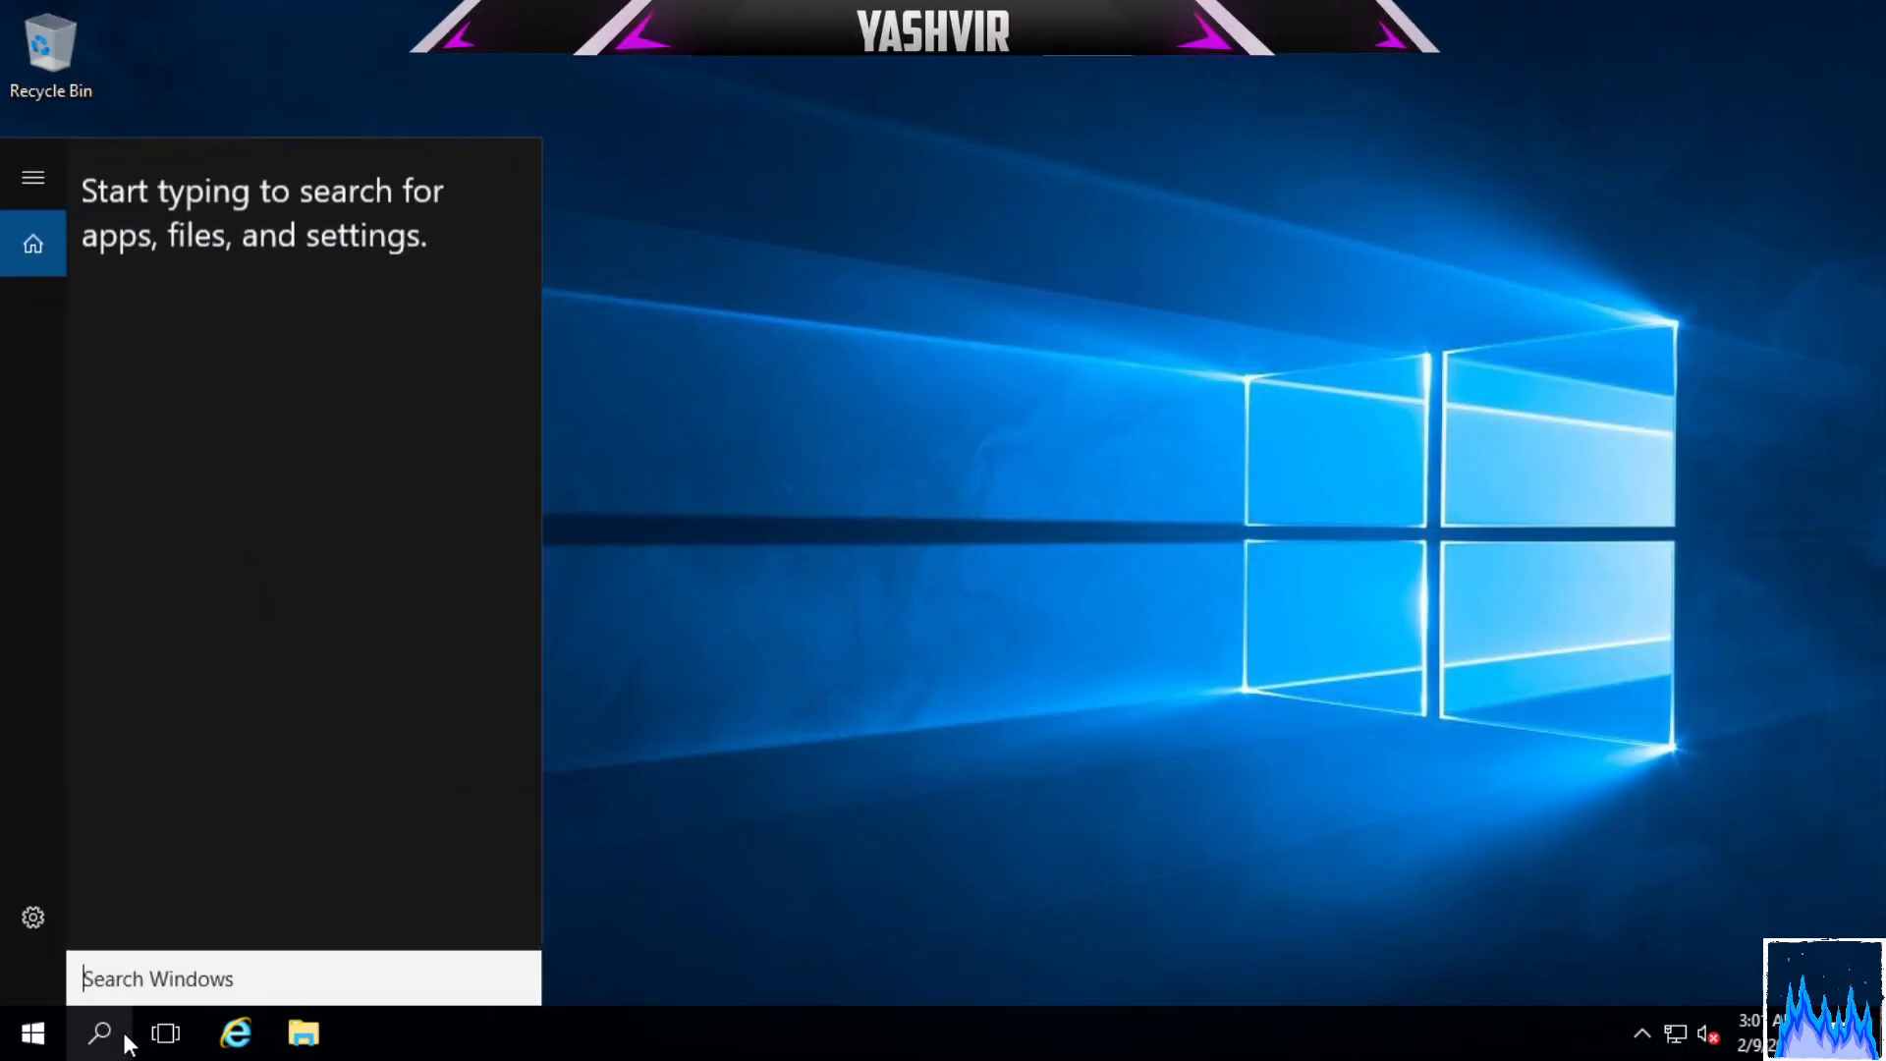
type("g")
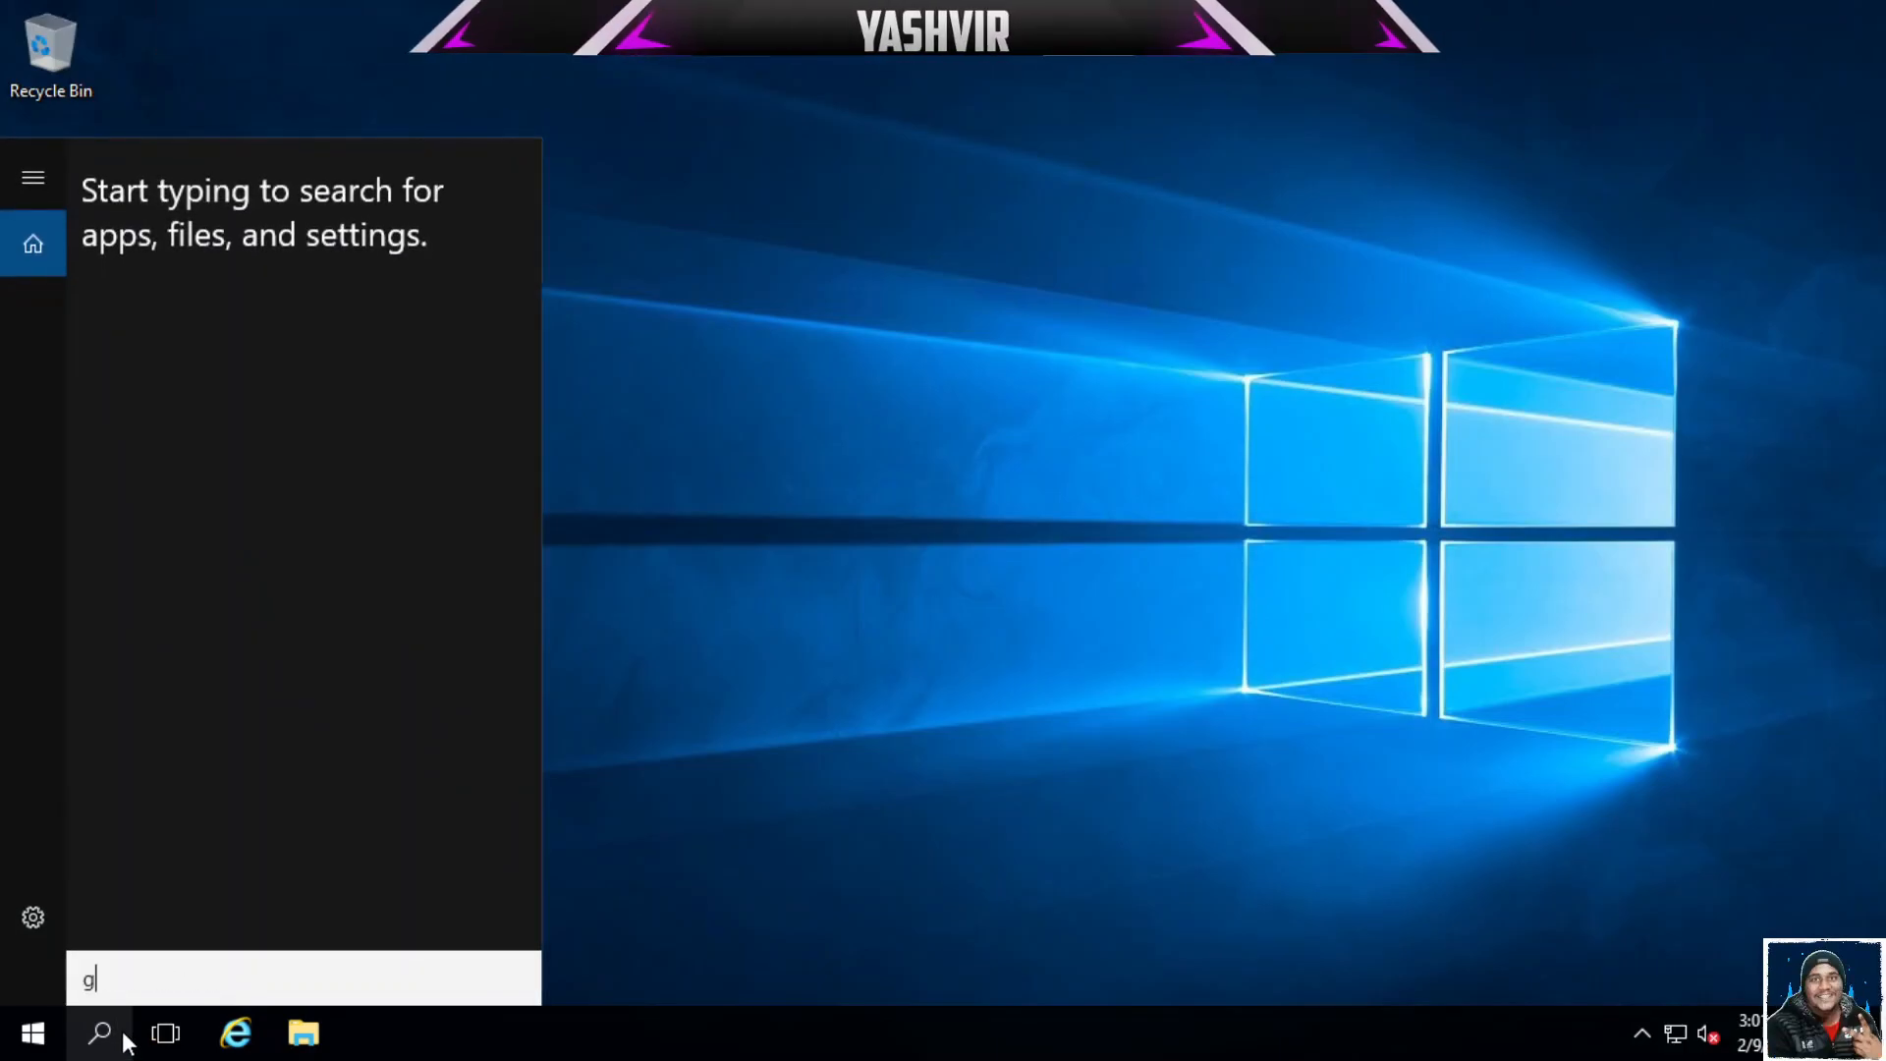
type("pedit.msc")
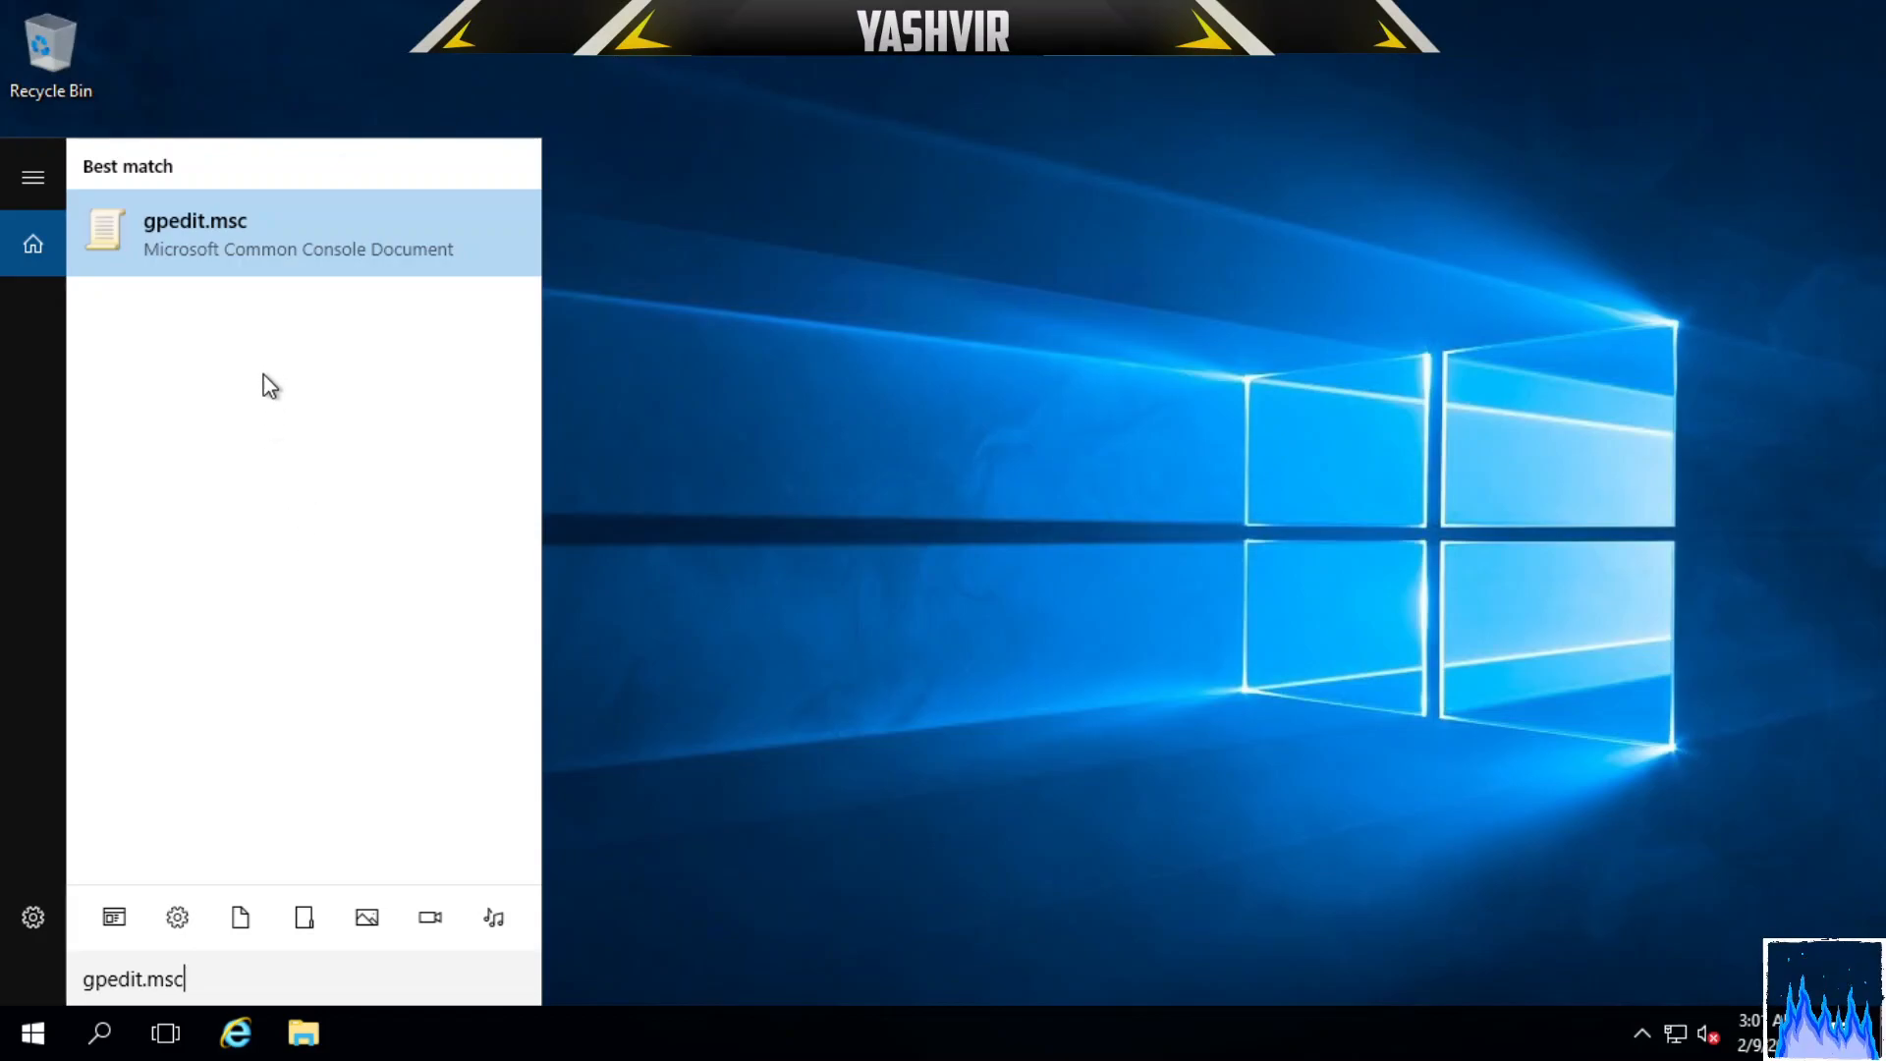
mouse_move(244, 275)
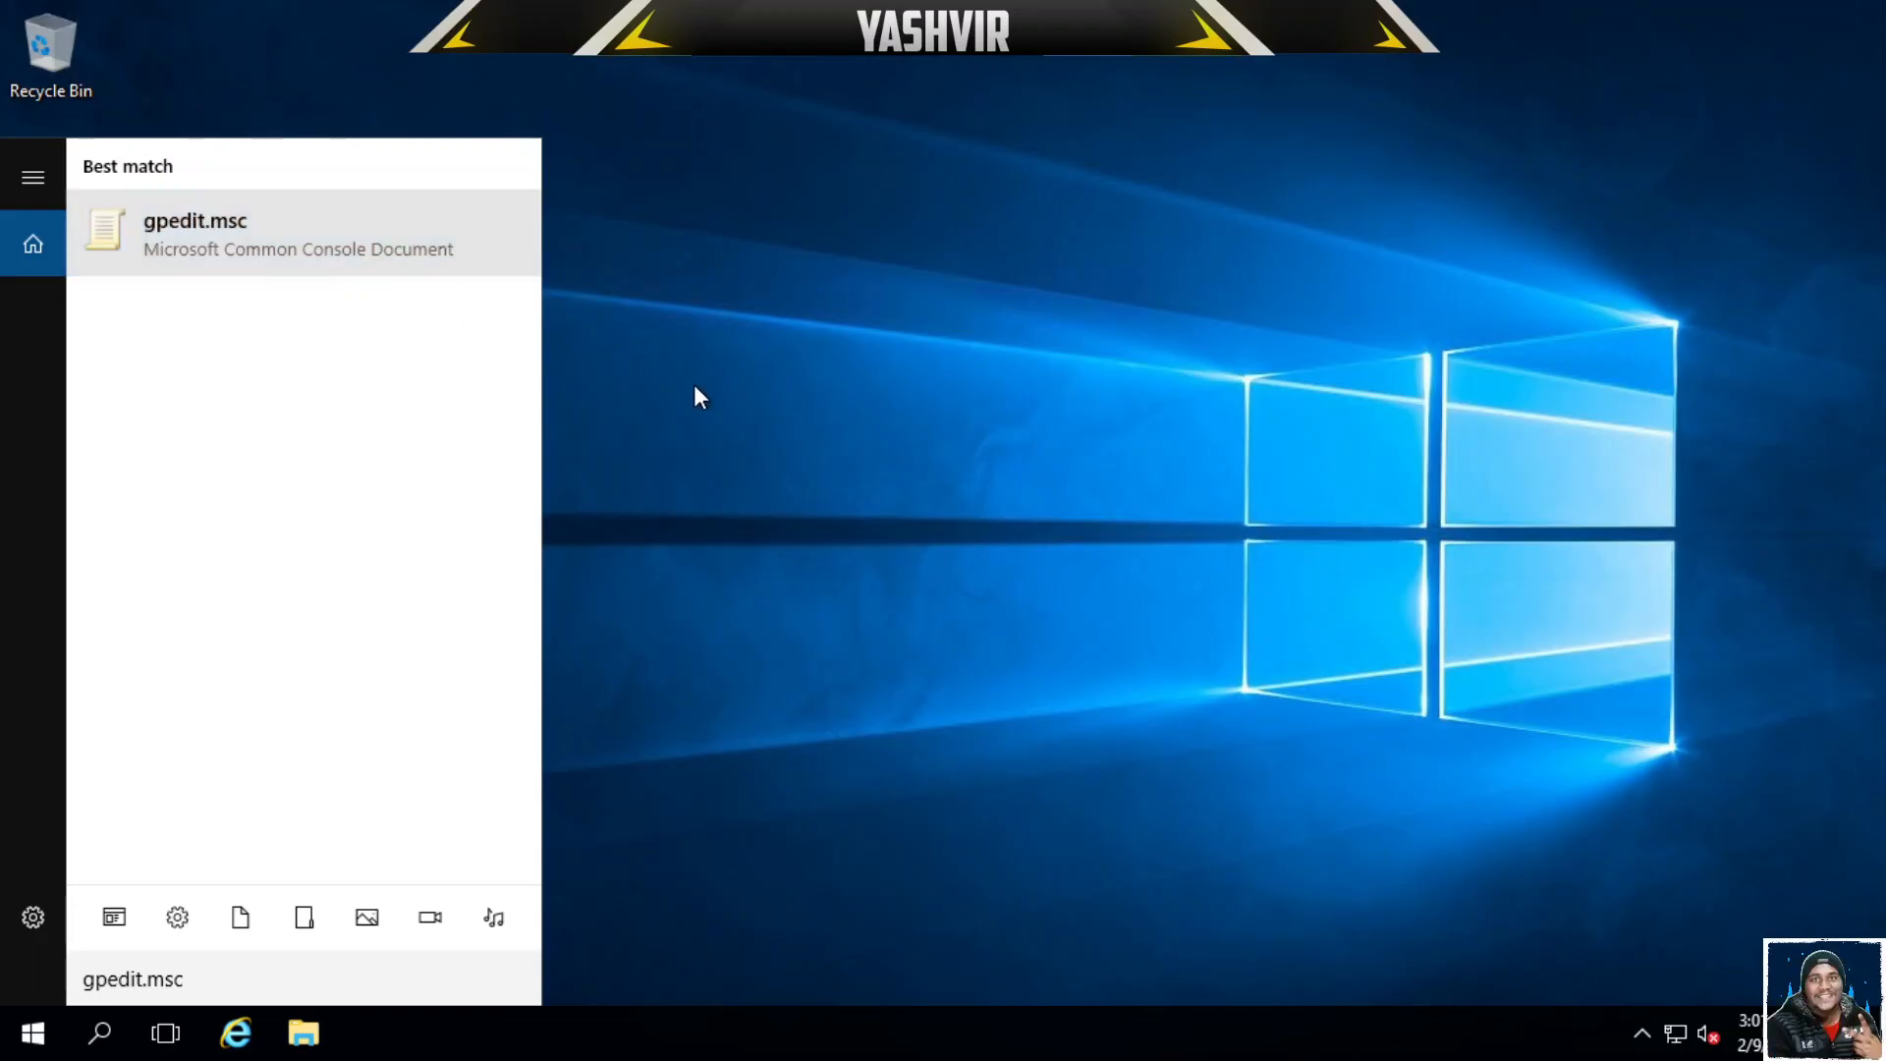
Launch the group policy editor and browse into Computer Configuration > Administrative Templates > Windows Components.
left_click(197, 232)
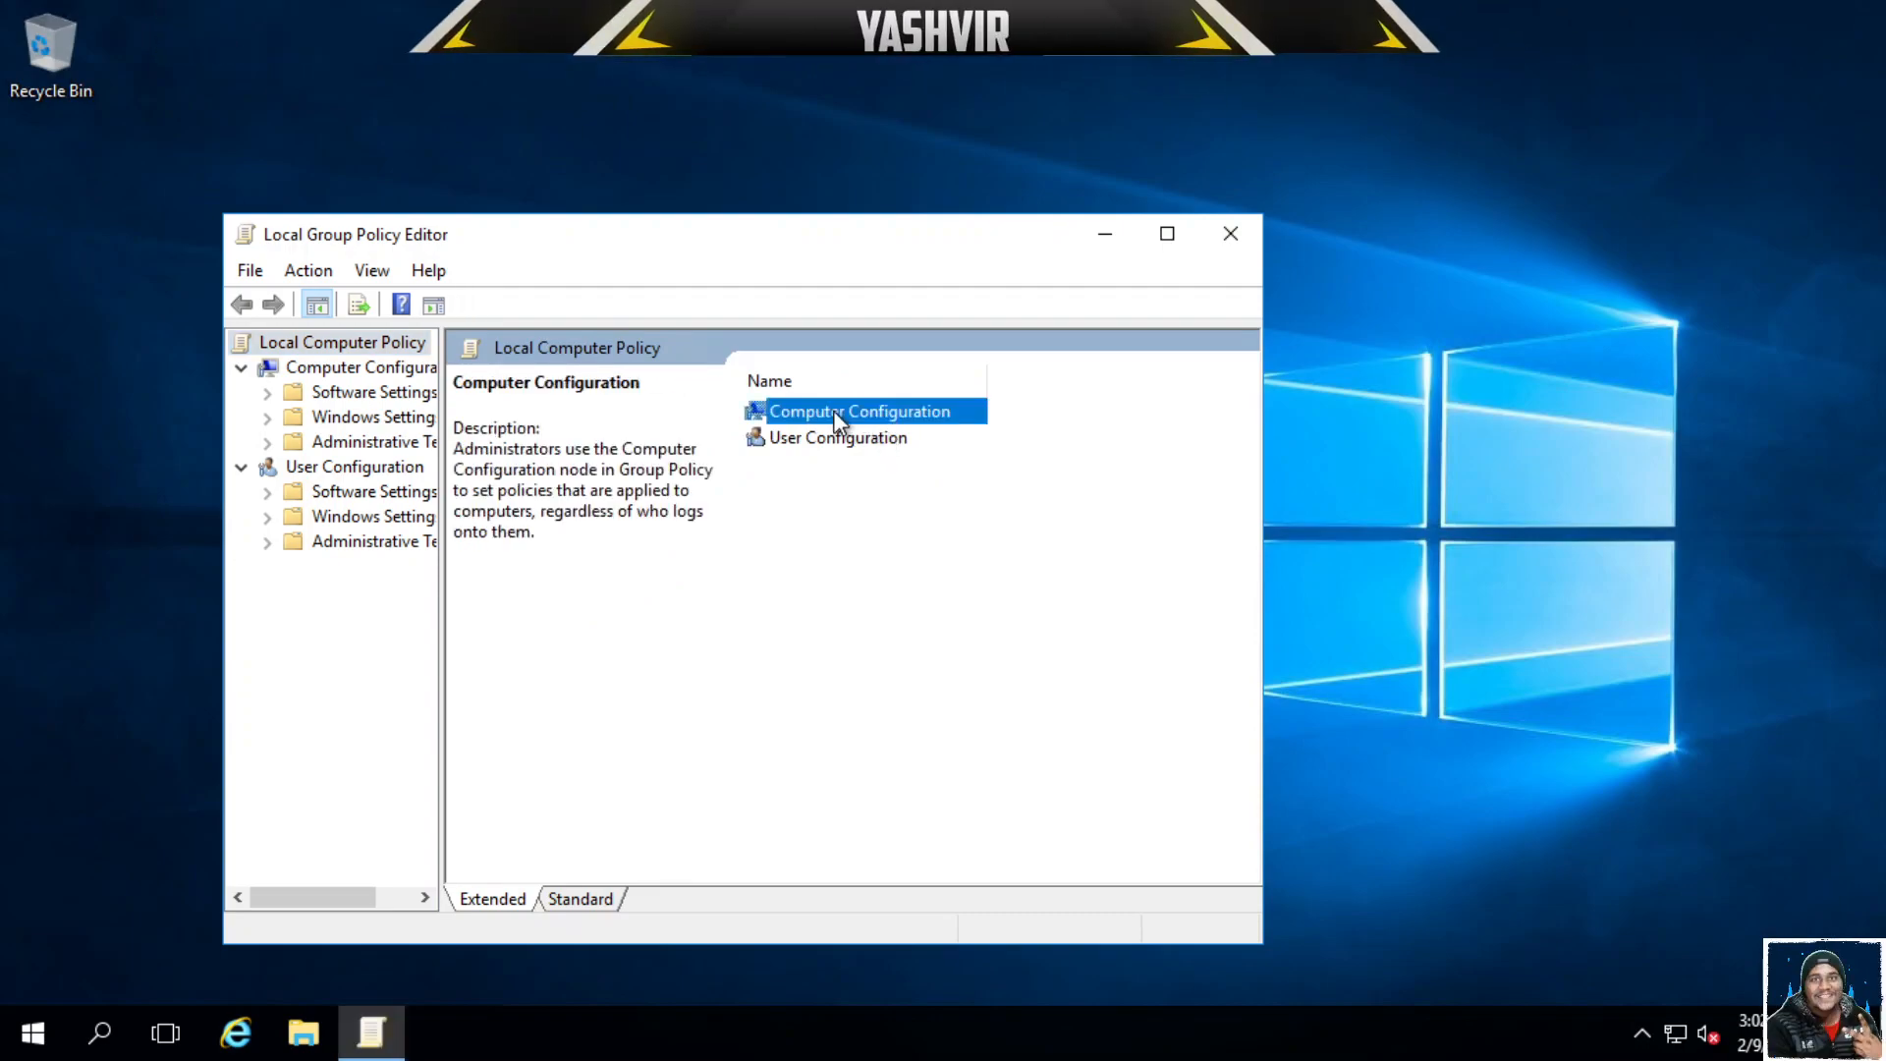
double_click(860, 410)
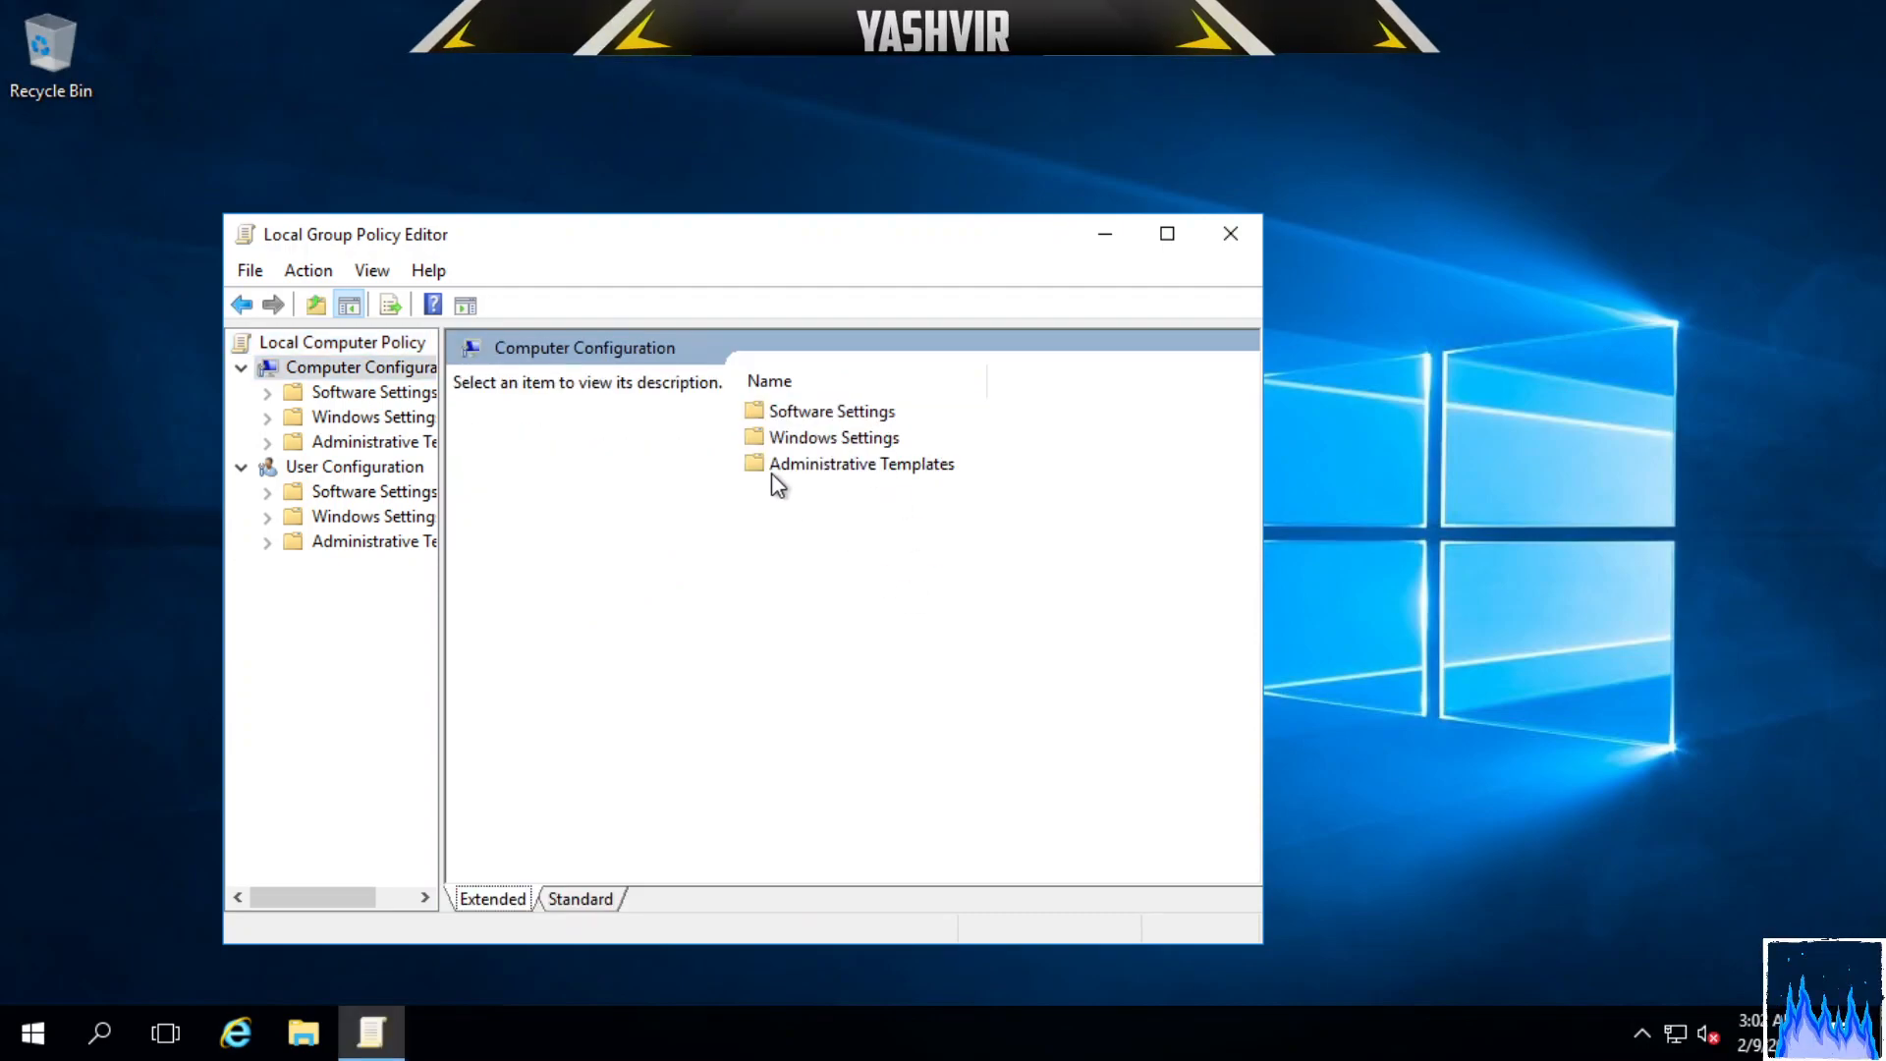
left_click(860, 463)
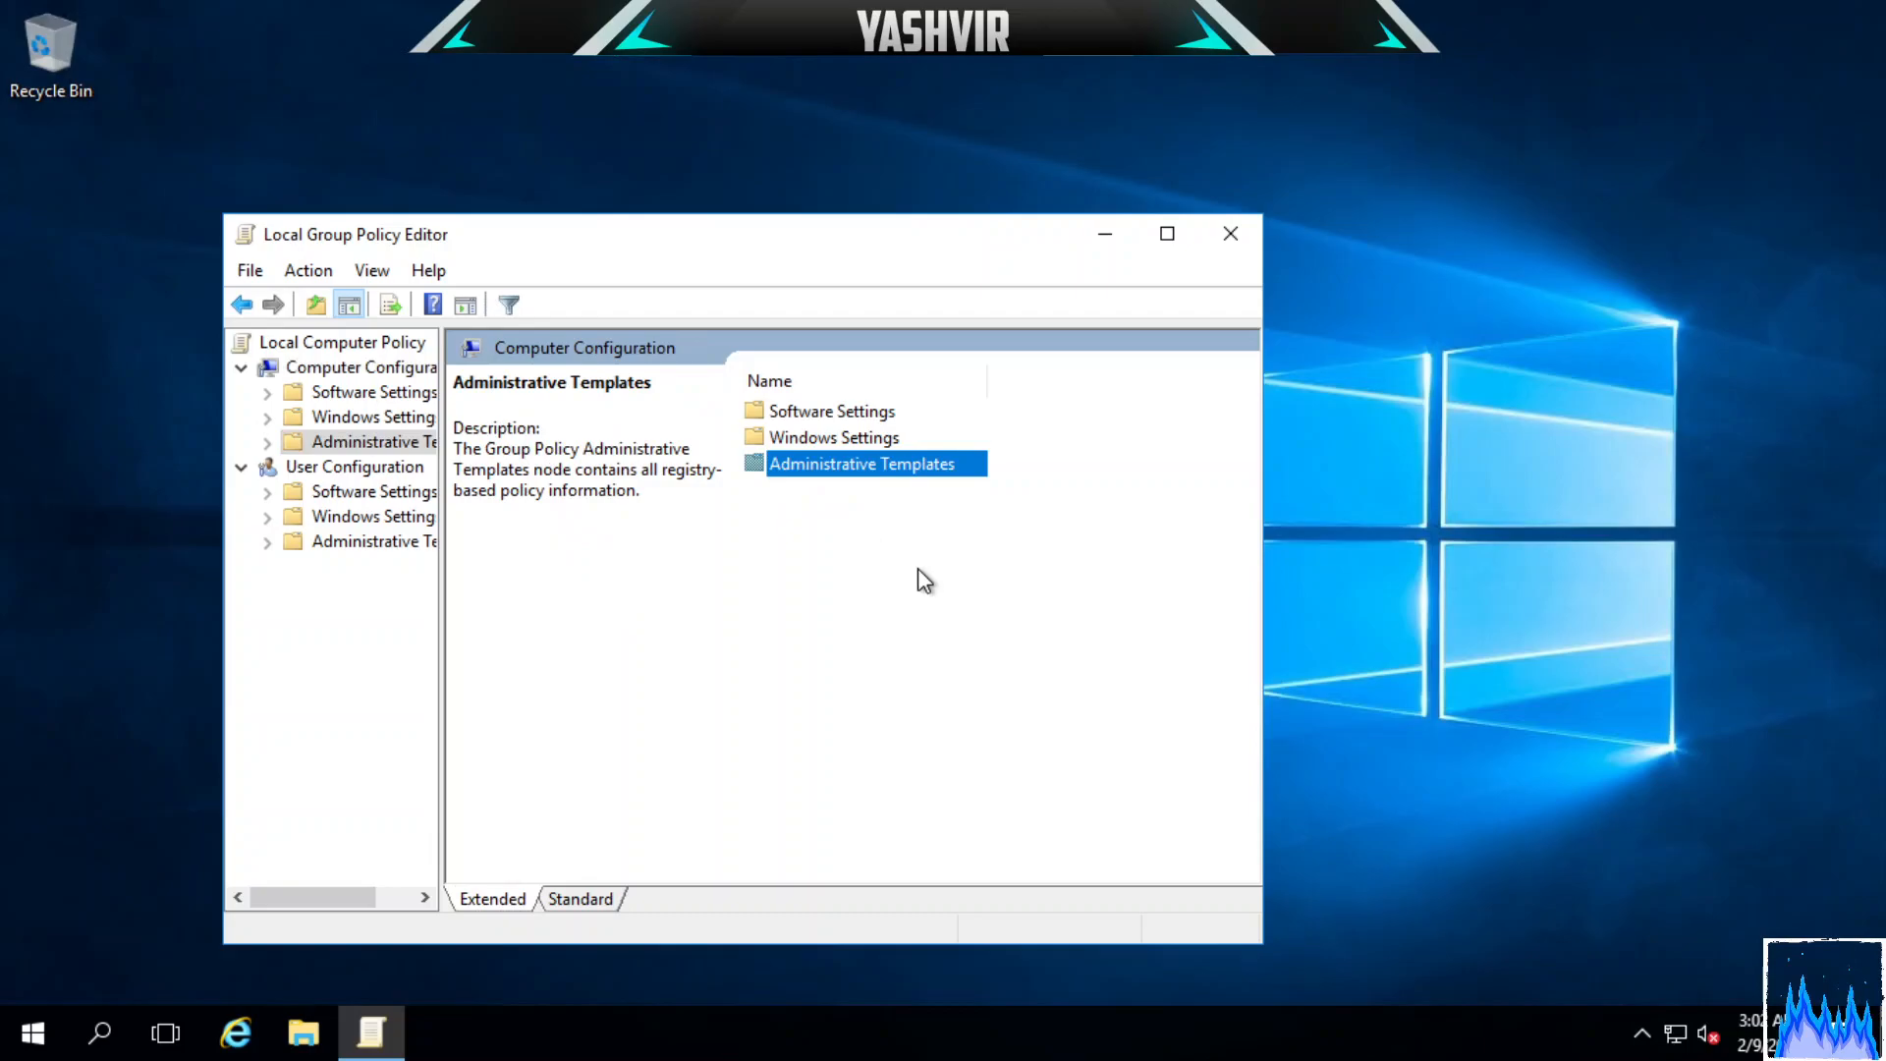
double_click(863, 464)
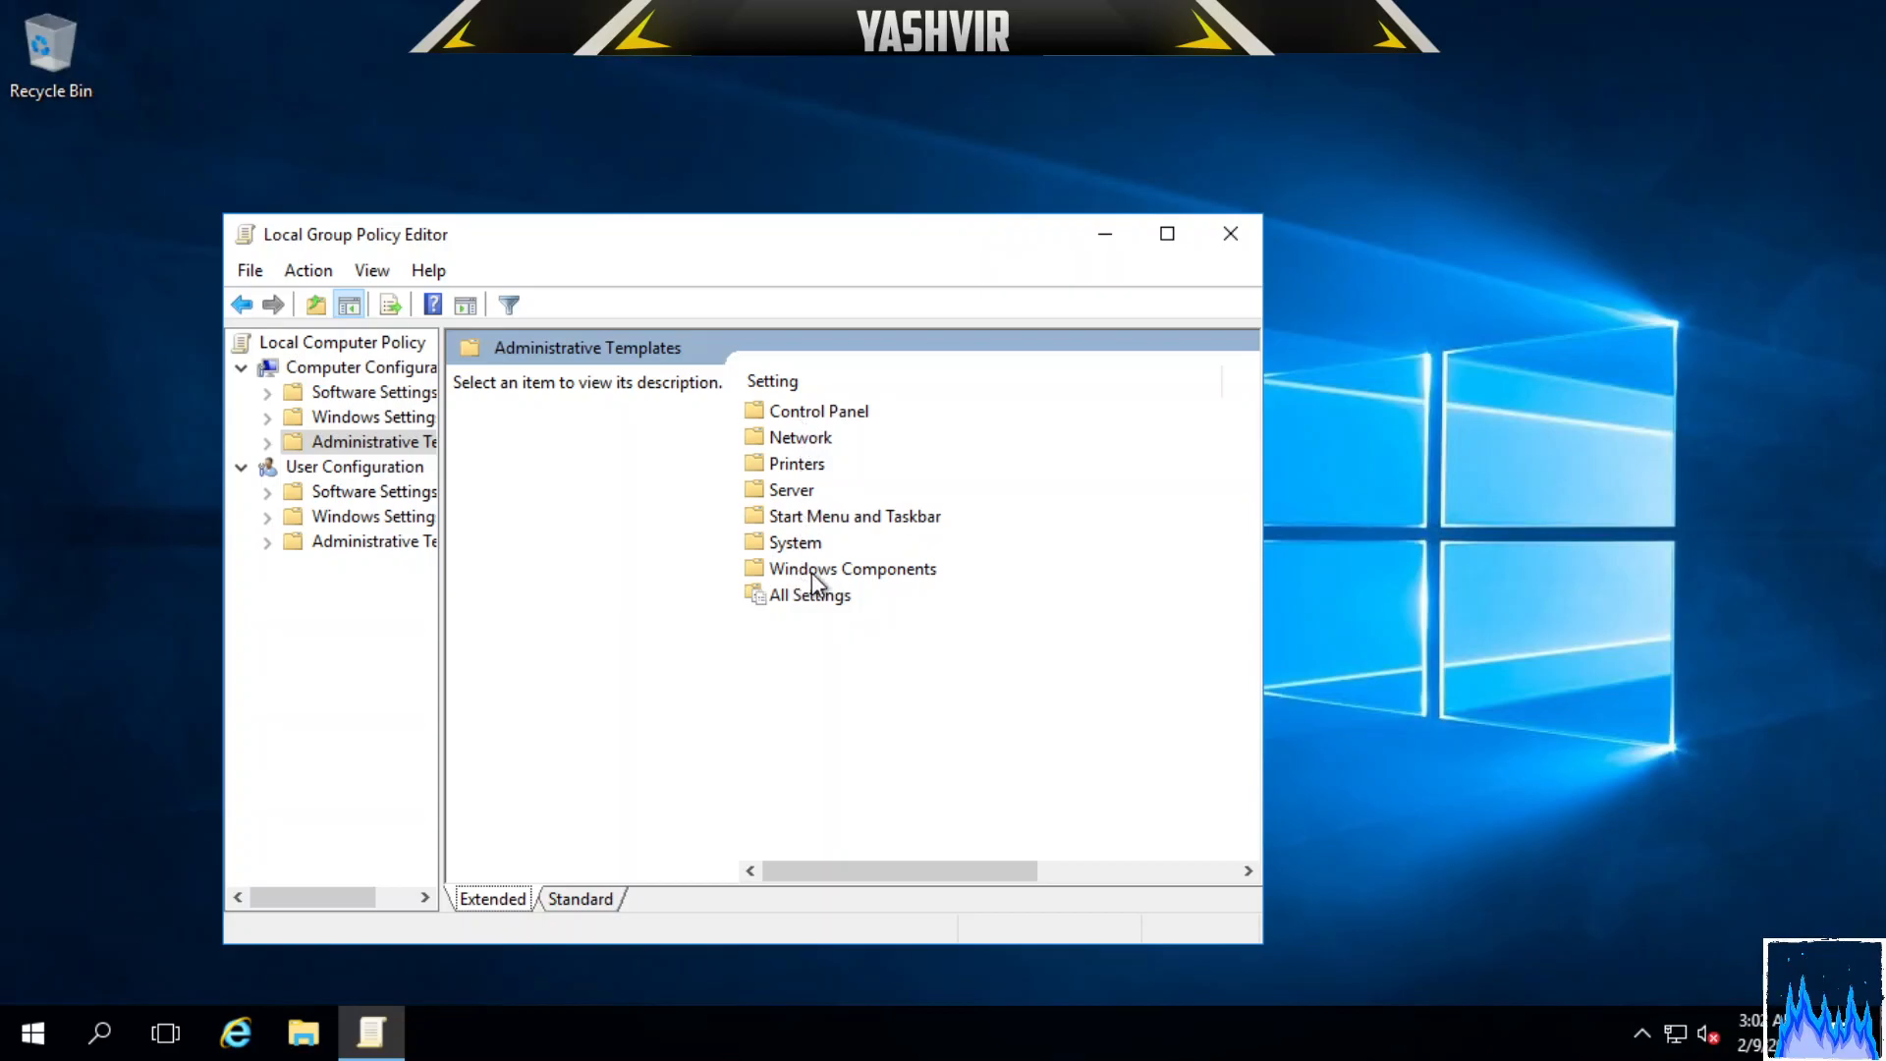
double_click(853, 570)
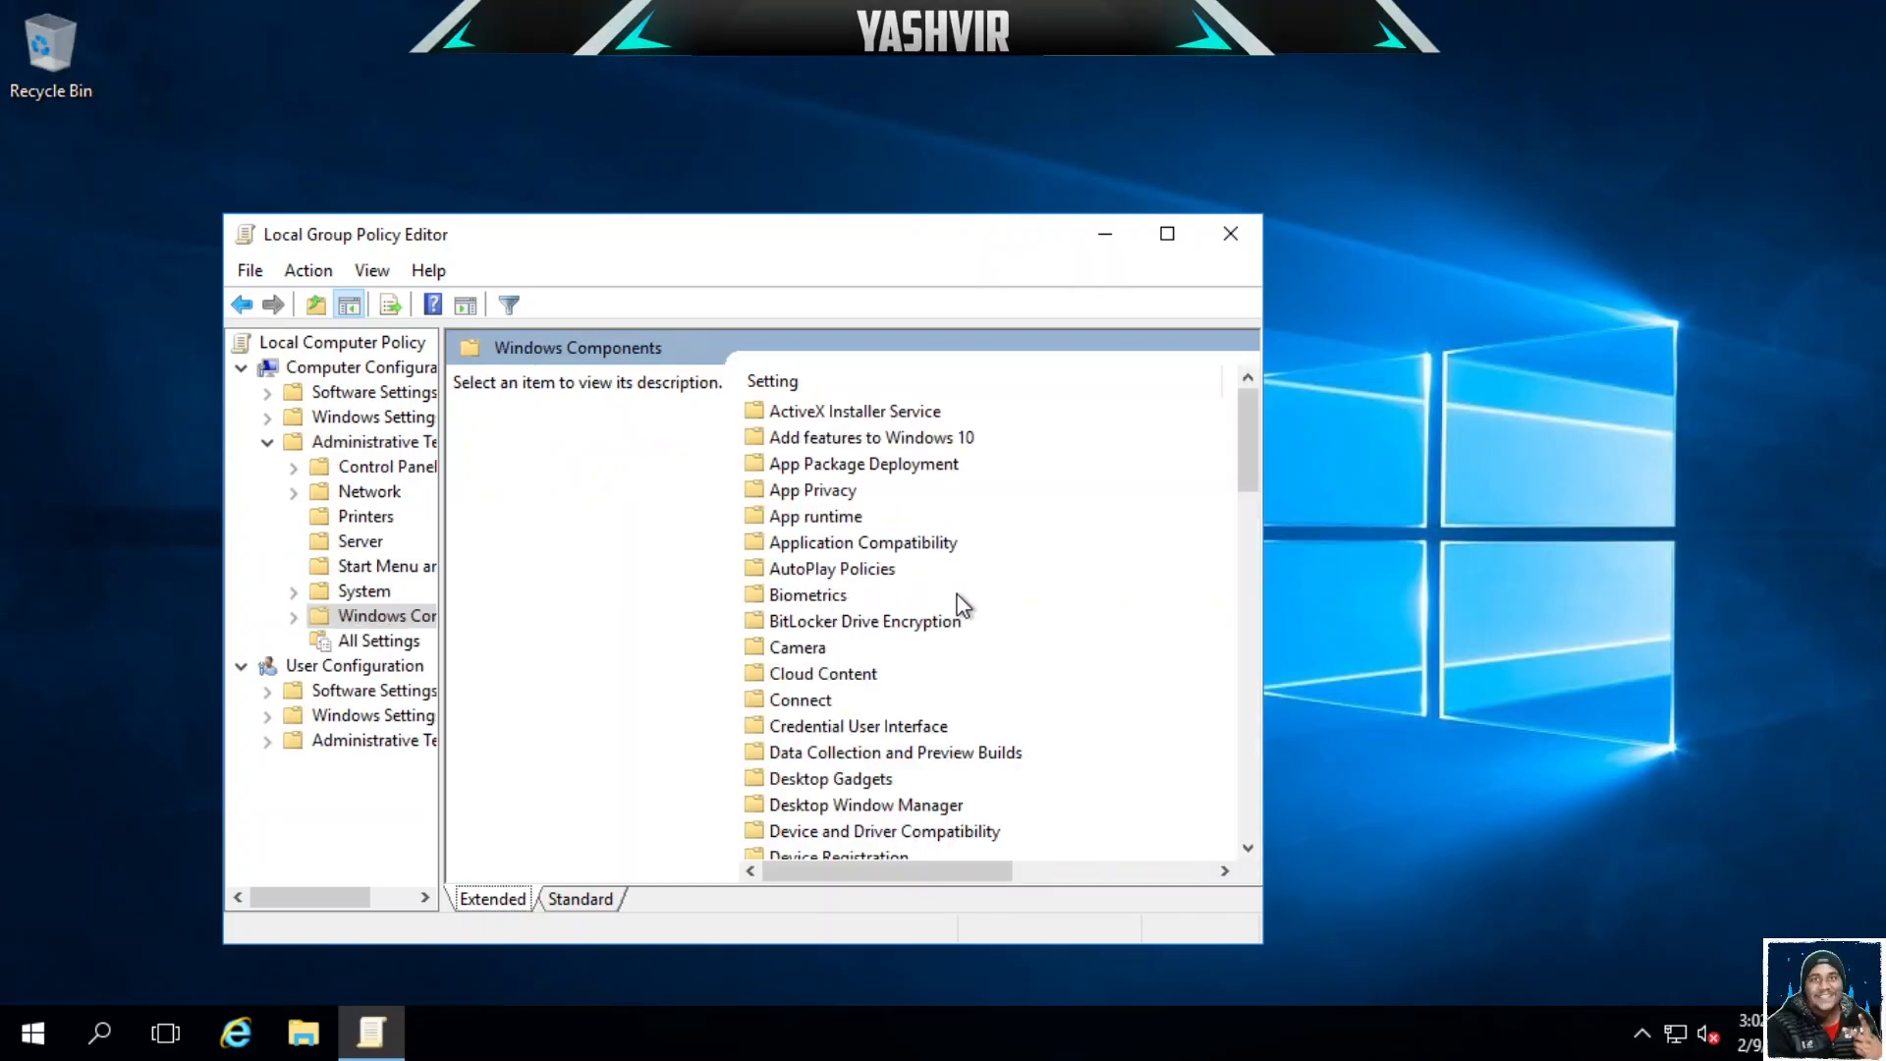
Locate the Windows Defender folder and enter its Real-time Protection policies.
scroll("down", 3)
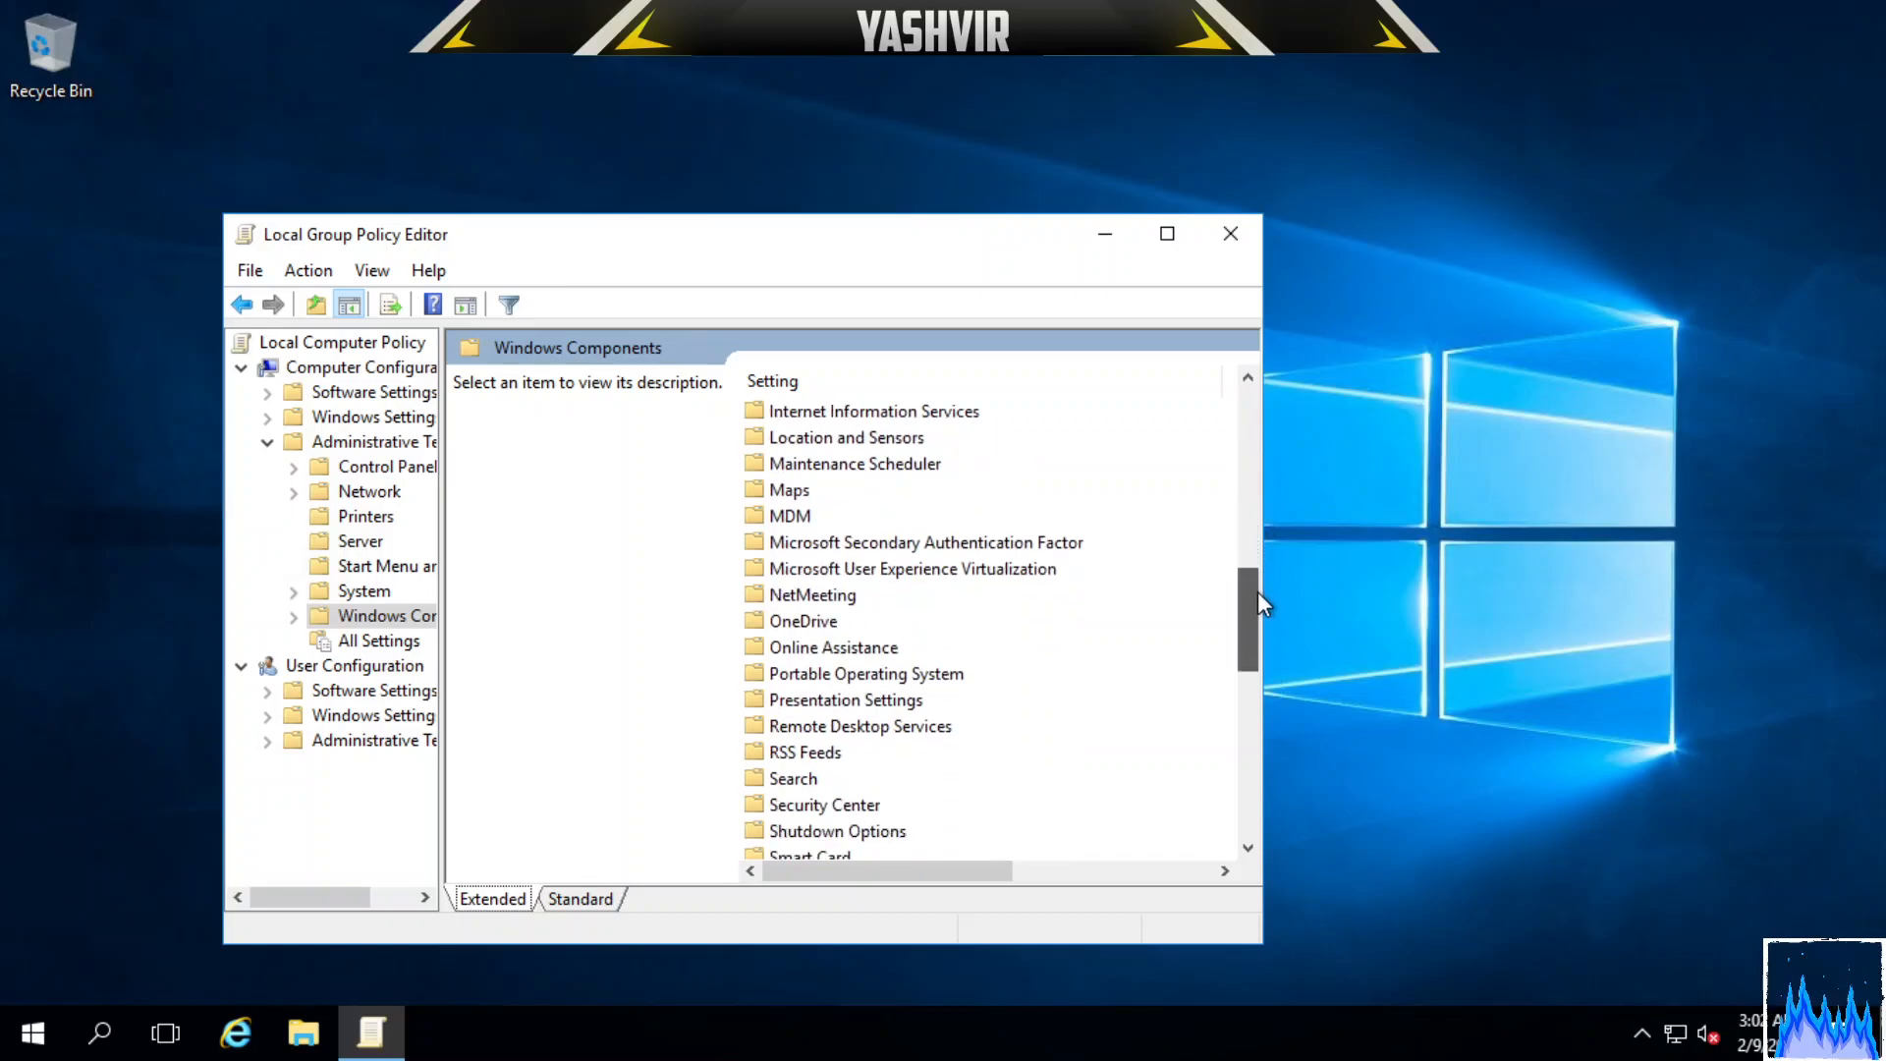
scroll("down", 3)
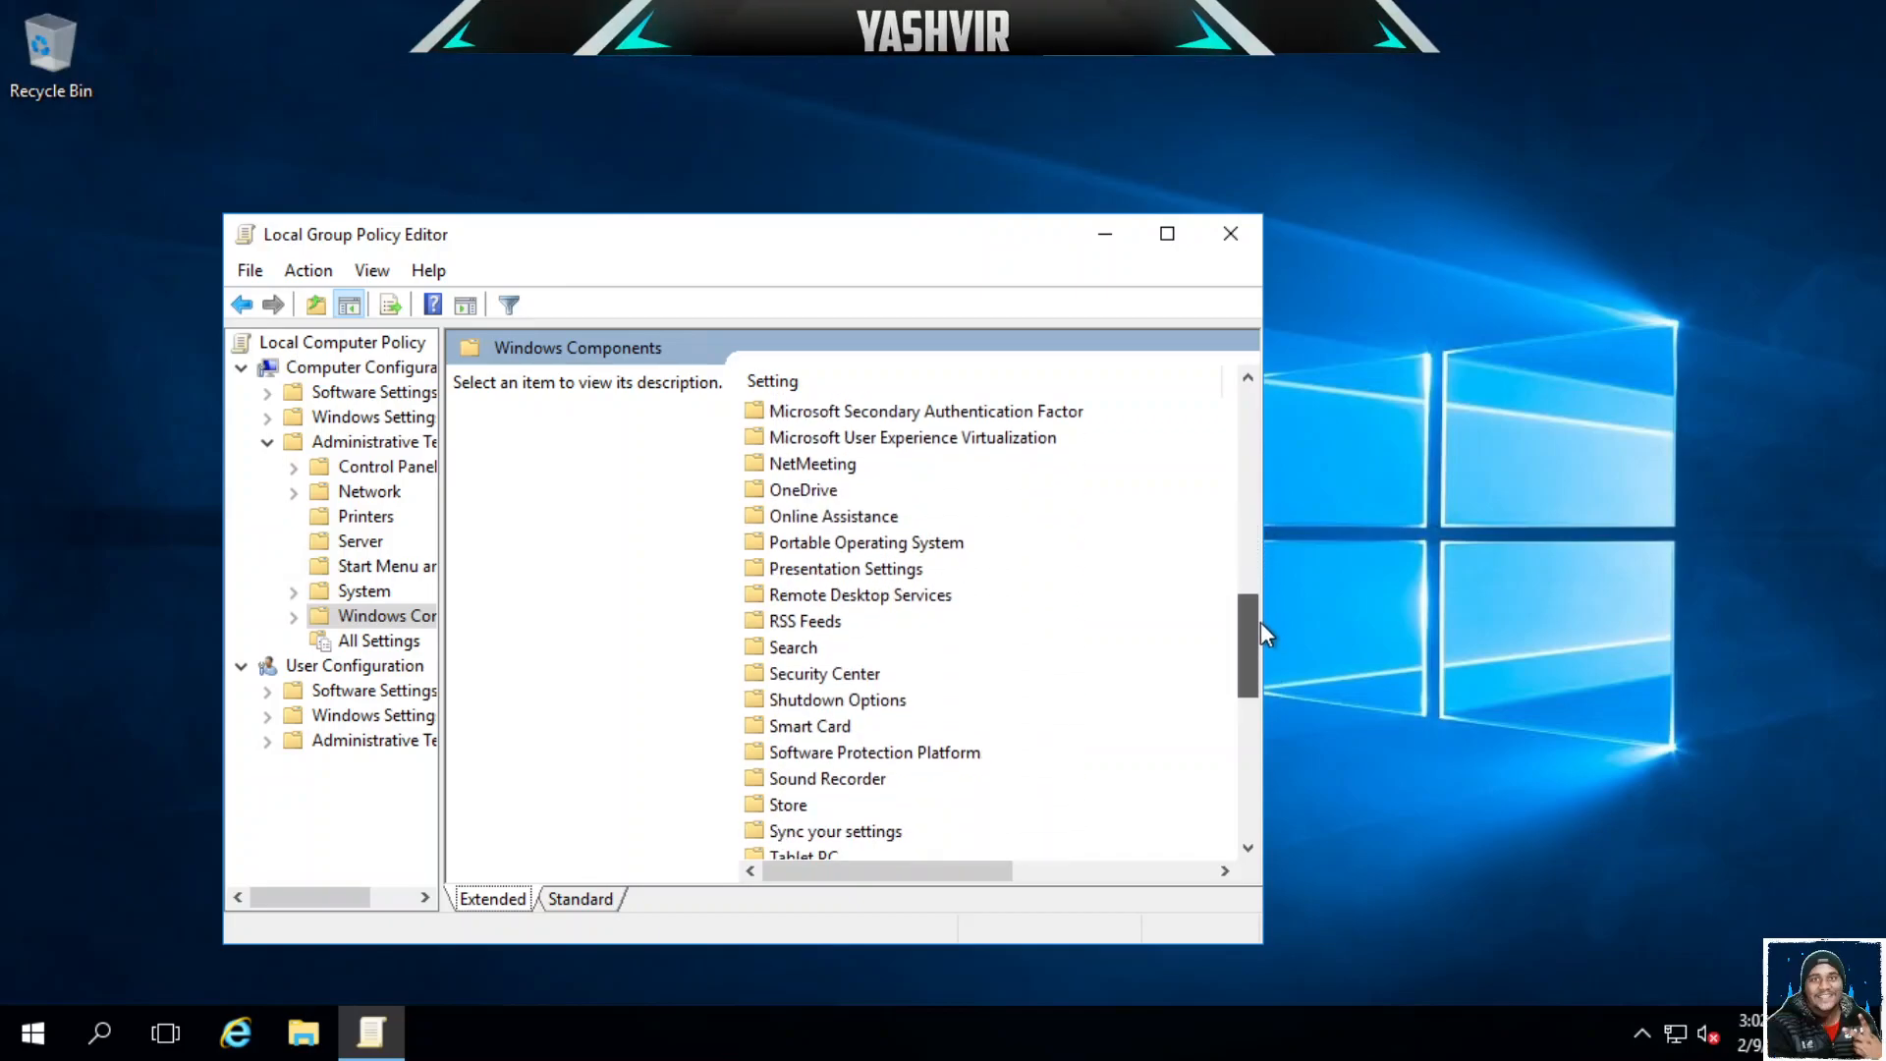
scroll("down", 3)
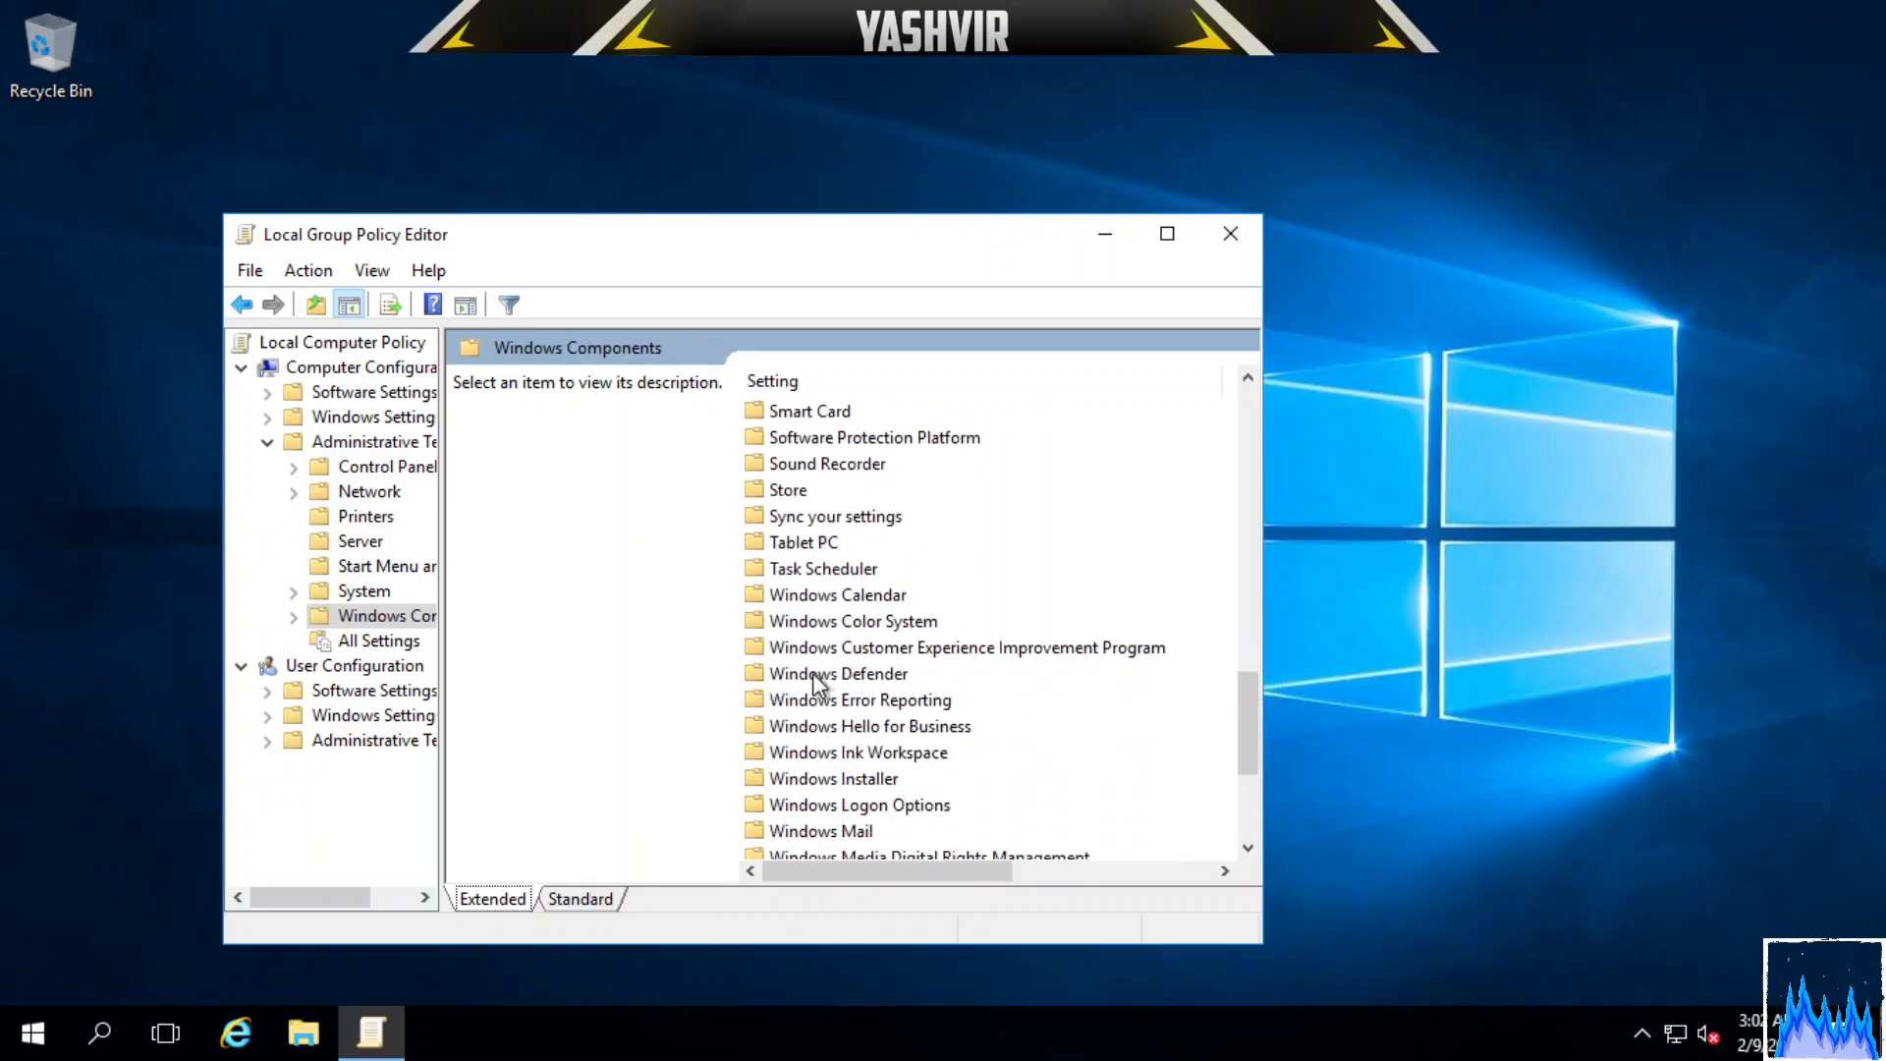
double_click(837, 672)
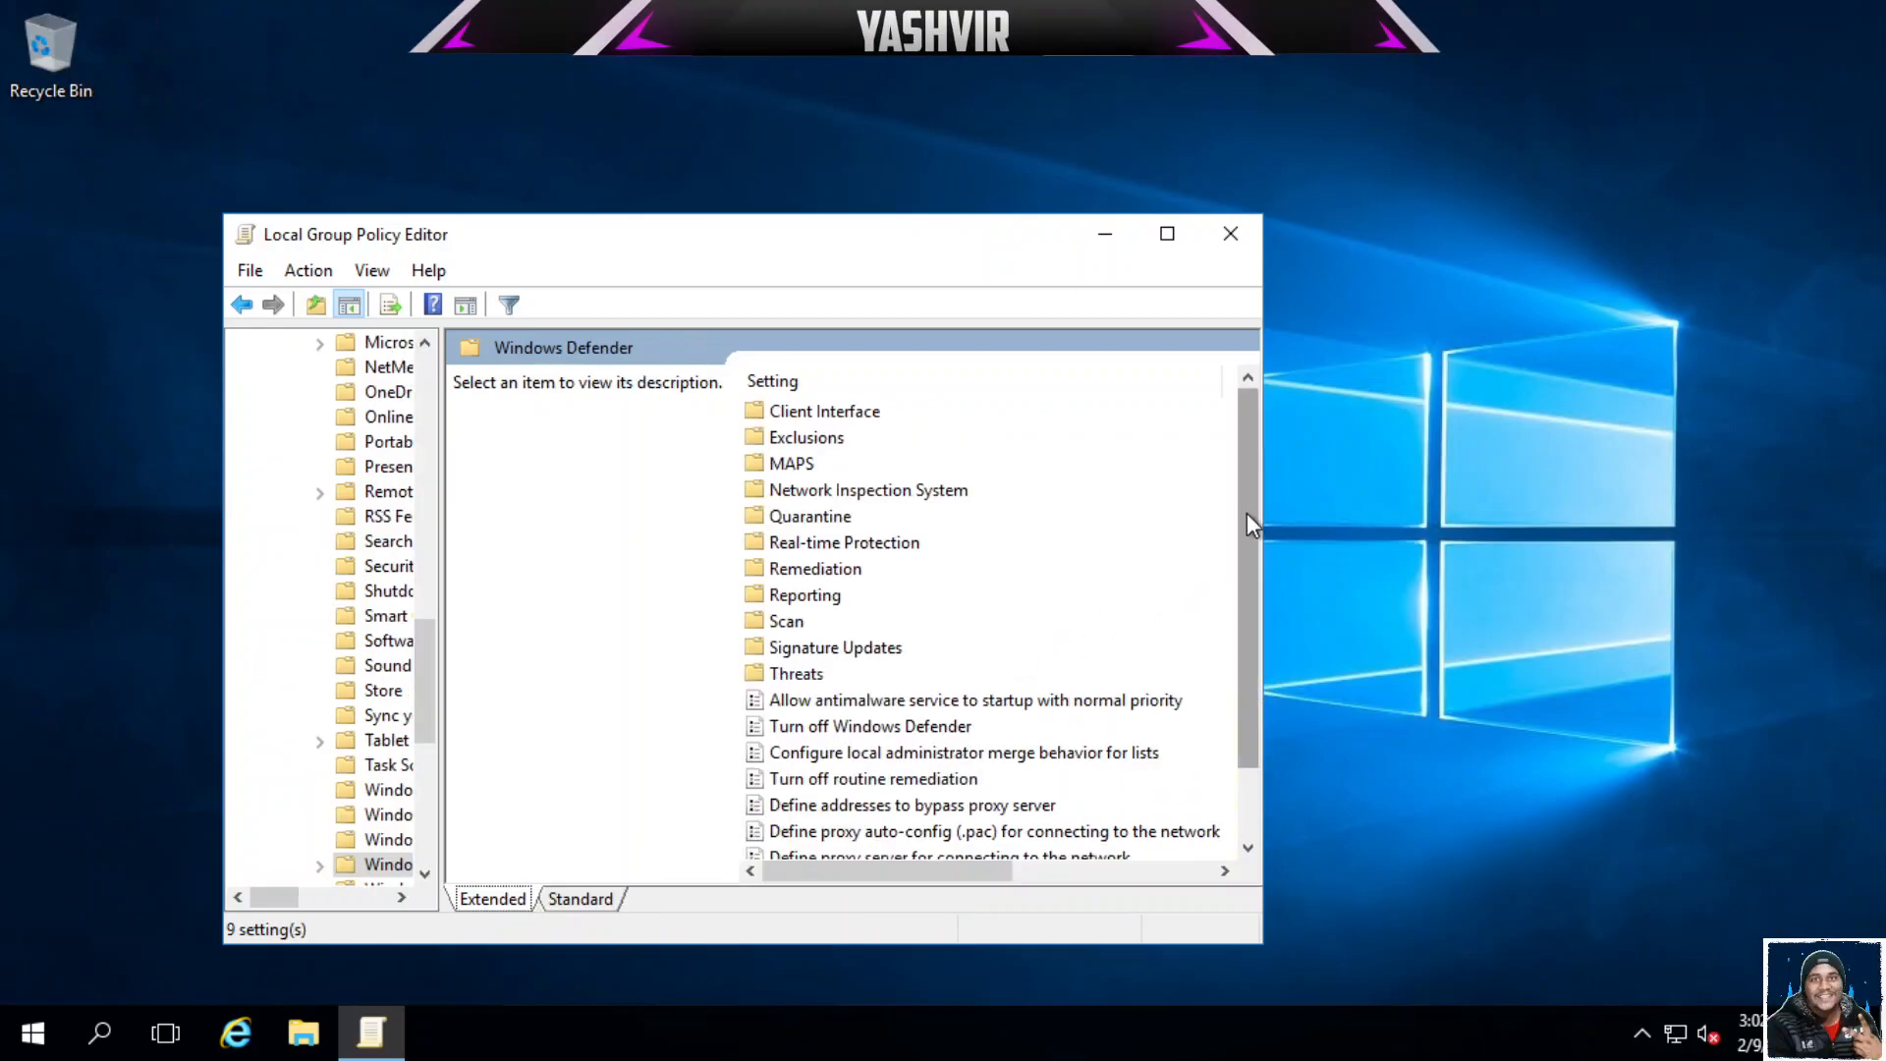
scroll("down", 3)
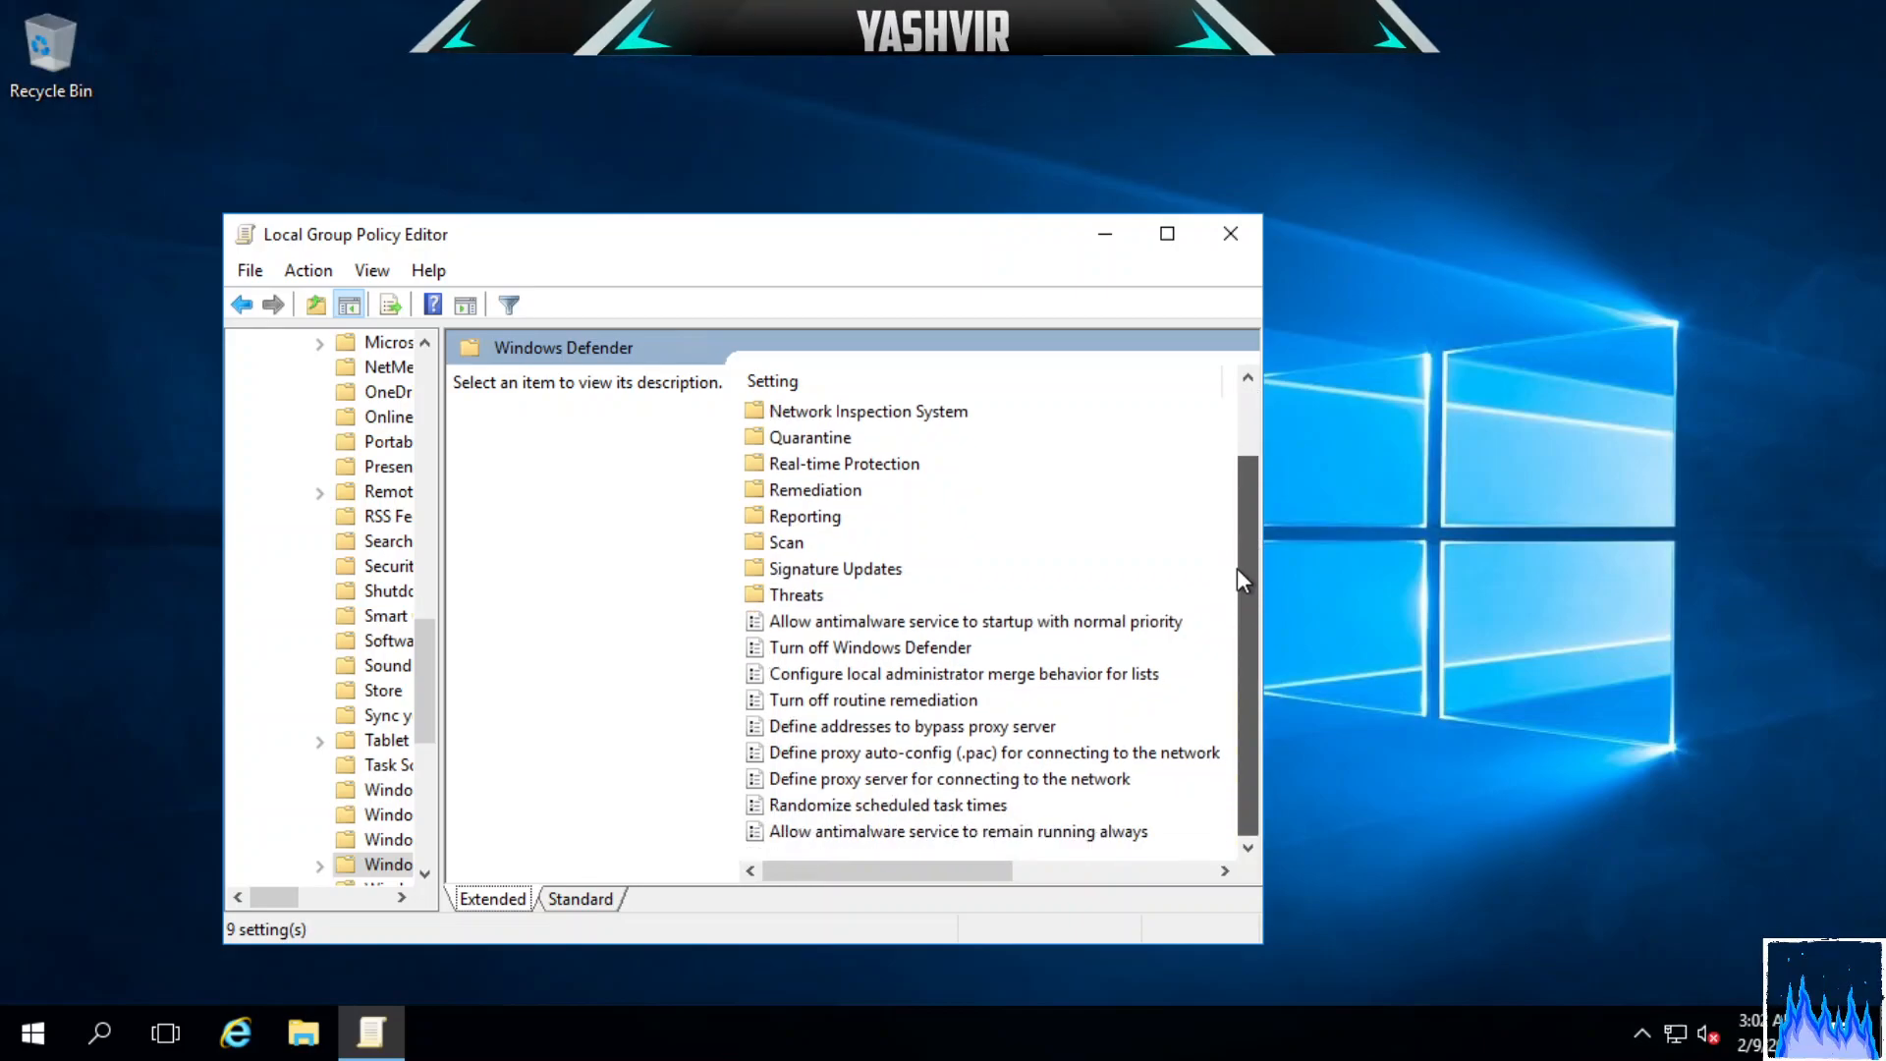
mouse_move(818, 480)
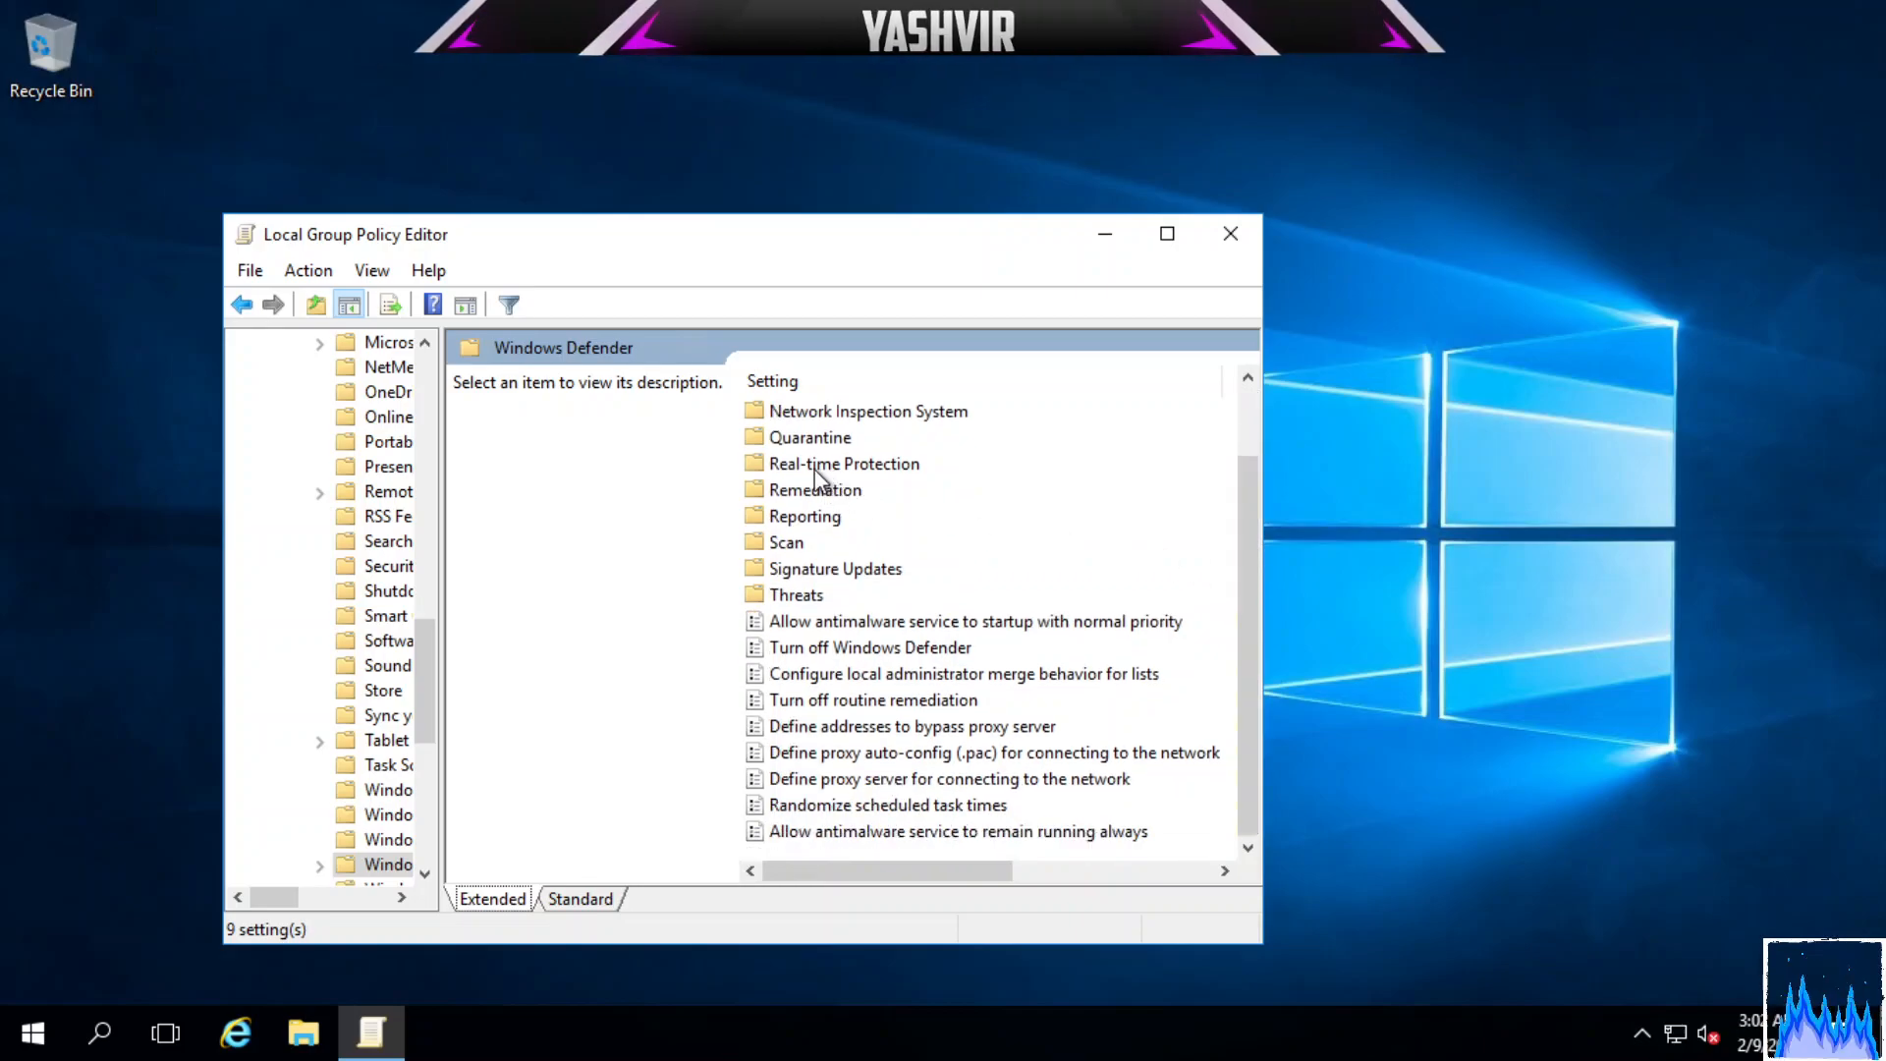
double_click(845, 464)
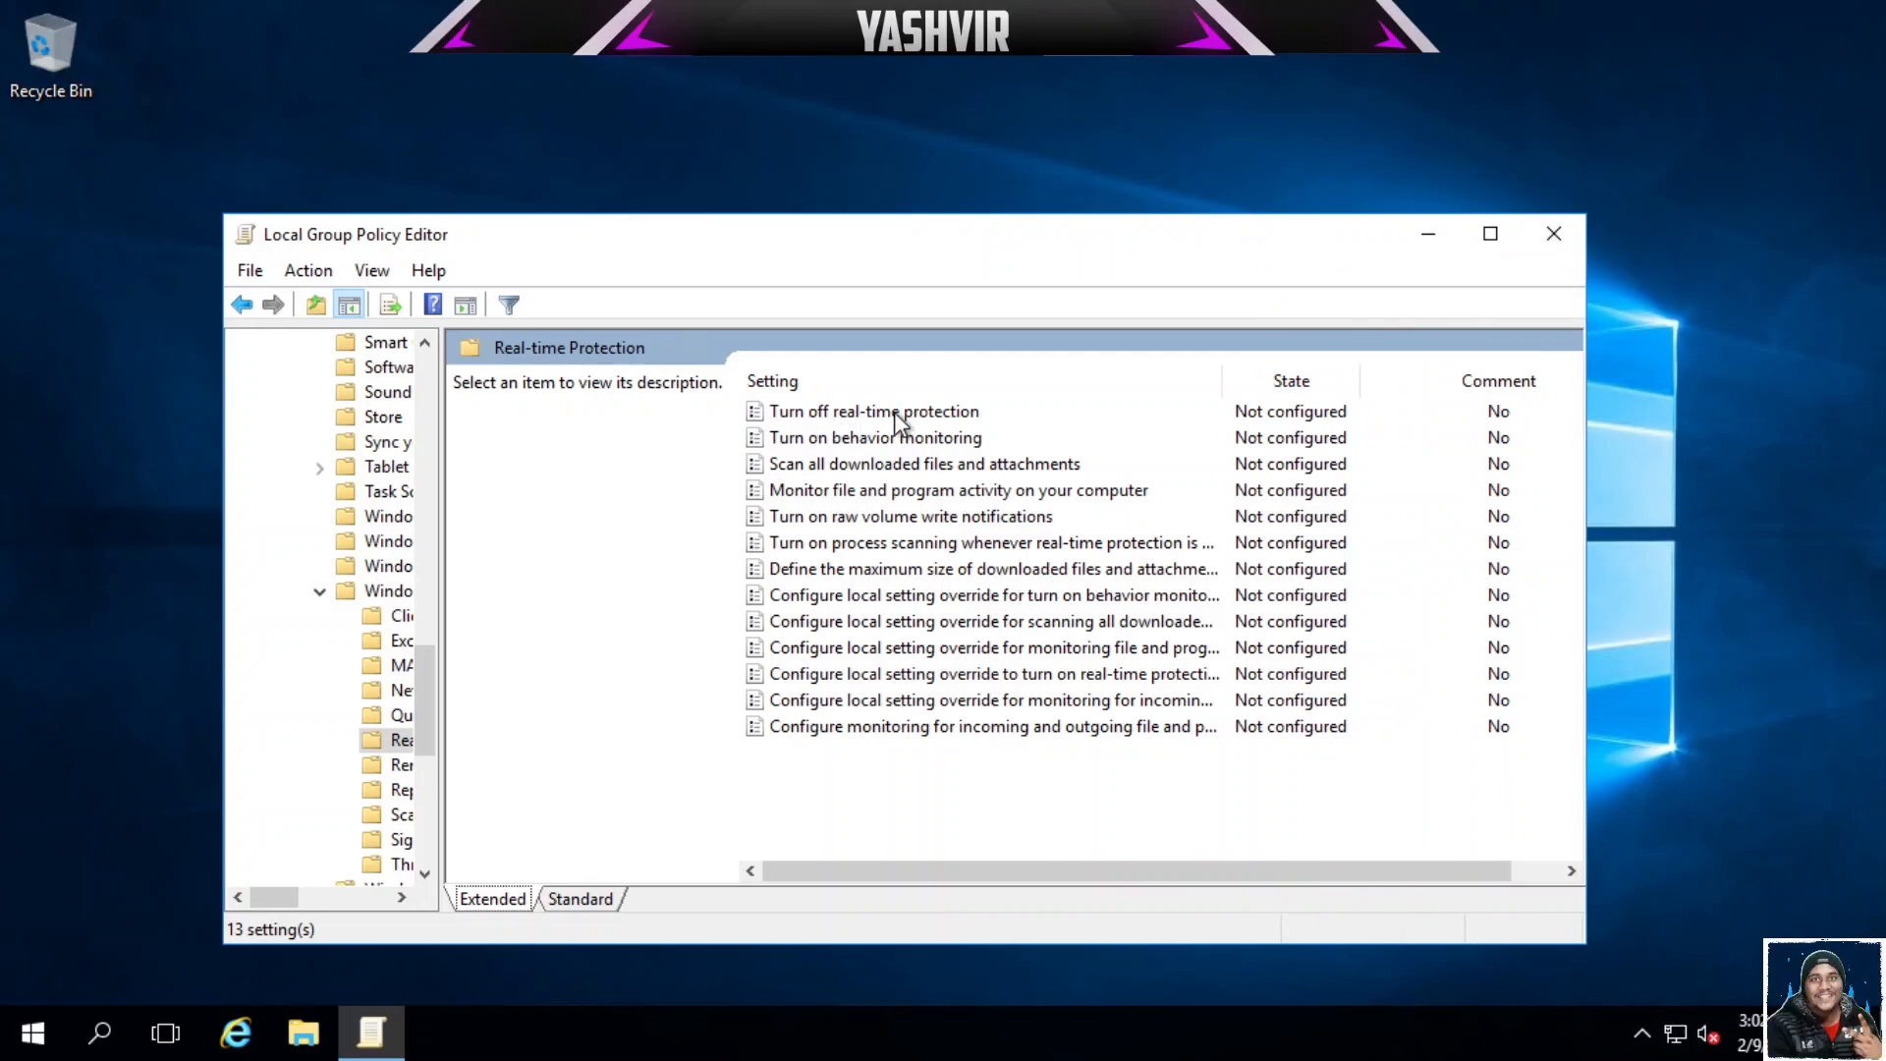
Set the 'Turn off real-time protection' policy to Enabled and confirm with OK.
double_click(876, 412)
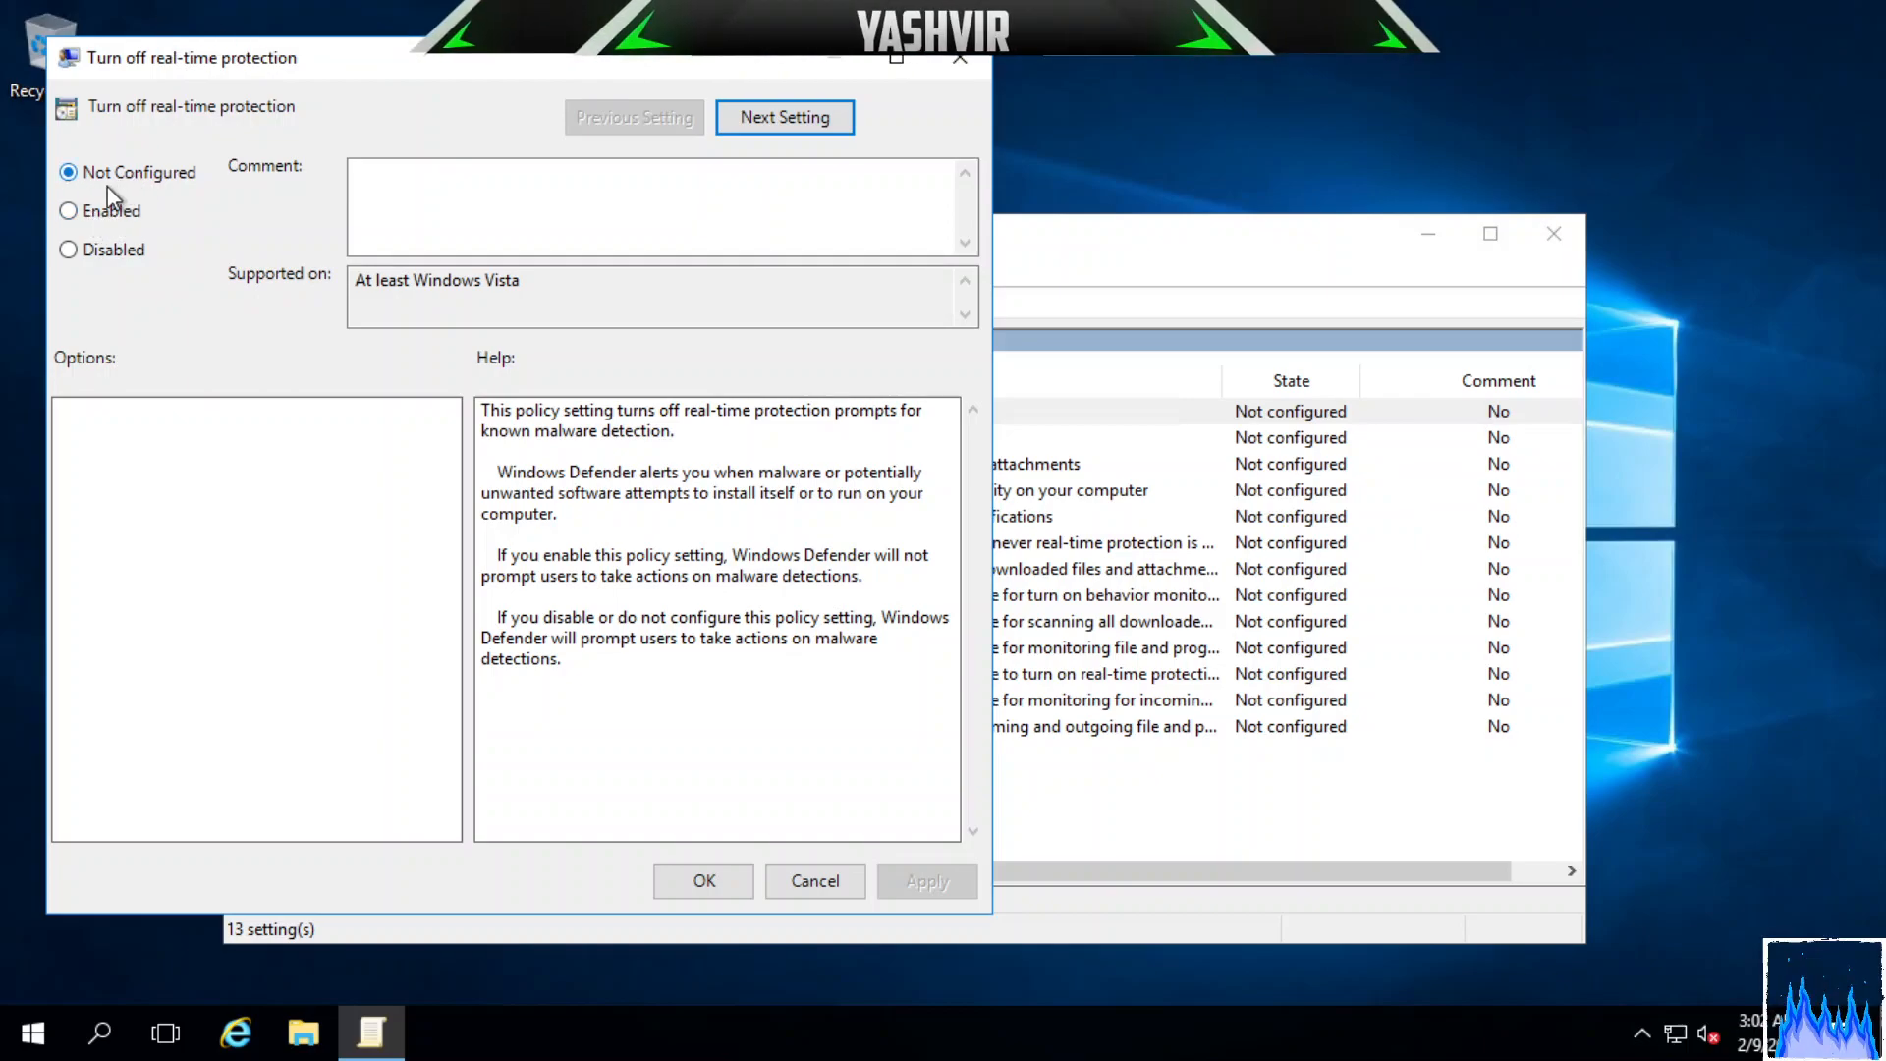
left_click(69, 213)
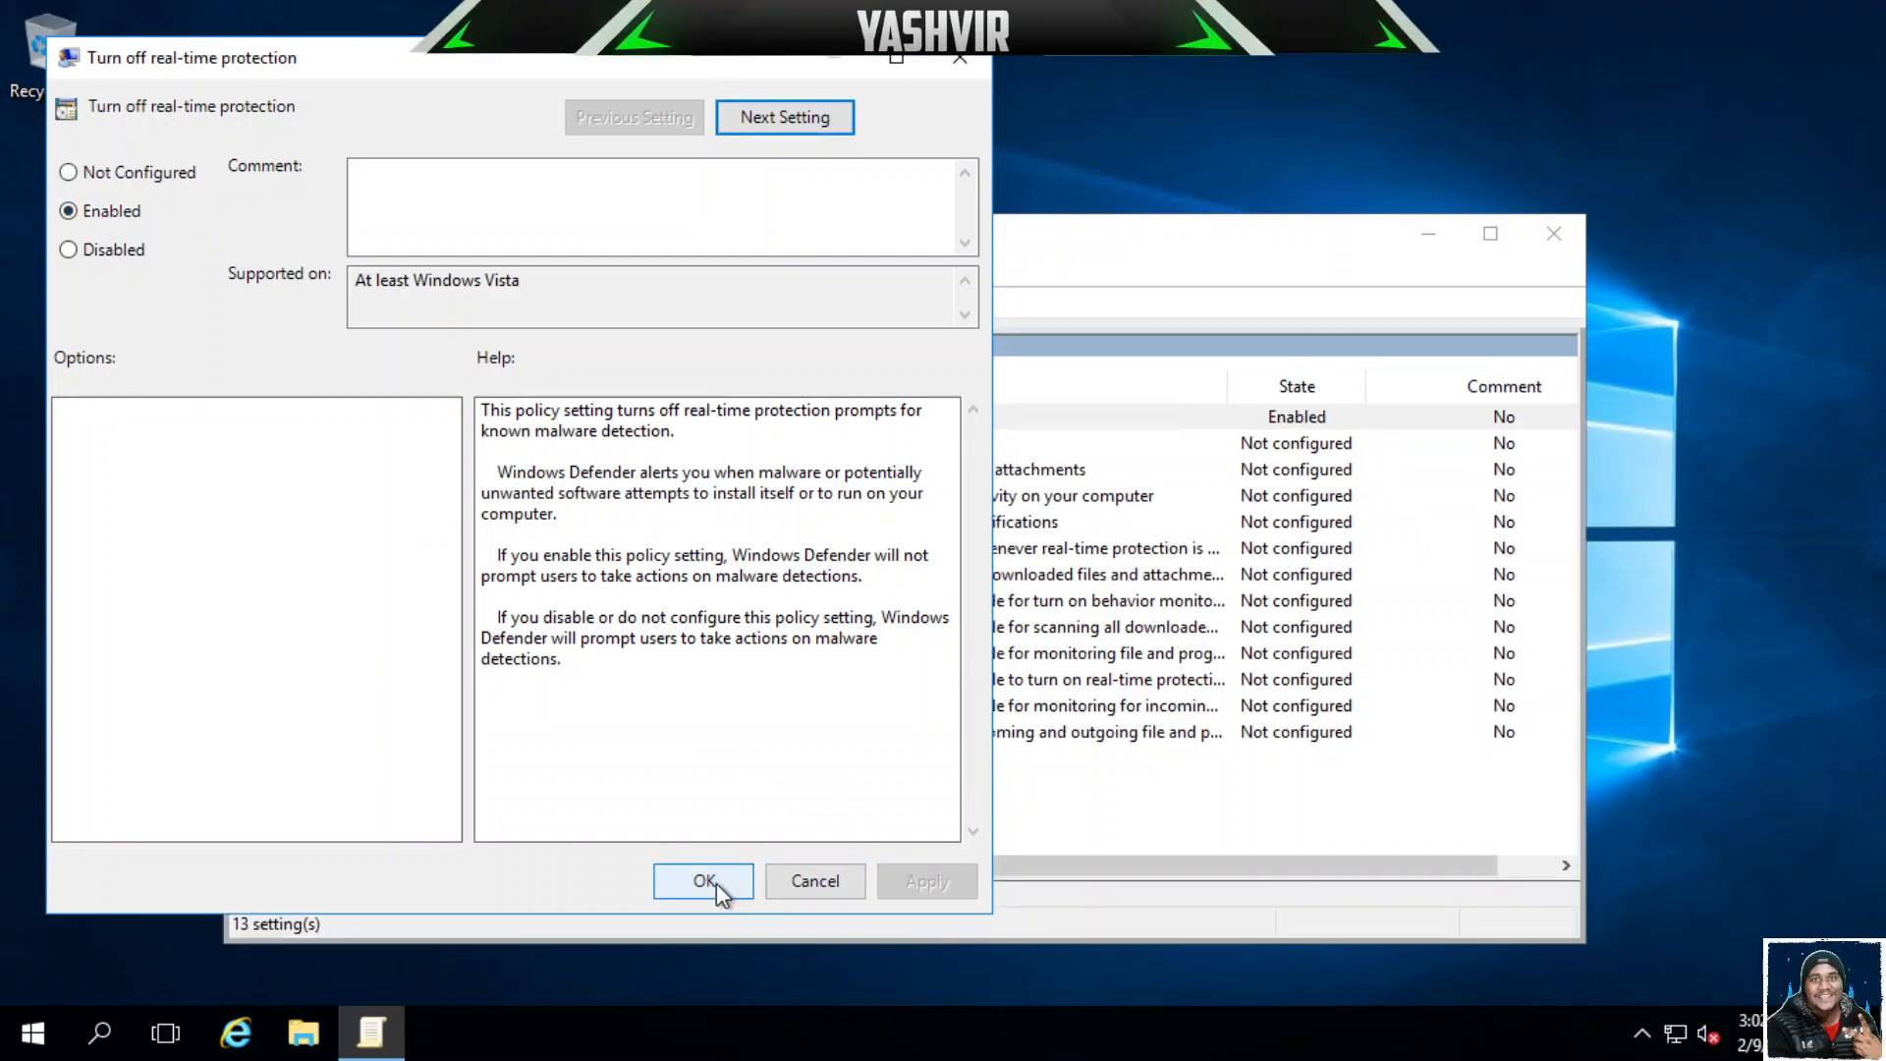
left_click(704, 881)
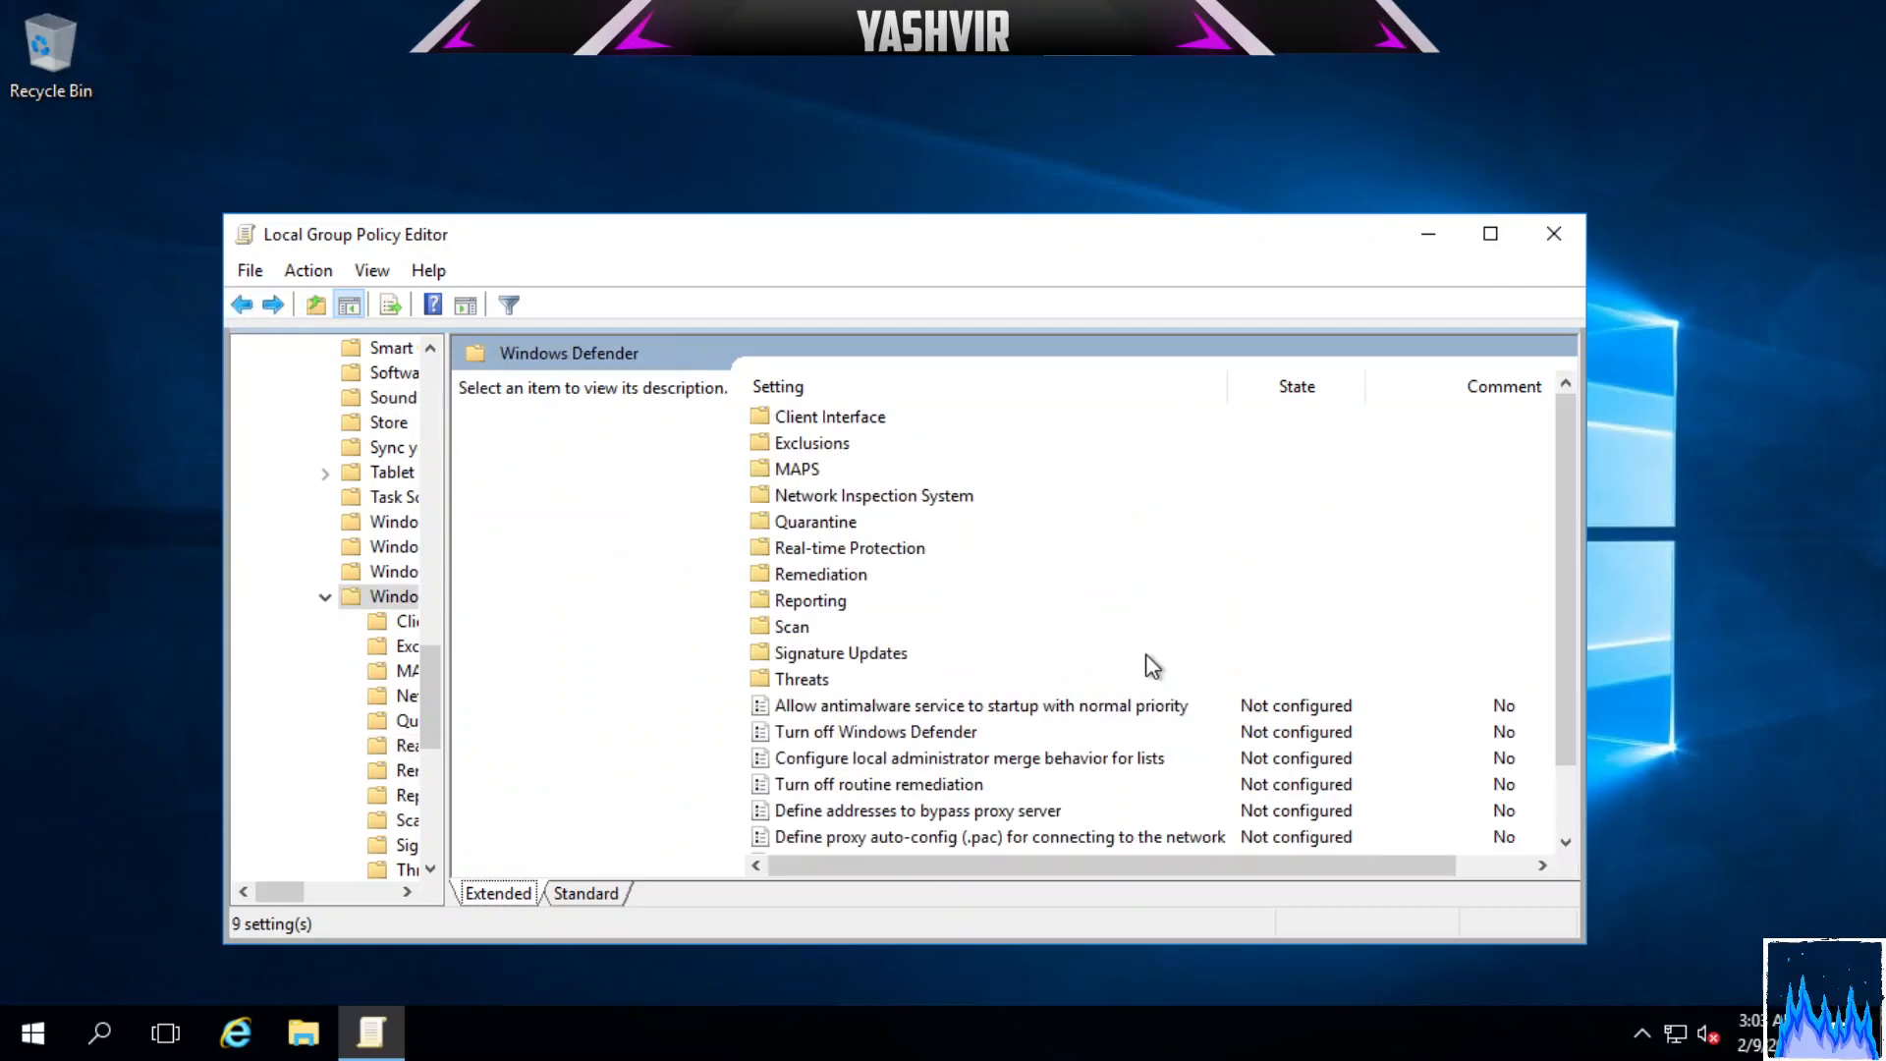
Set the 'Turn off Windows Defender' policy to Disabled and confirm with OK.
scroll("down", 3)
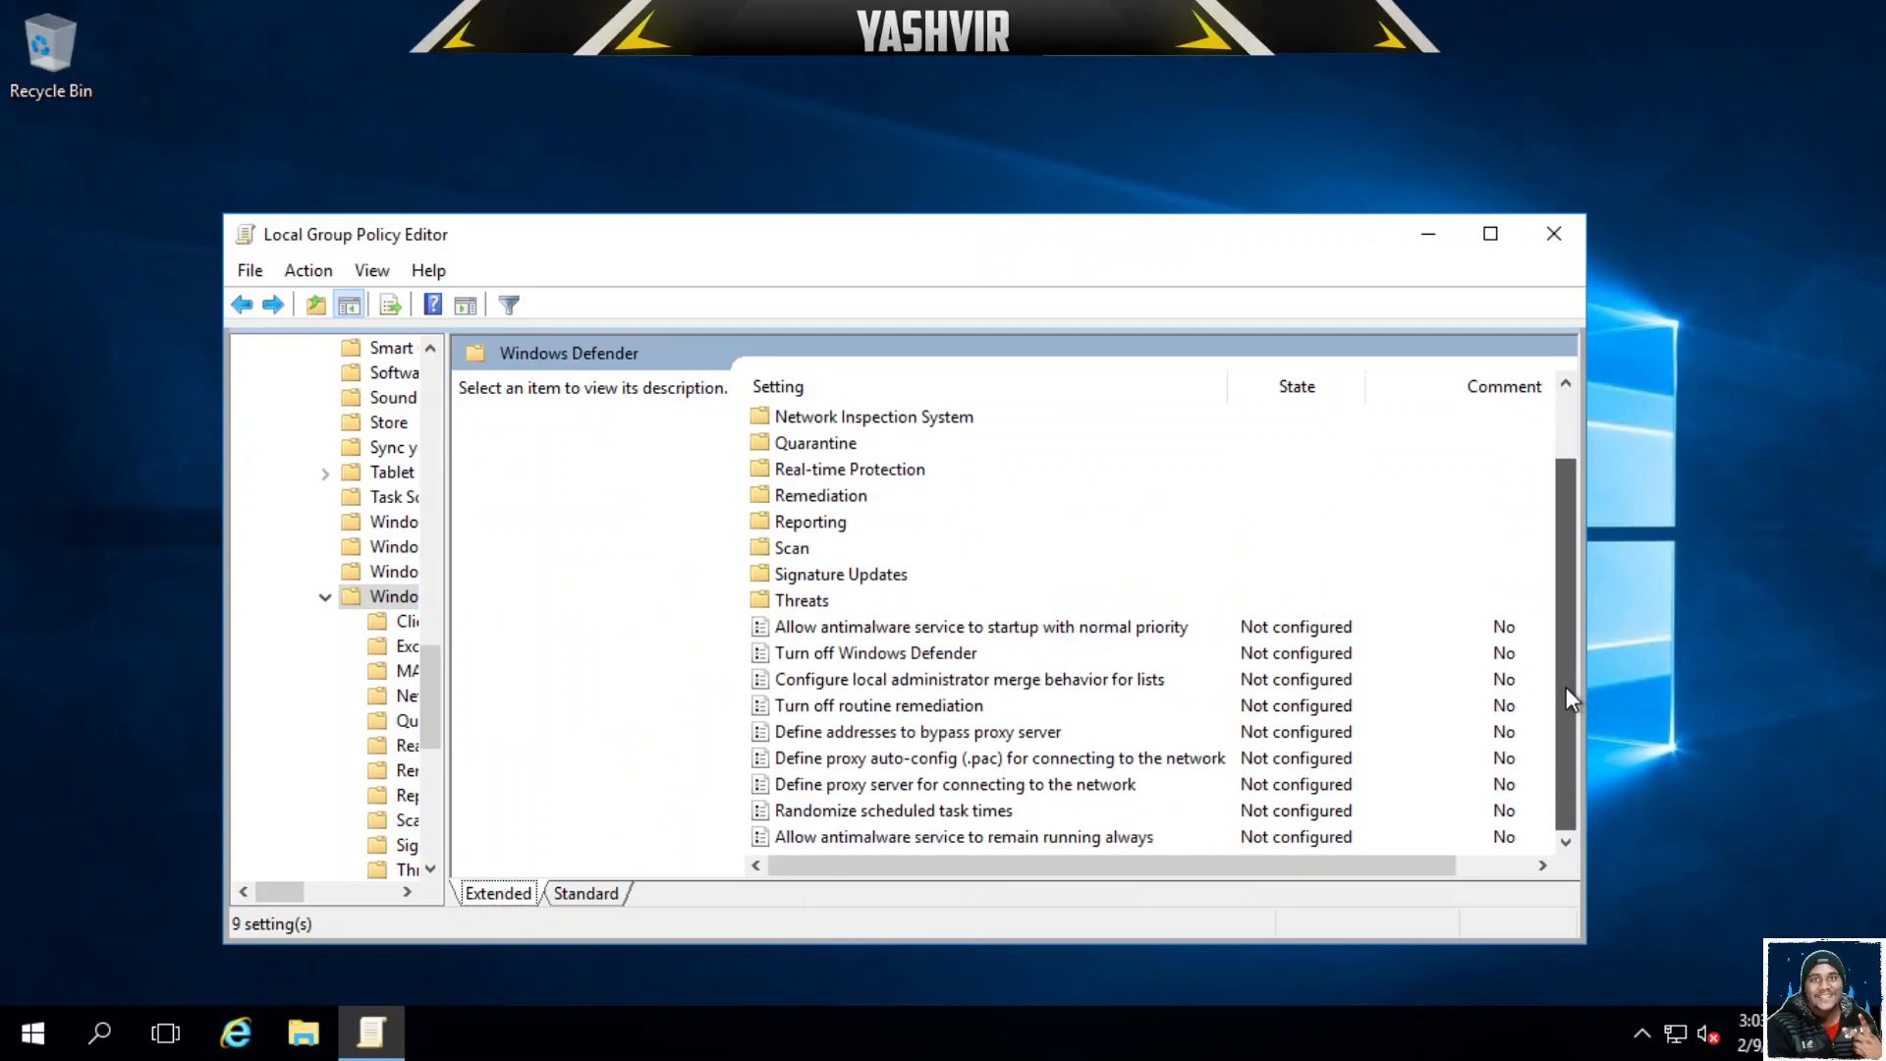
mouse_move(886, 660)
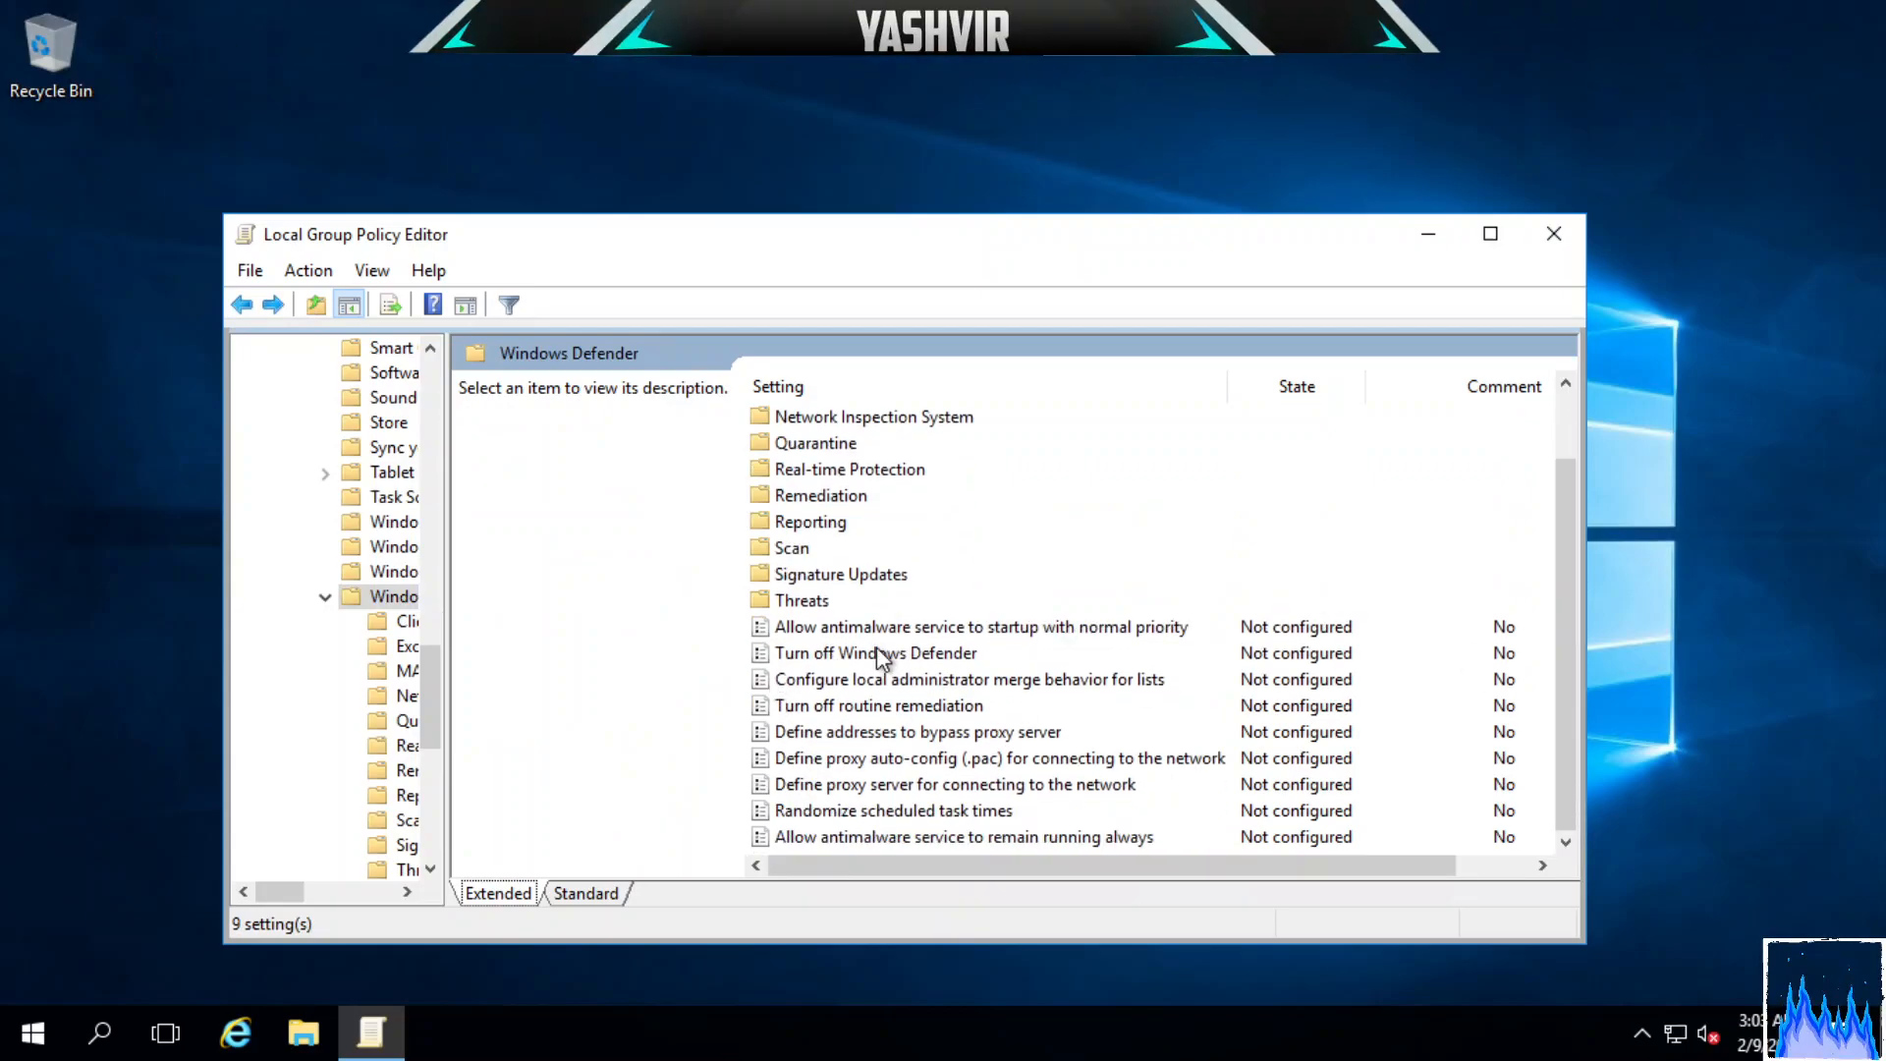
double_click(875, 652)
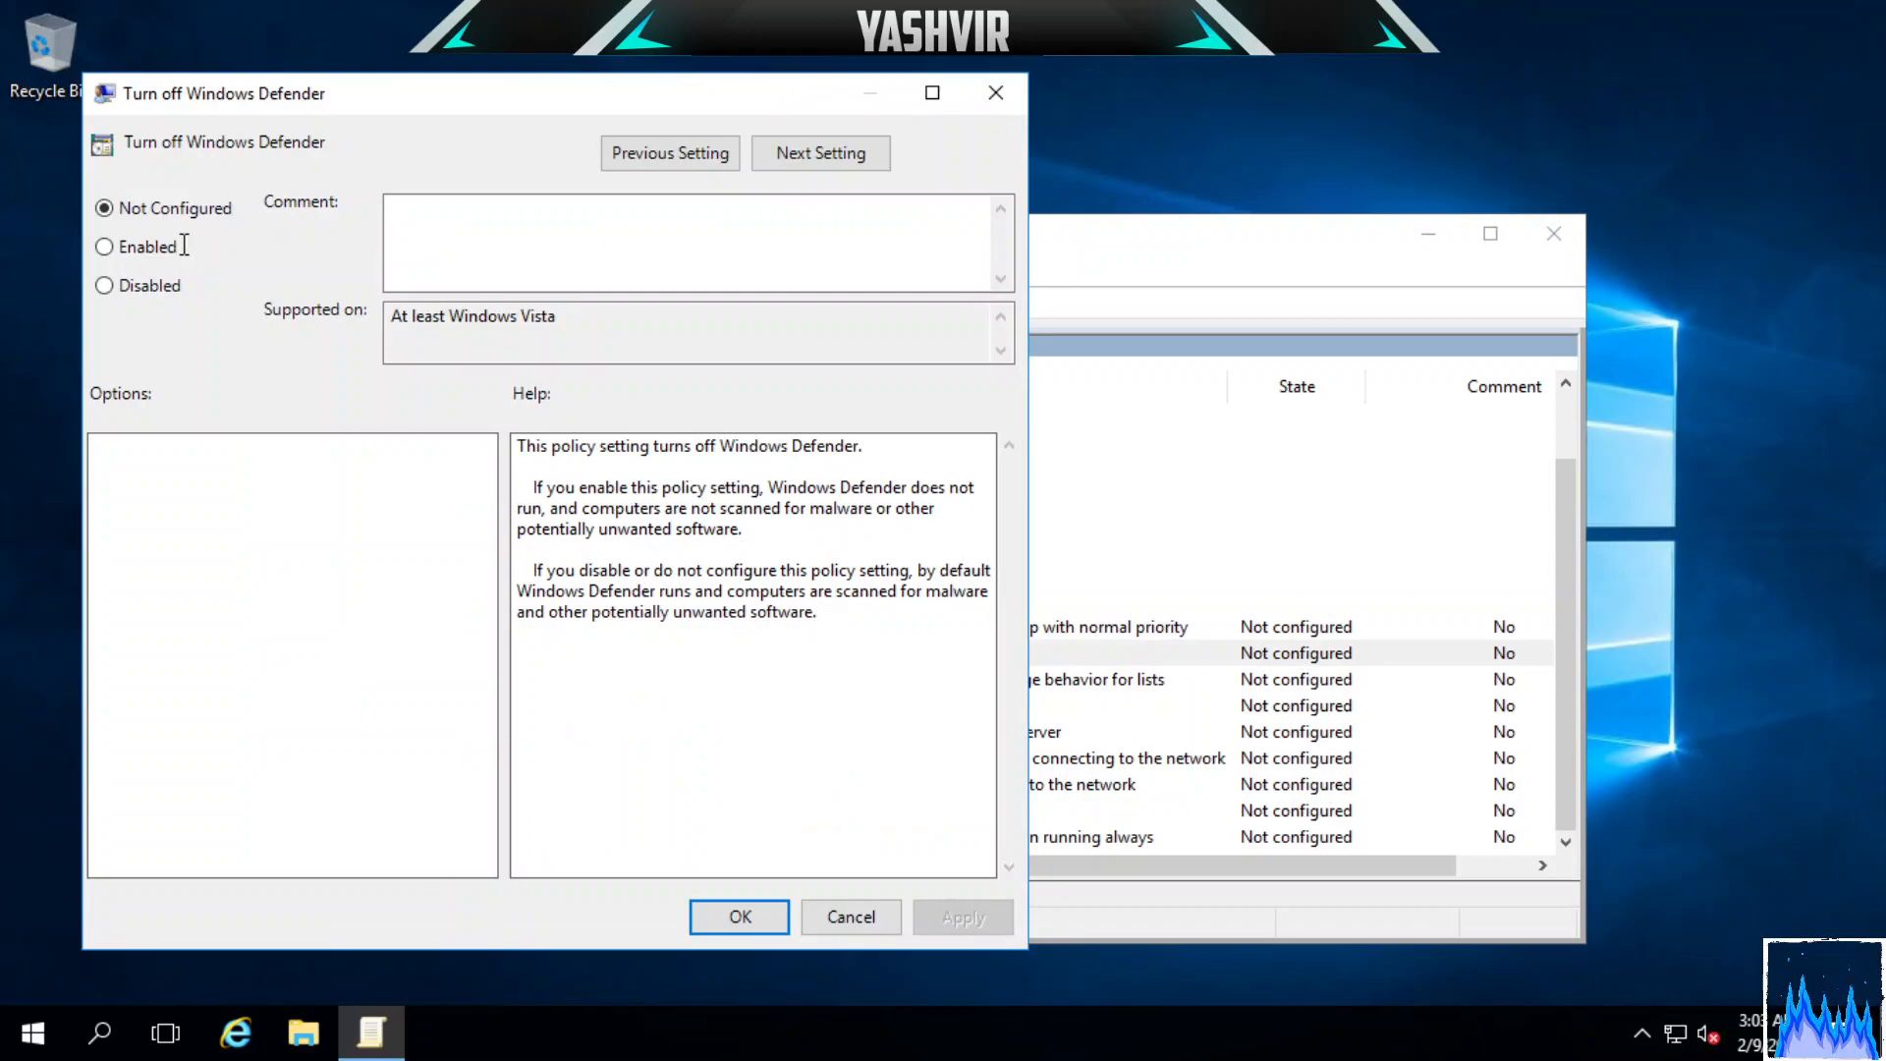
left_click(102, 285)
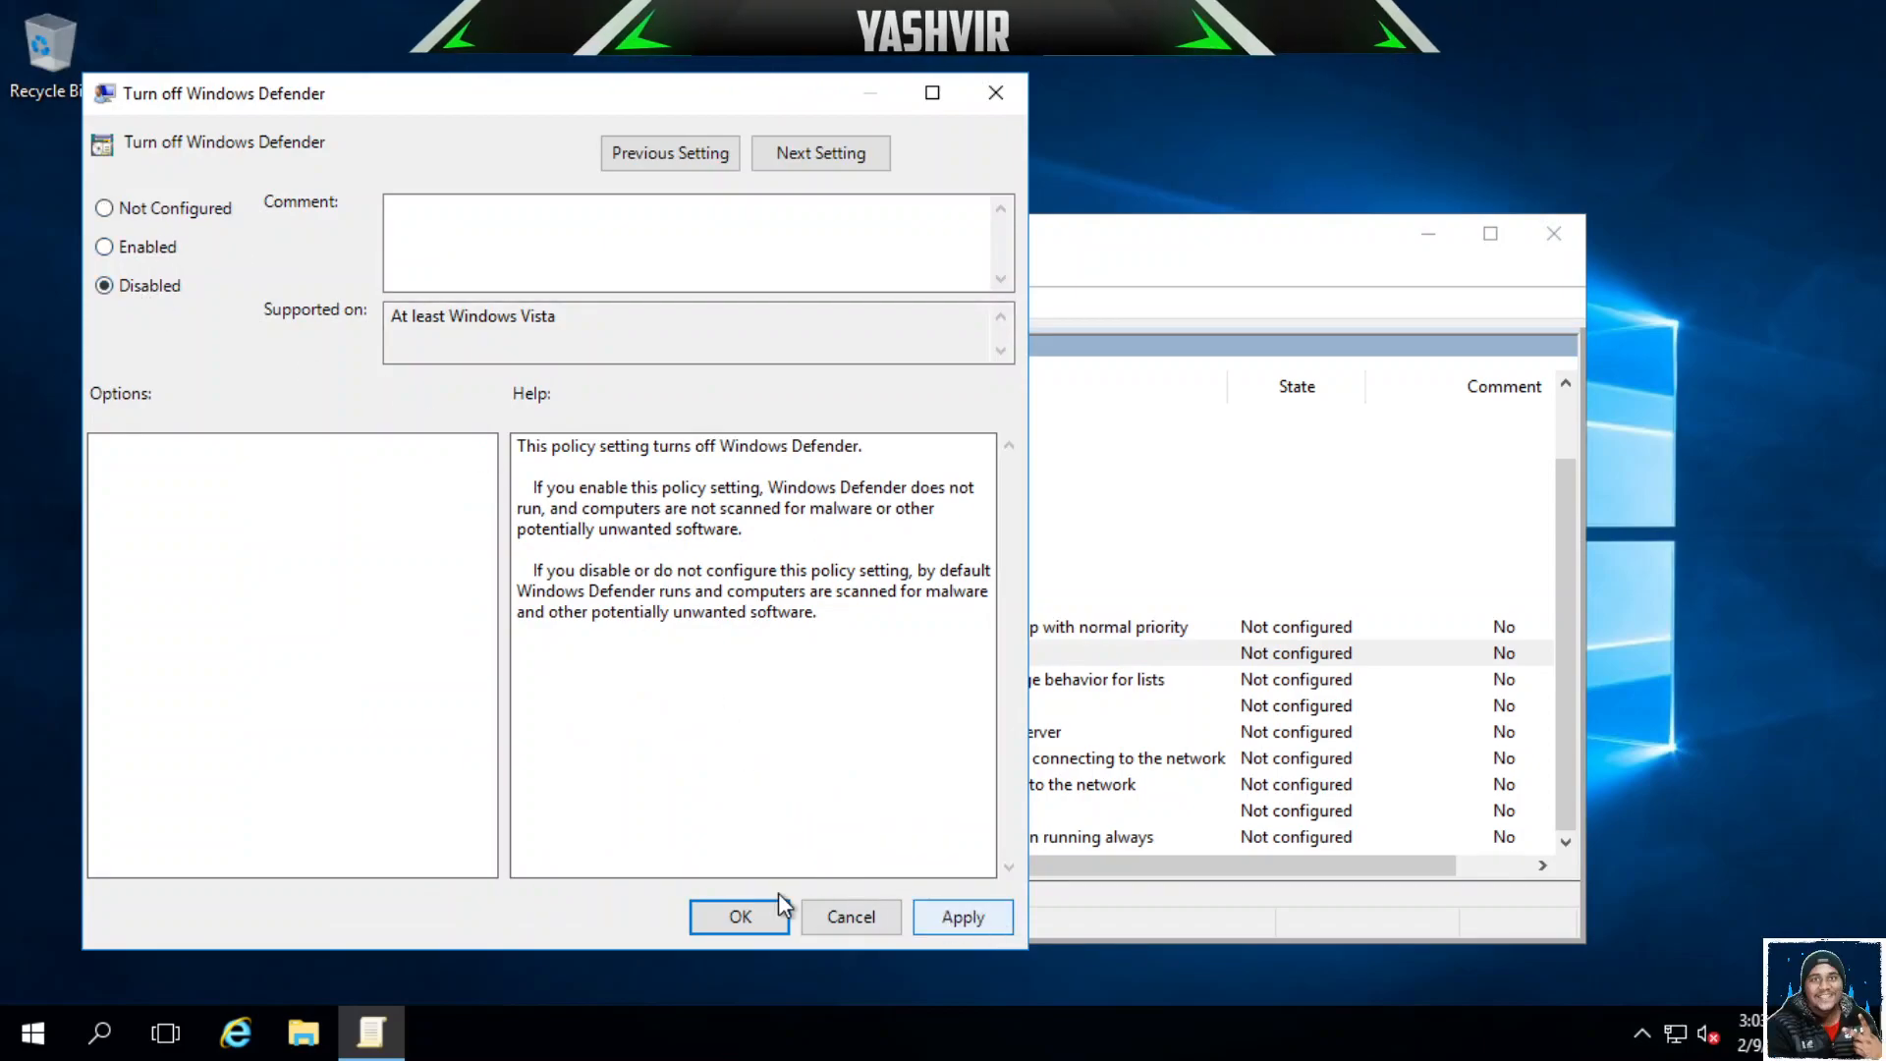
left_click(739, 918)
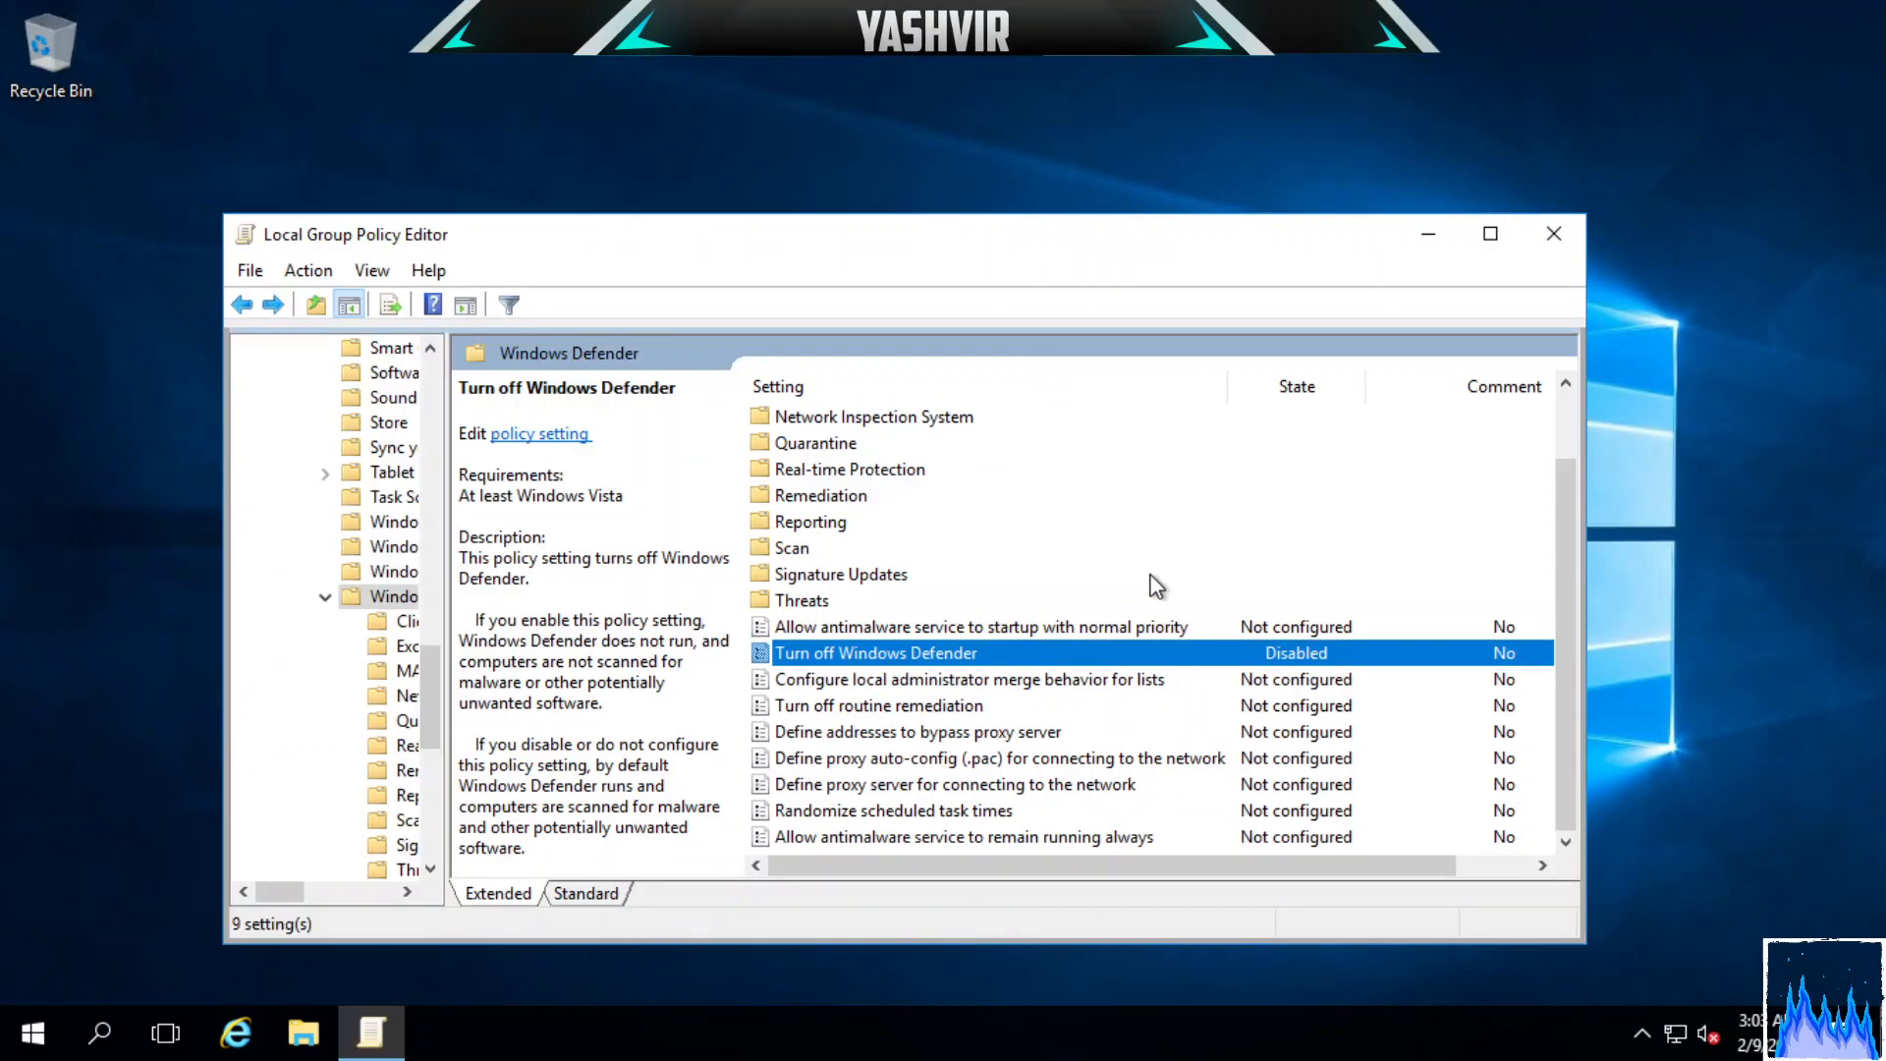
mouse_move(1270, 668)
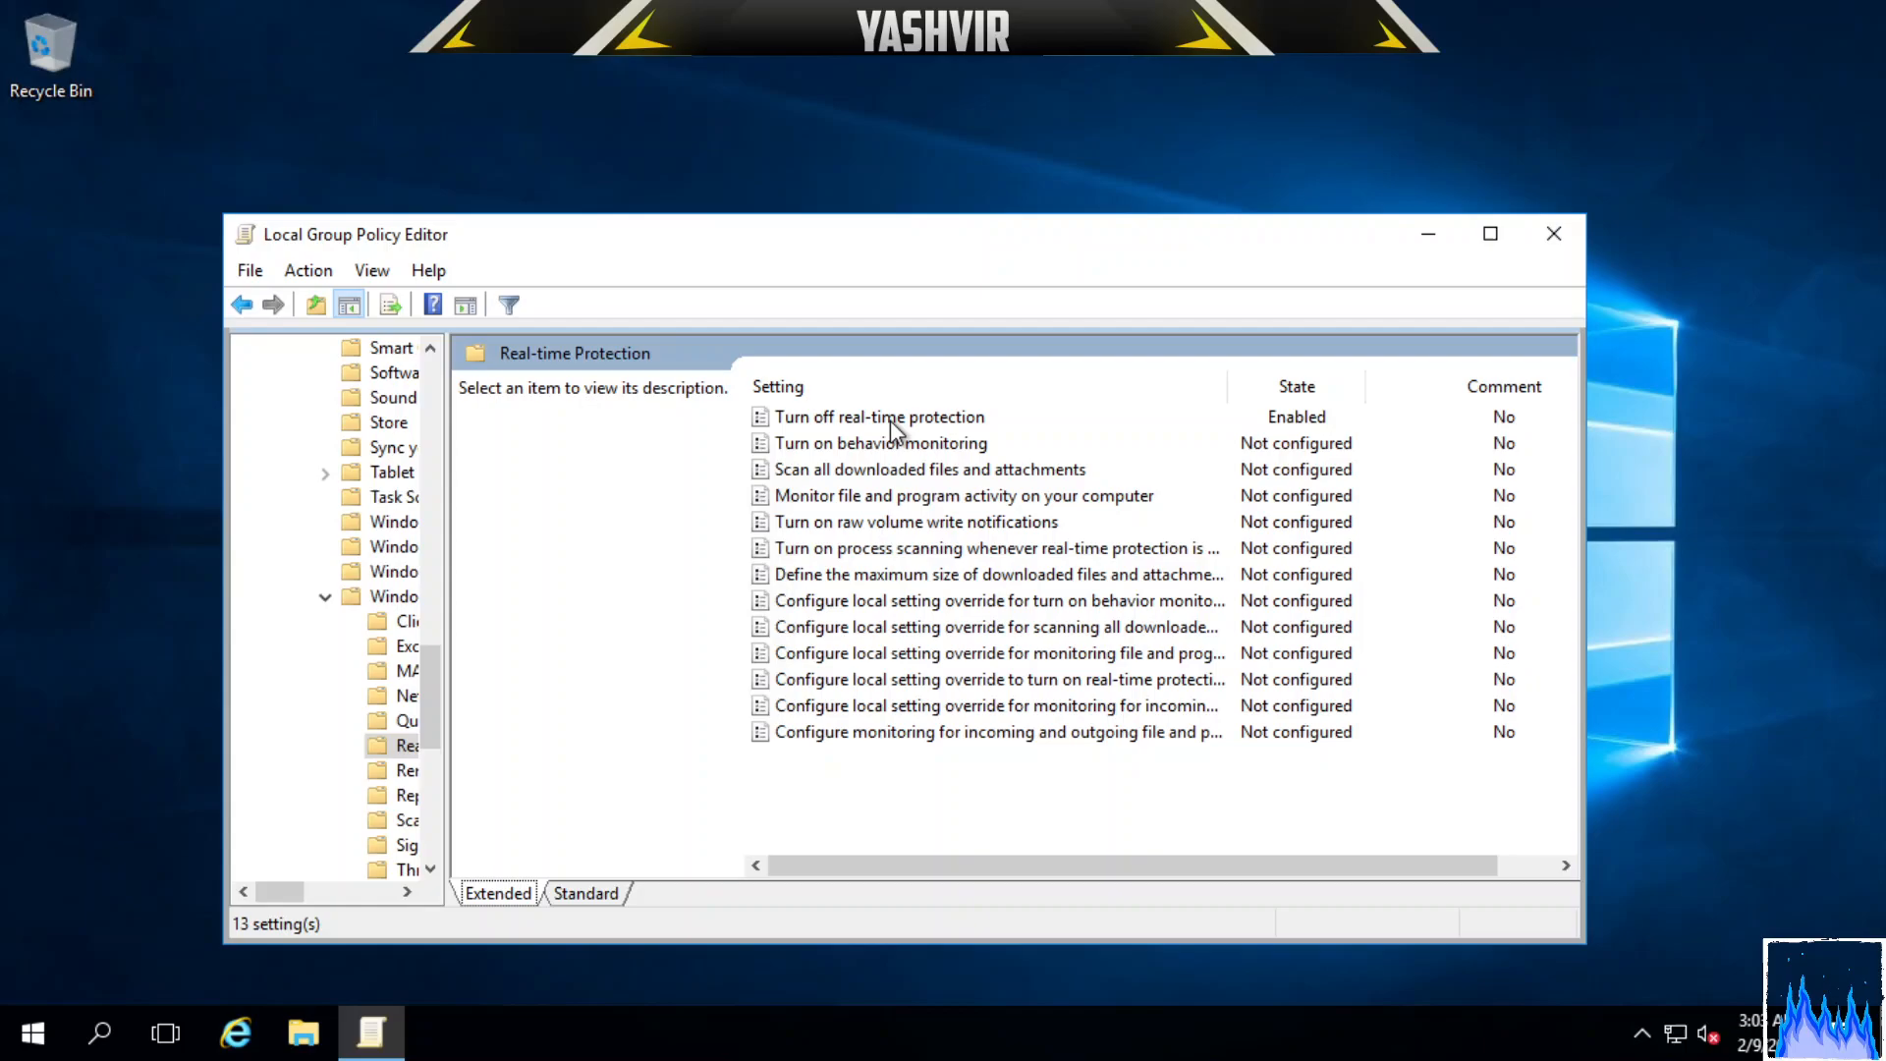
Change the 'Turn off real-time protection' policy to Disabled, apply it and close the dialog.
double_click(879, 416)
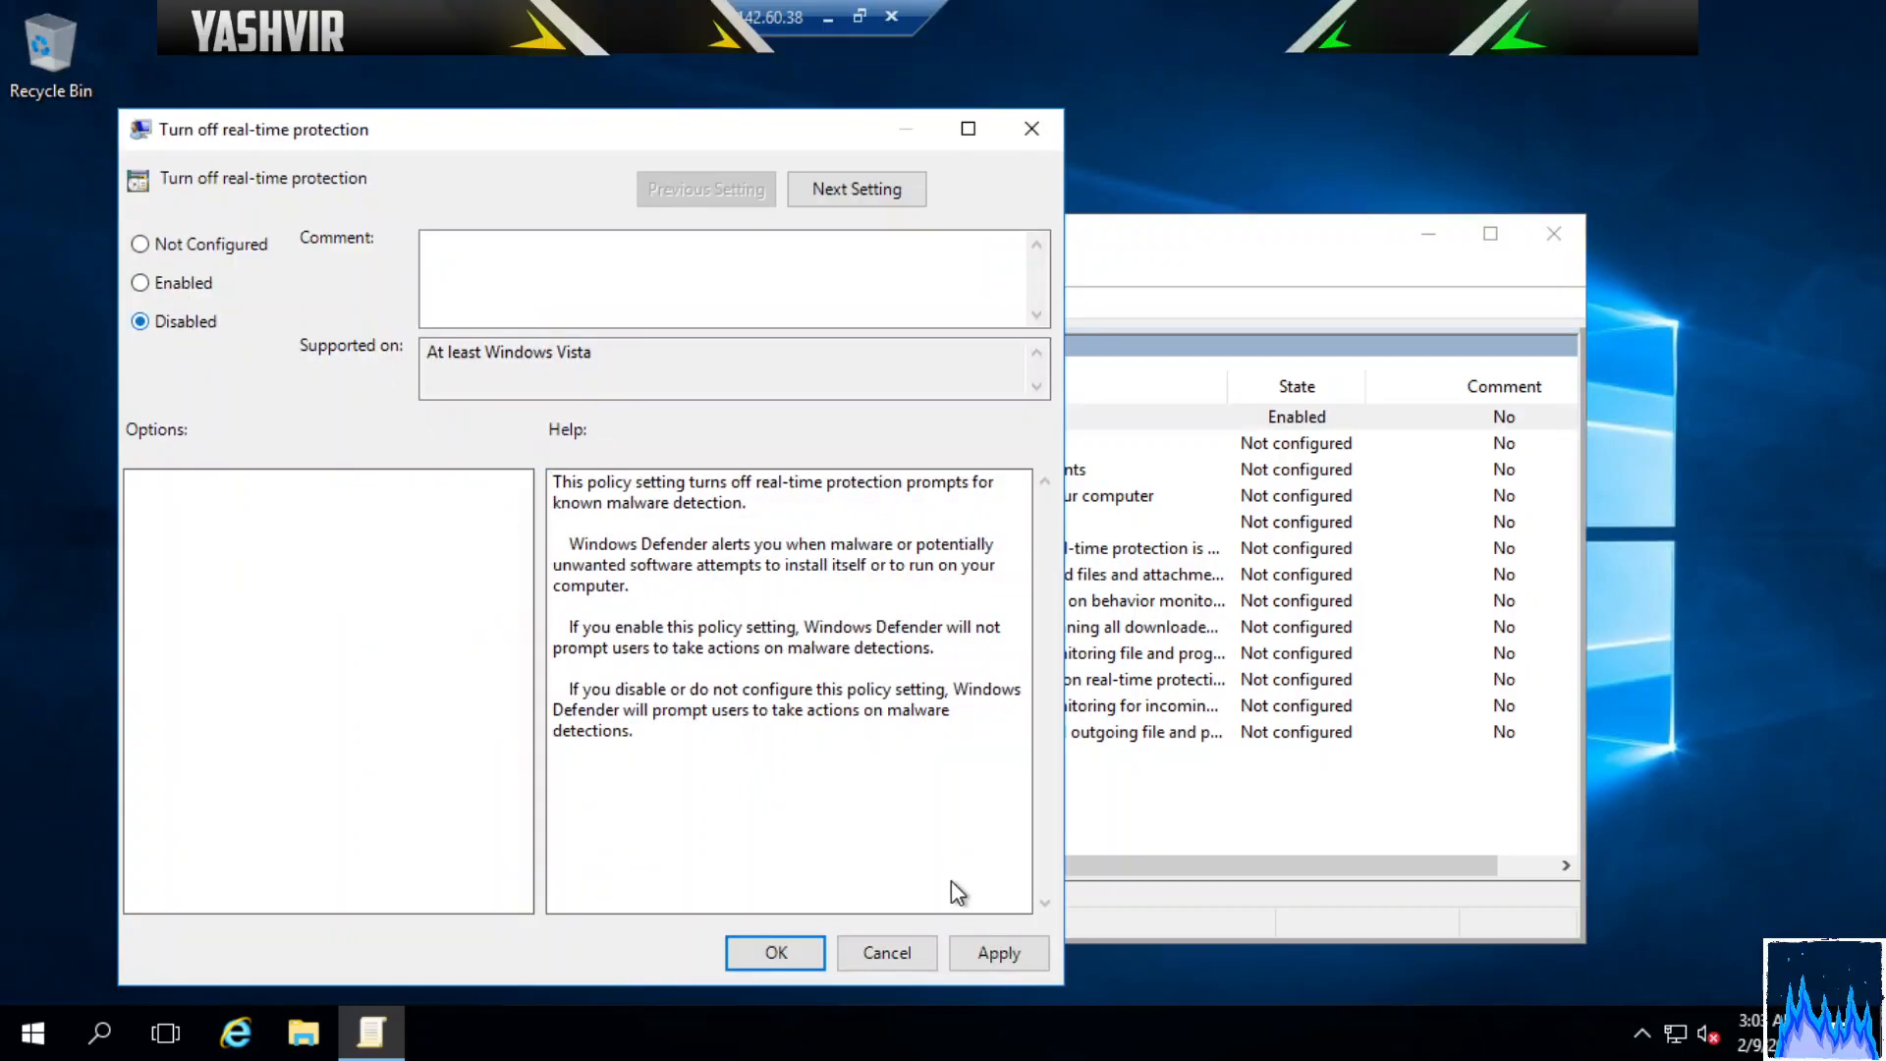
left_click(998, 953)
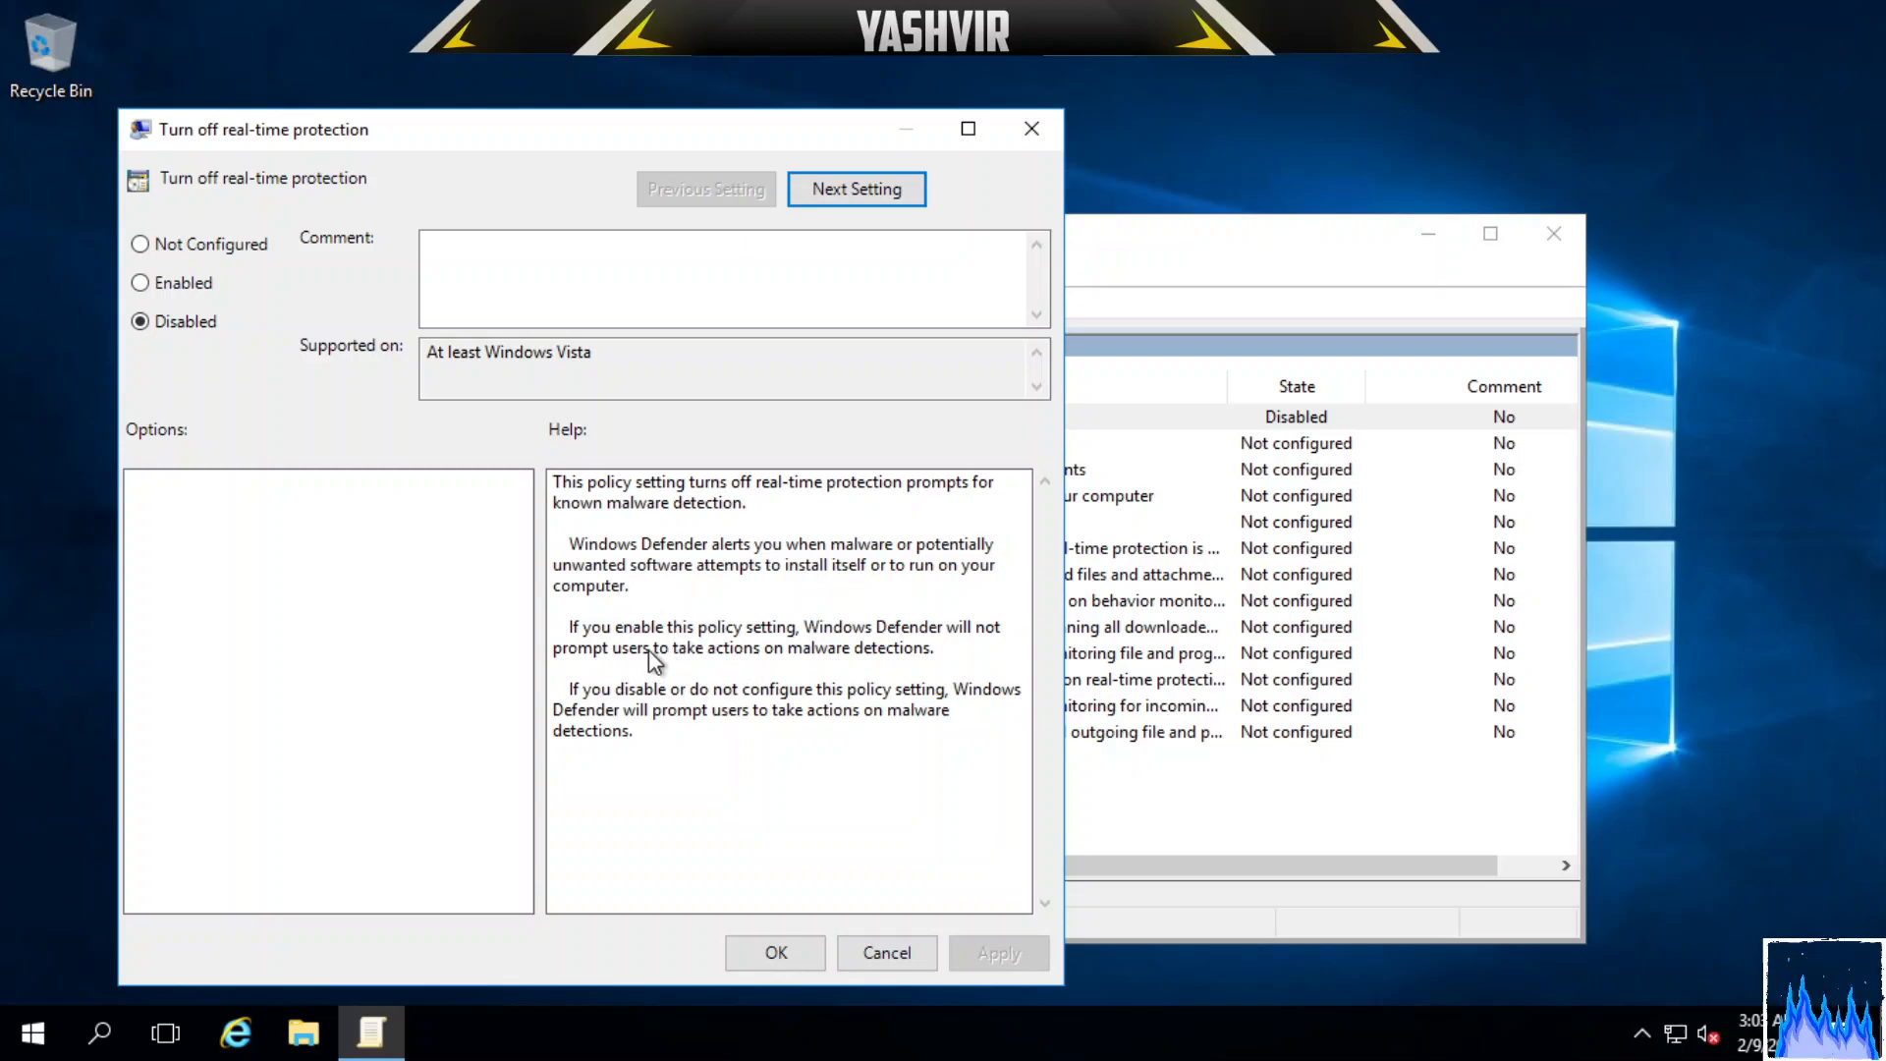
mouse_move(983, 650)
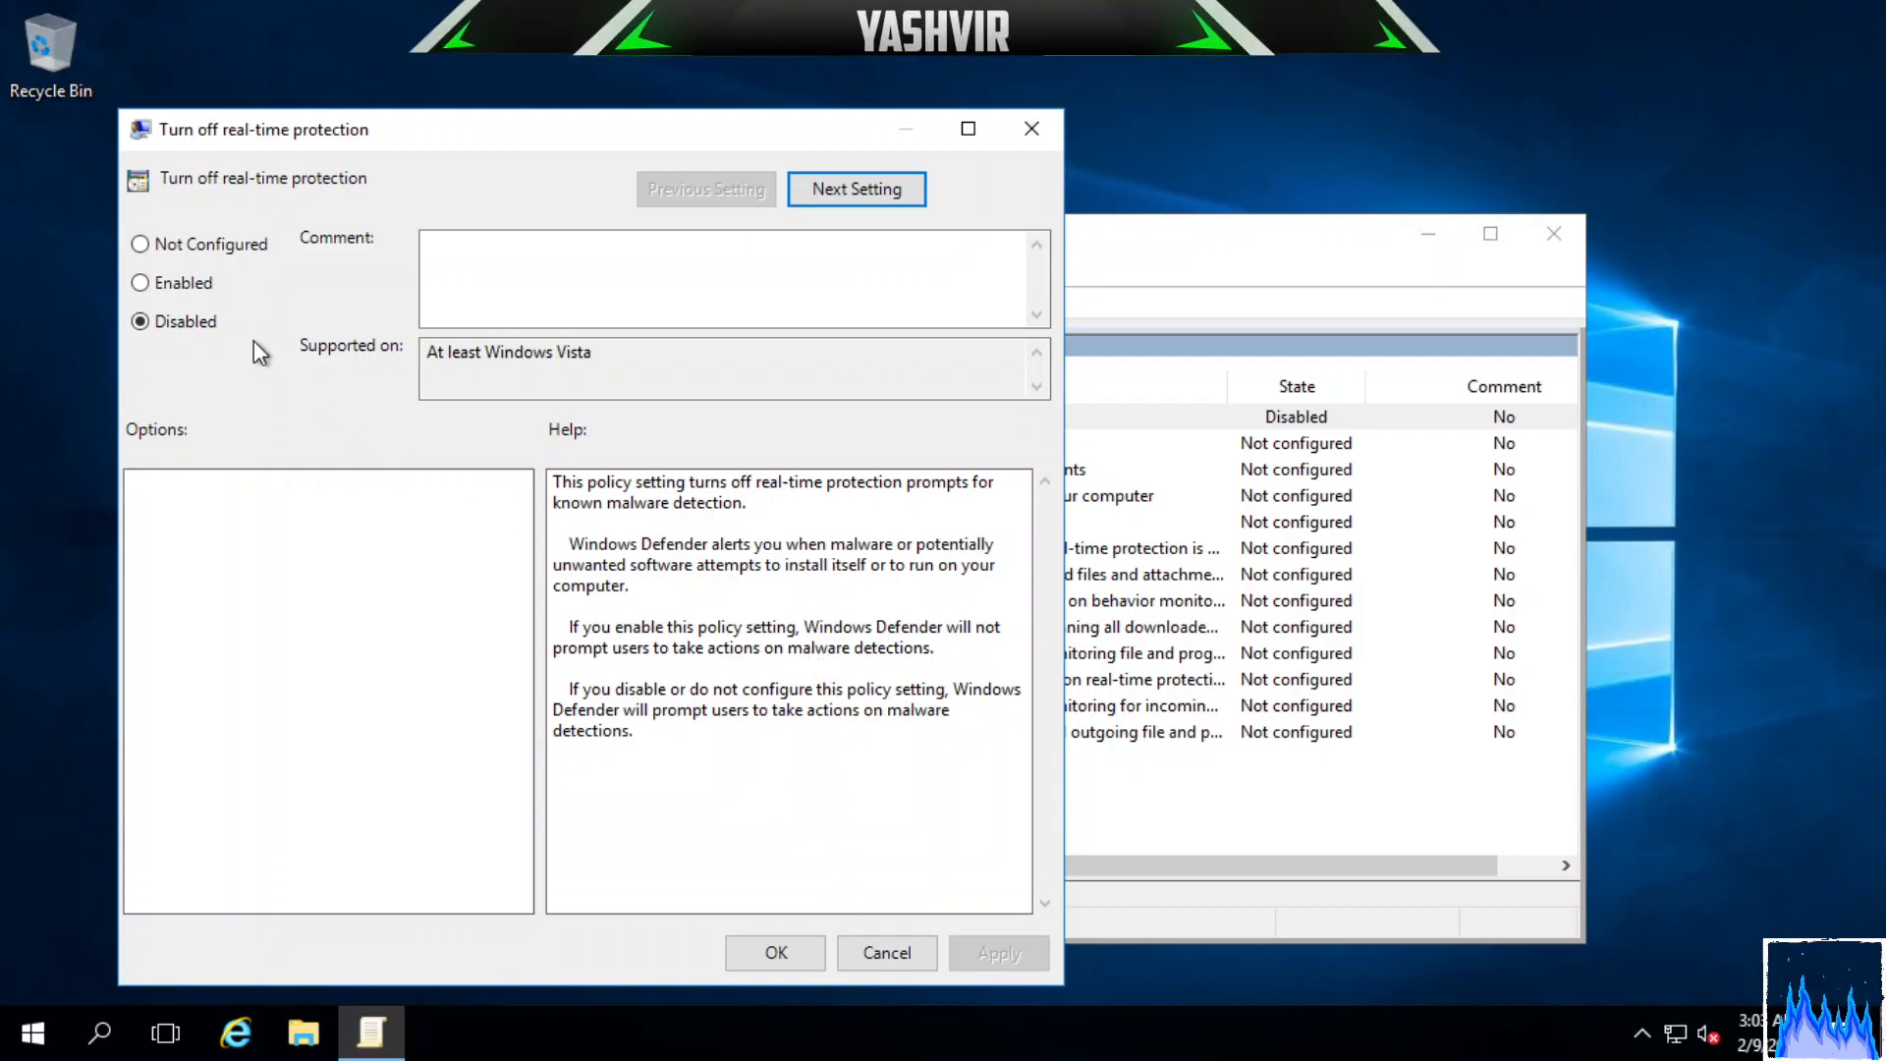
left_click(140, 283)
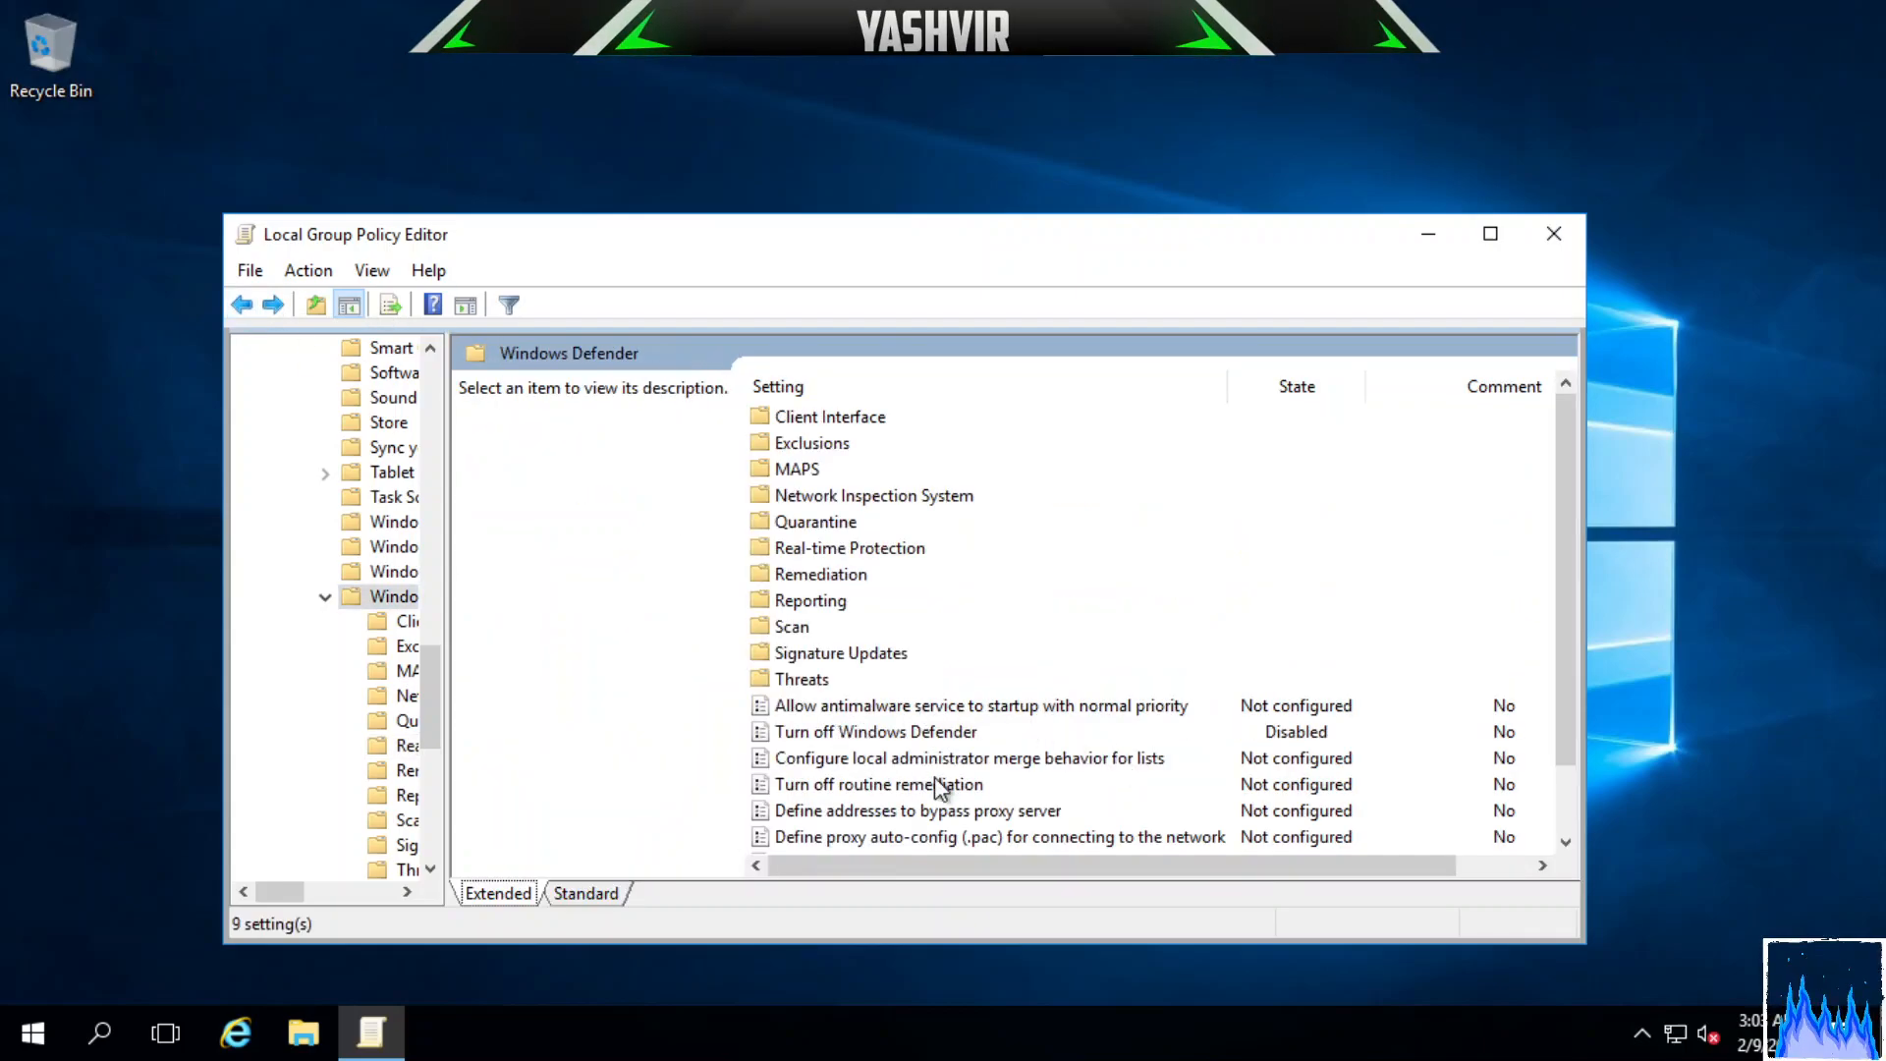
Change the 'Turn off Windows Defender' policy back to Enabled and confirm with OK.
double_click(874, 731)
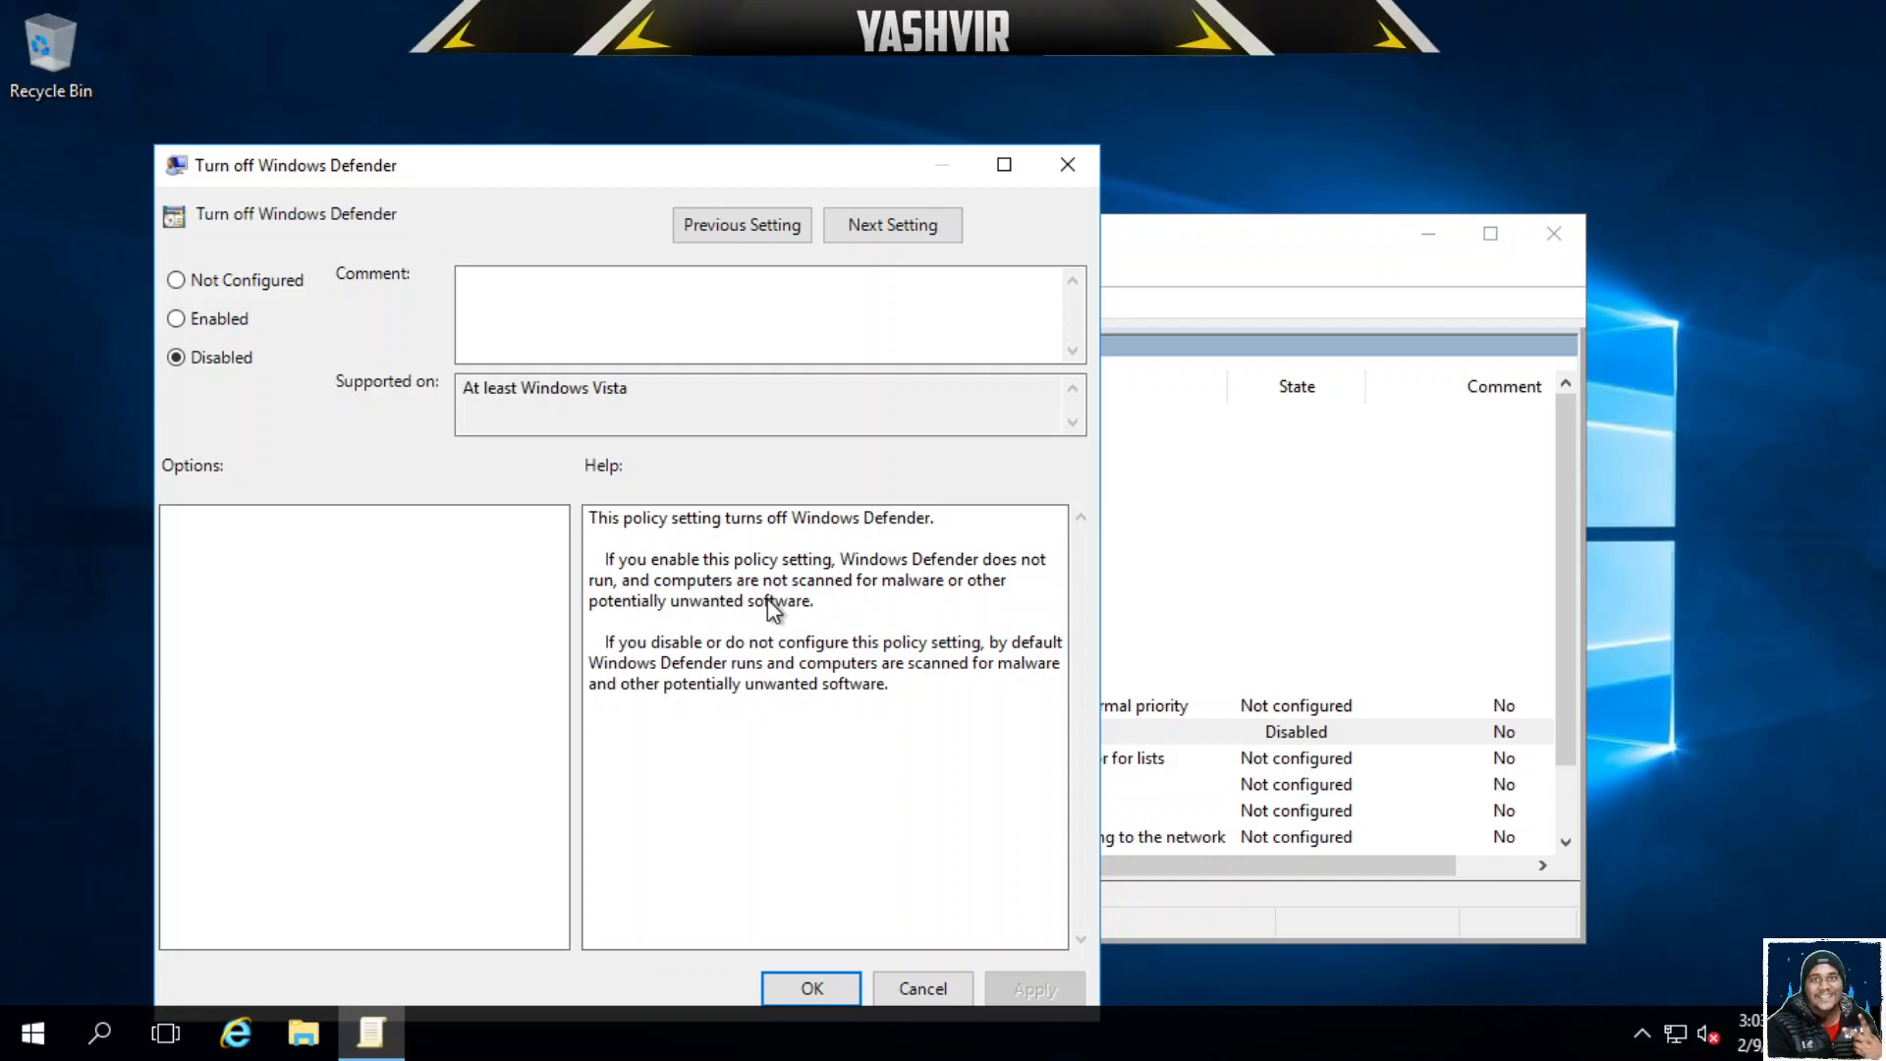
mouse_move(916, 609)
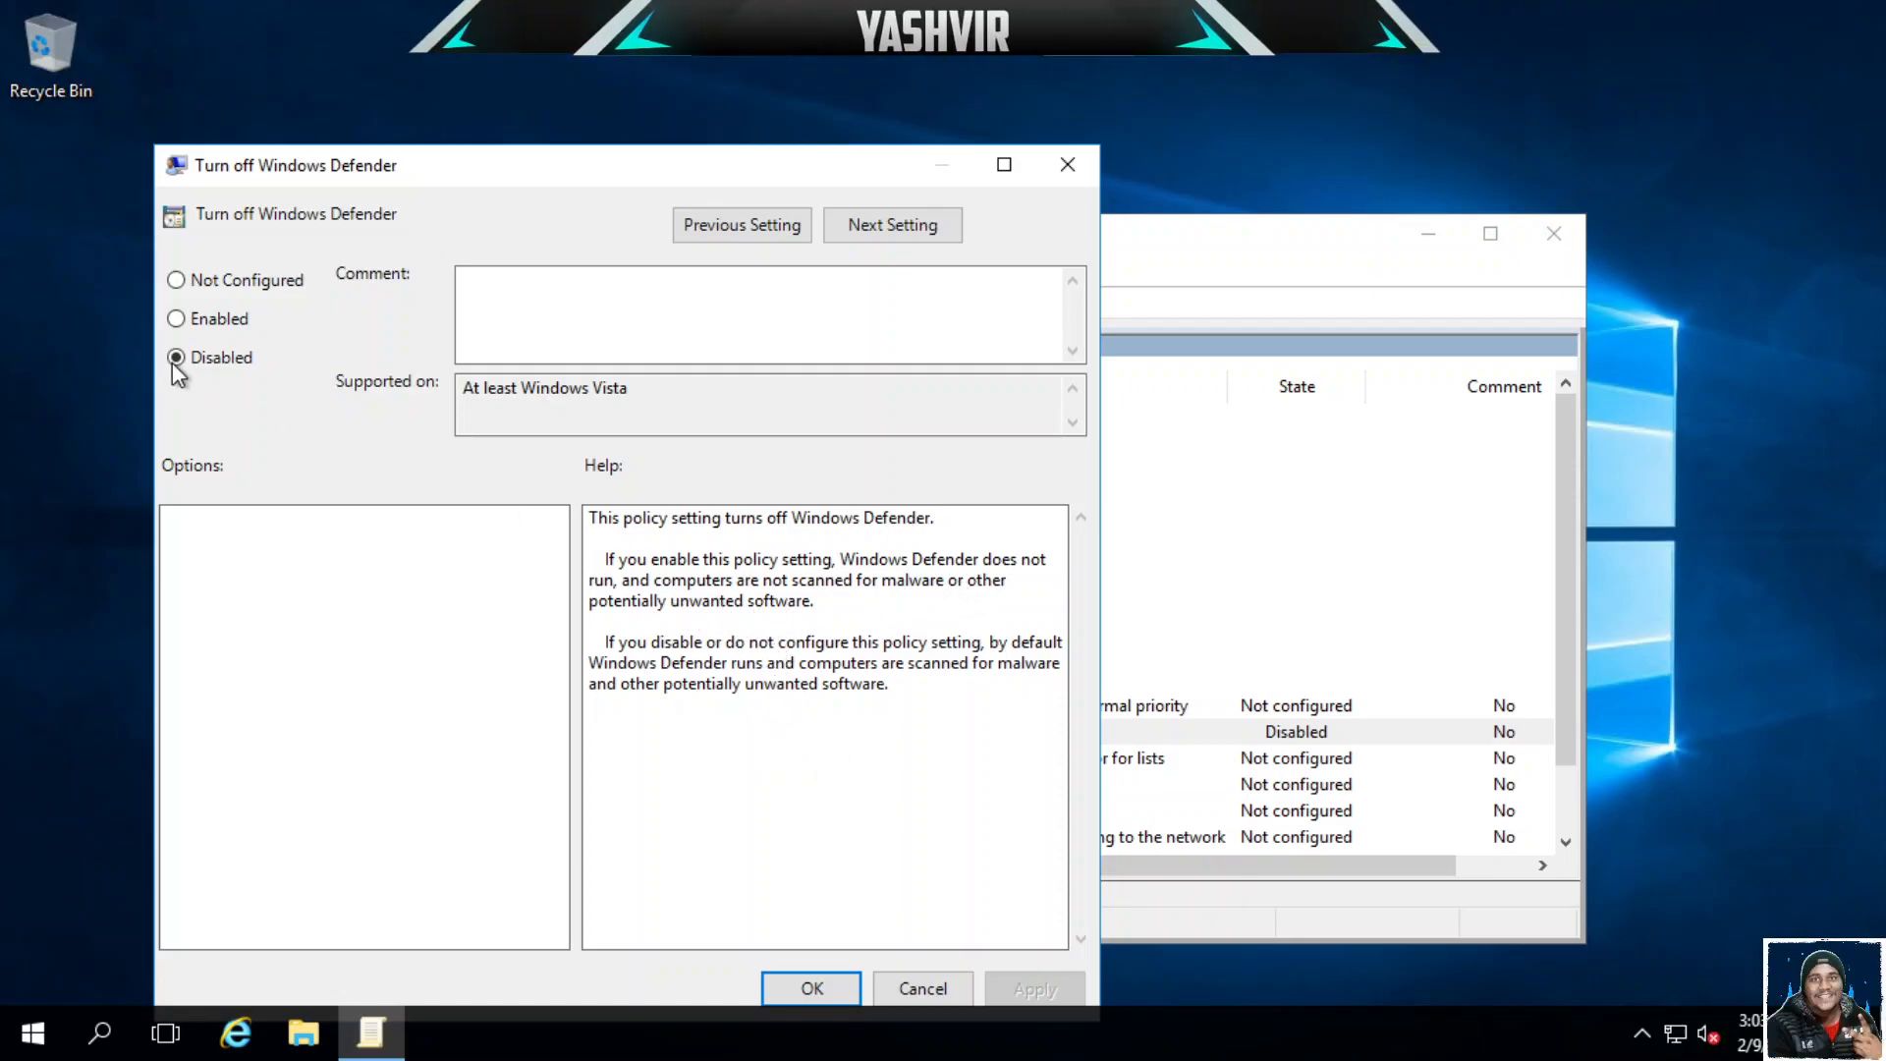
left_click(176, 319)
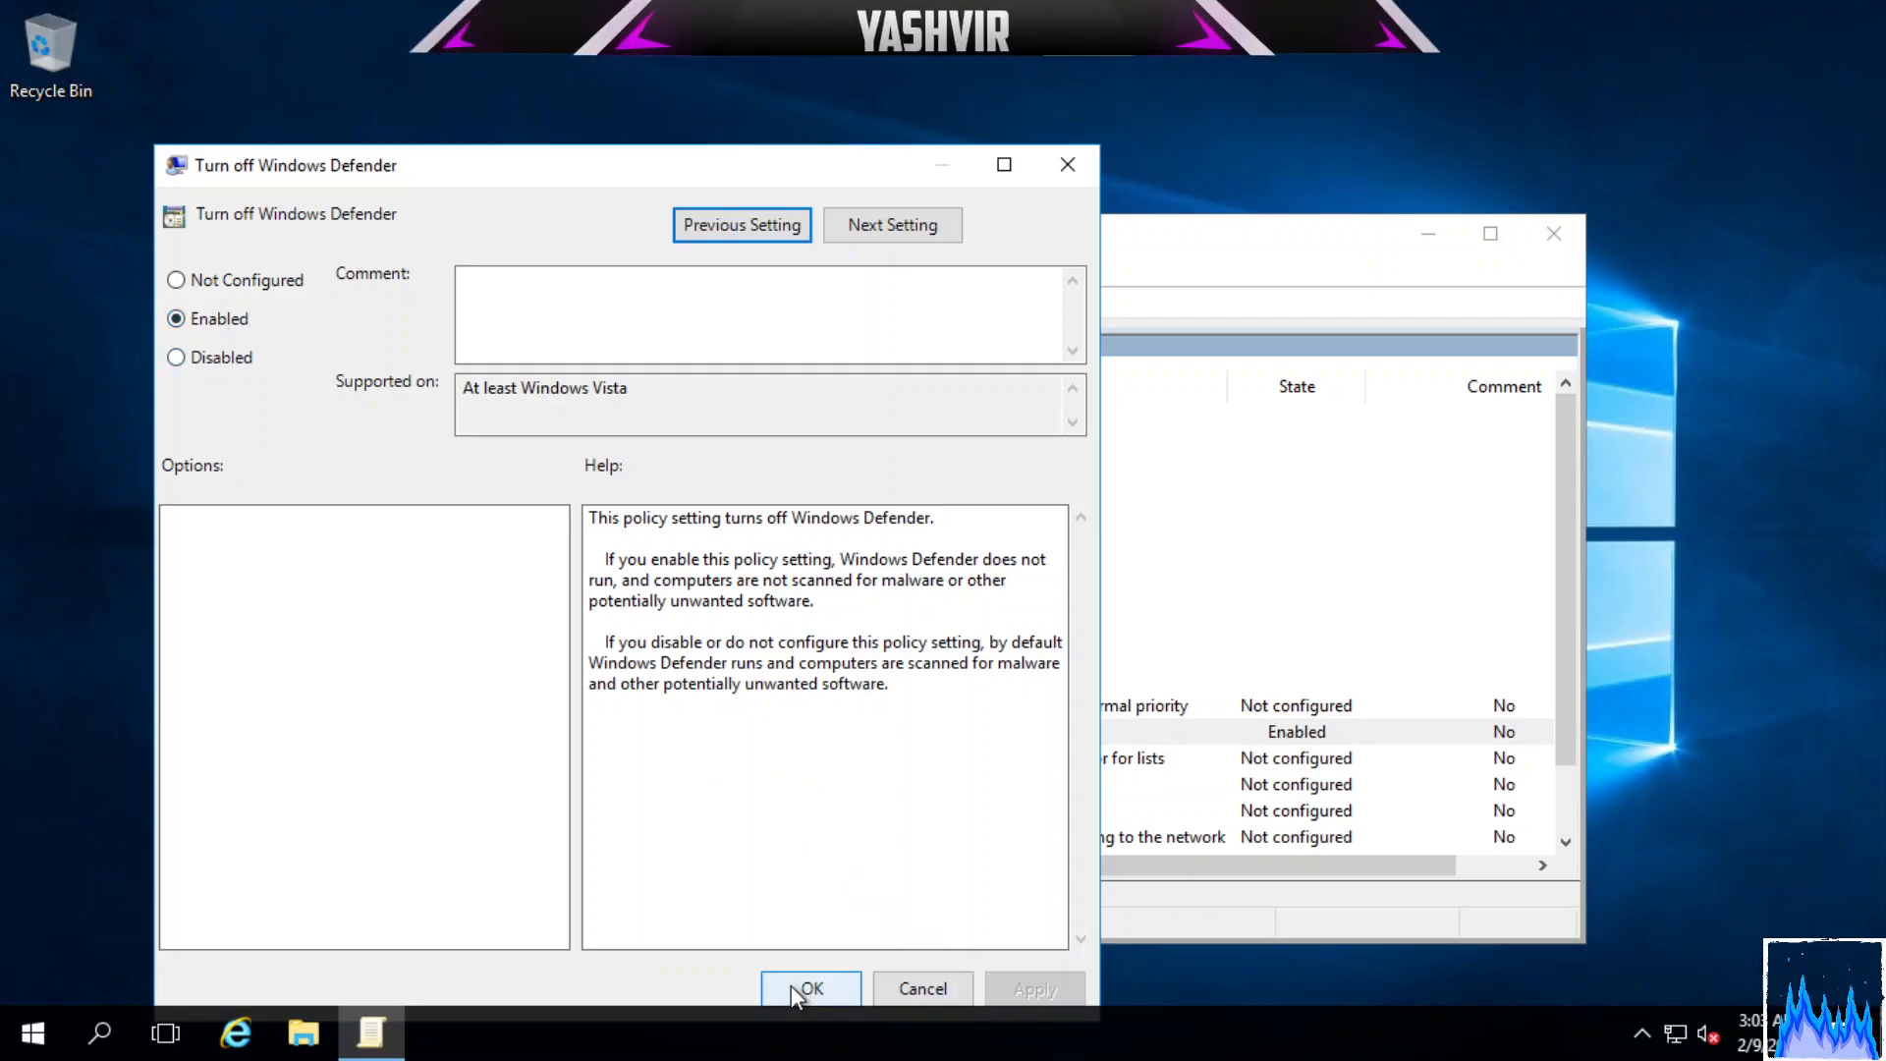
left_click(811, 988)
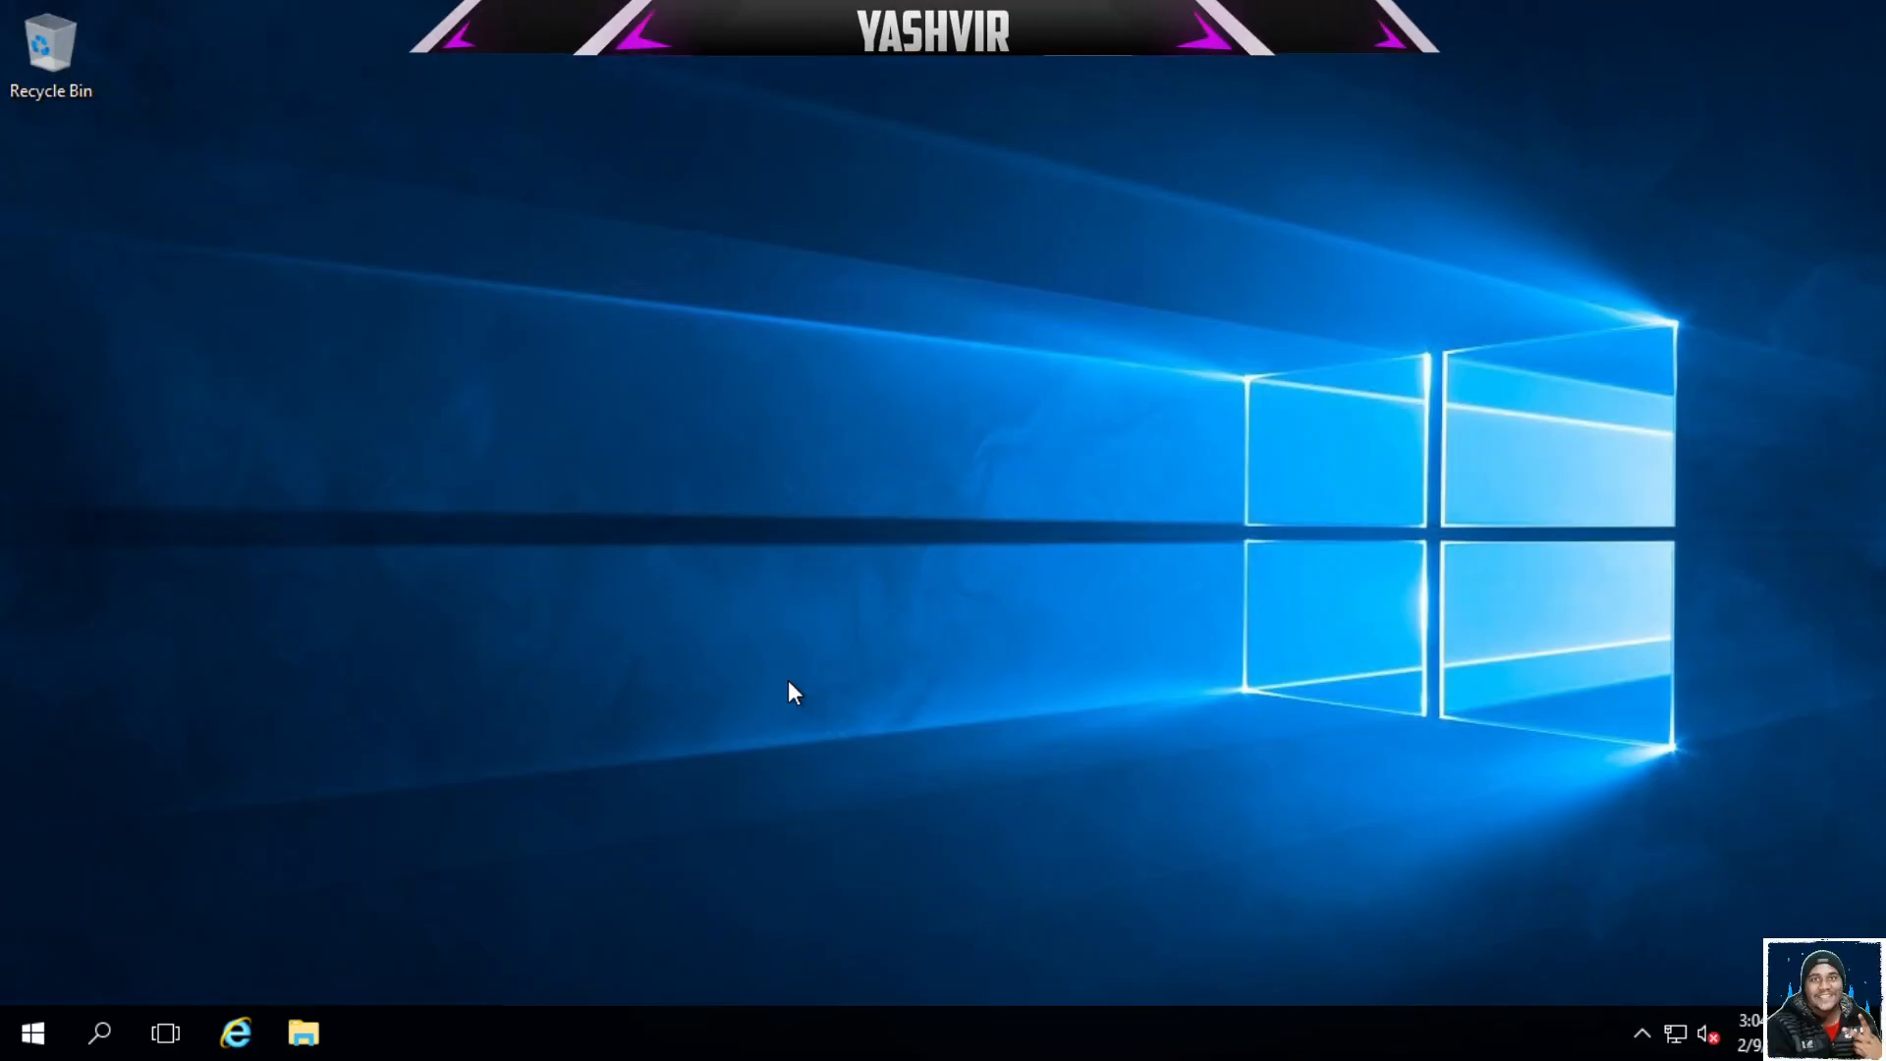
mouse_move(811, 311)
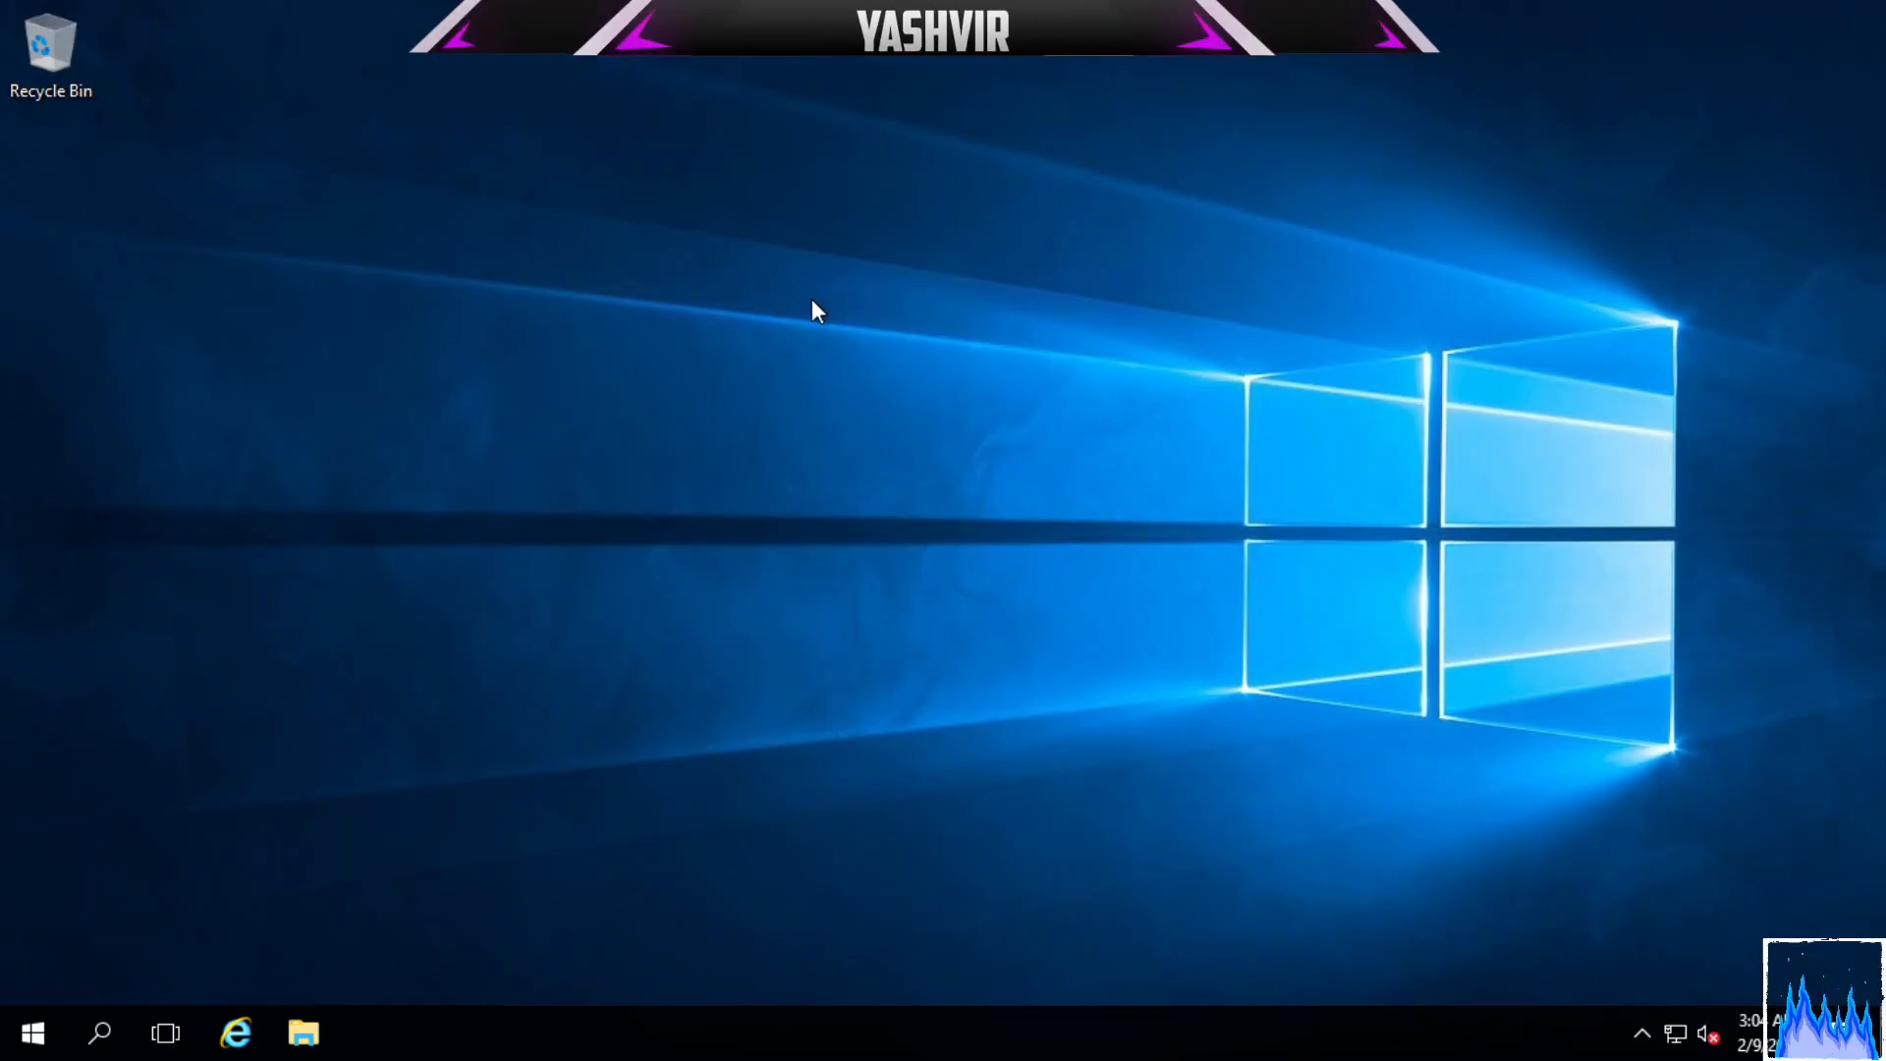